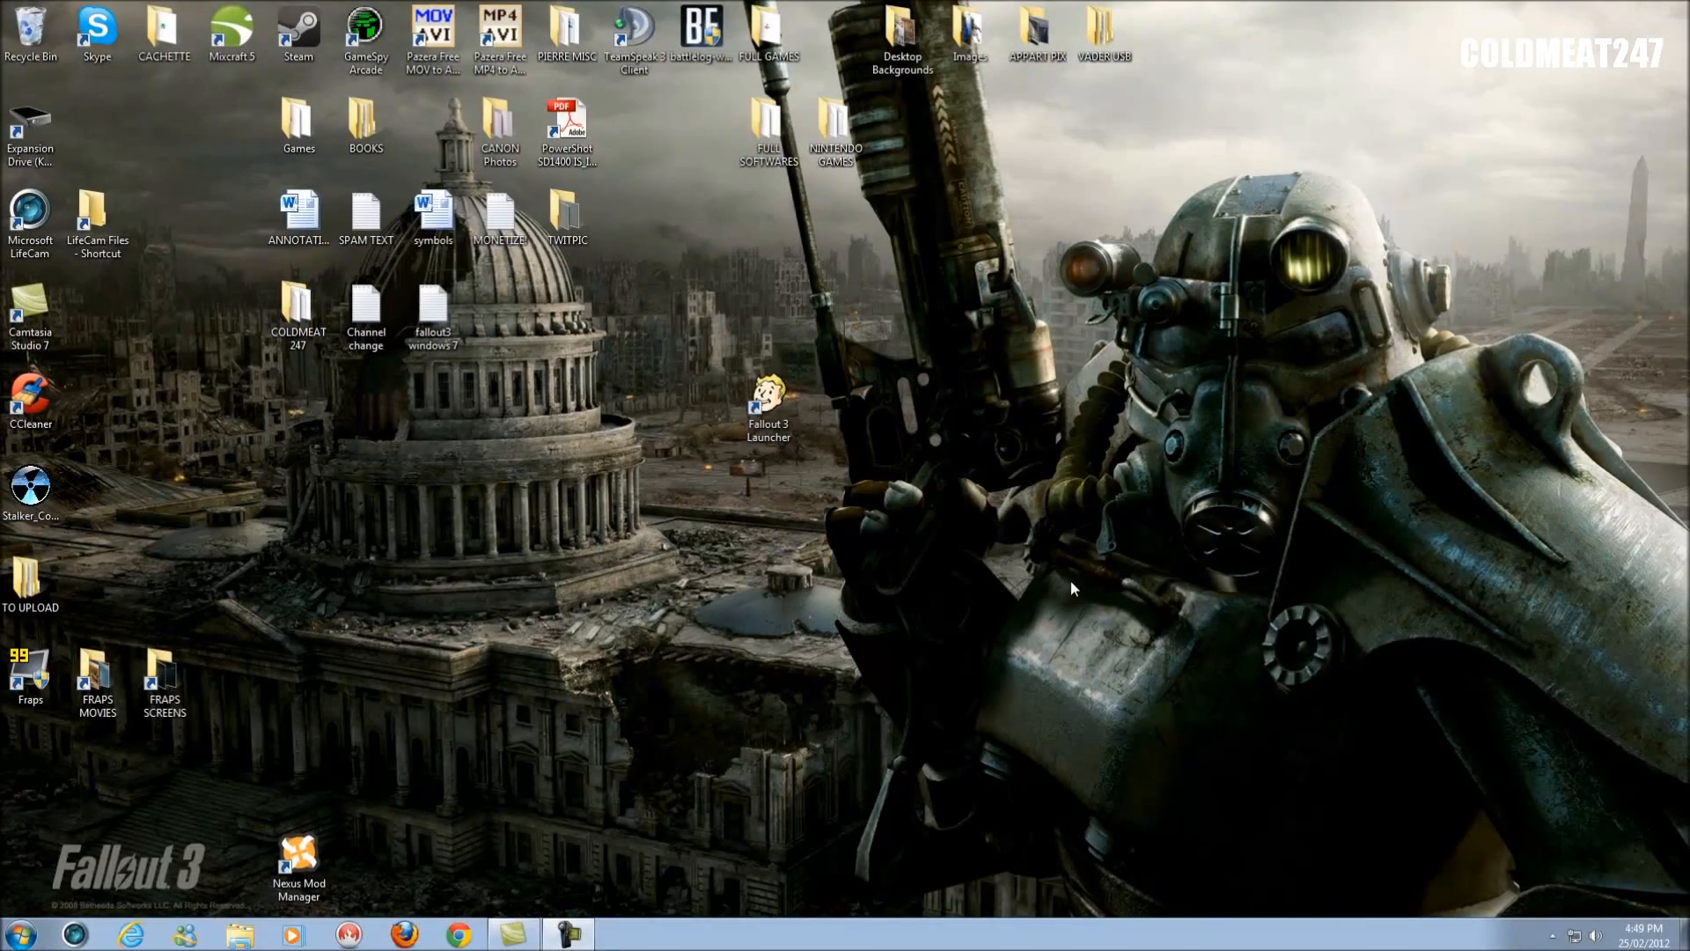
mouse_move(1079, 592)
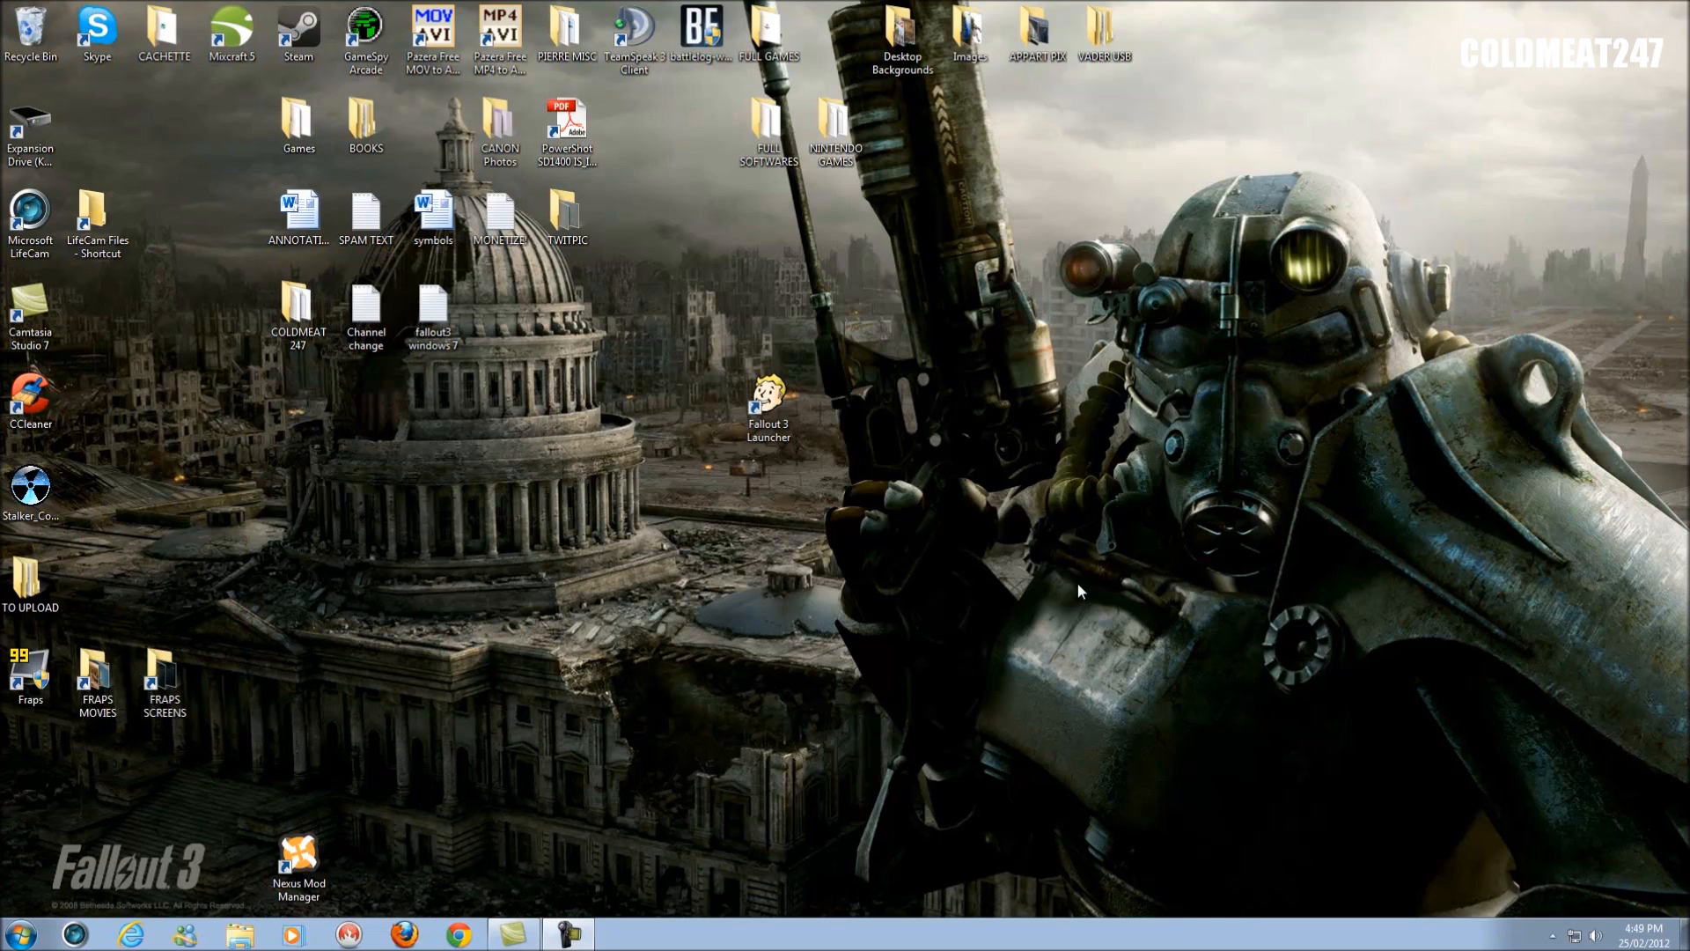
mouse_move(815, 514)
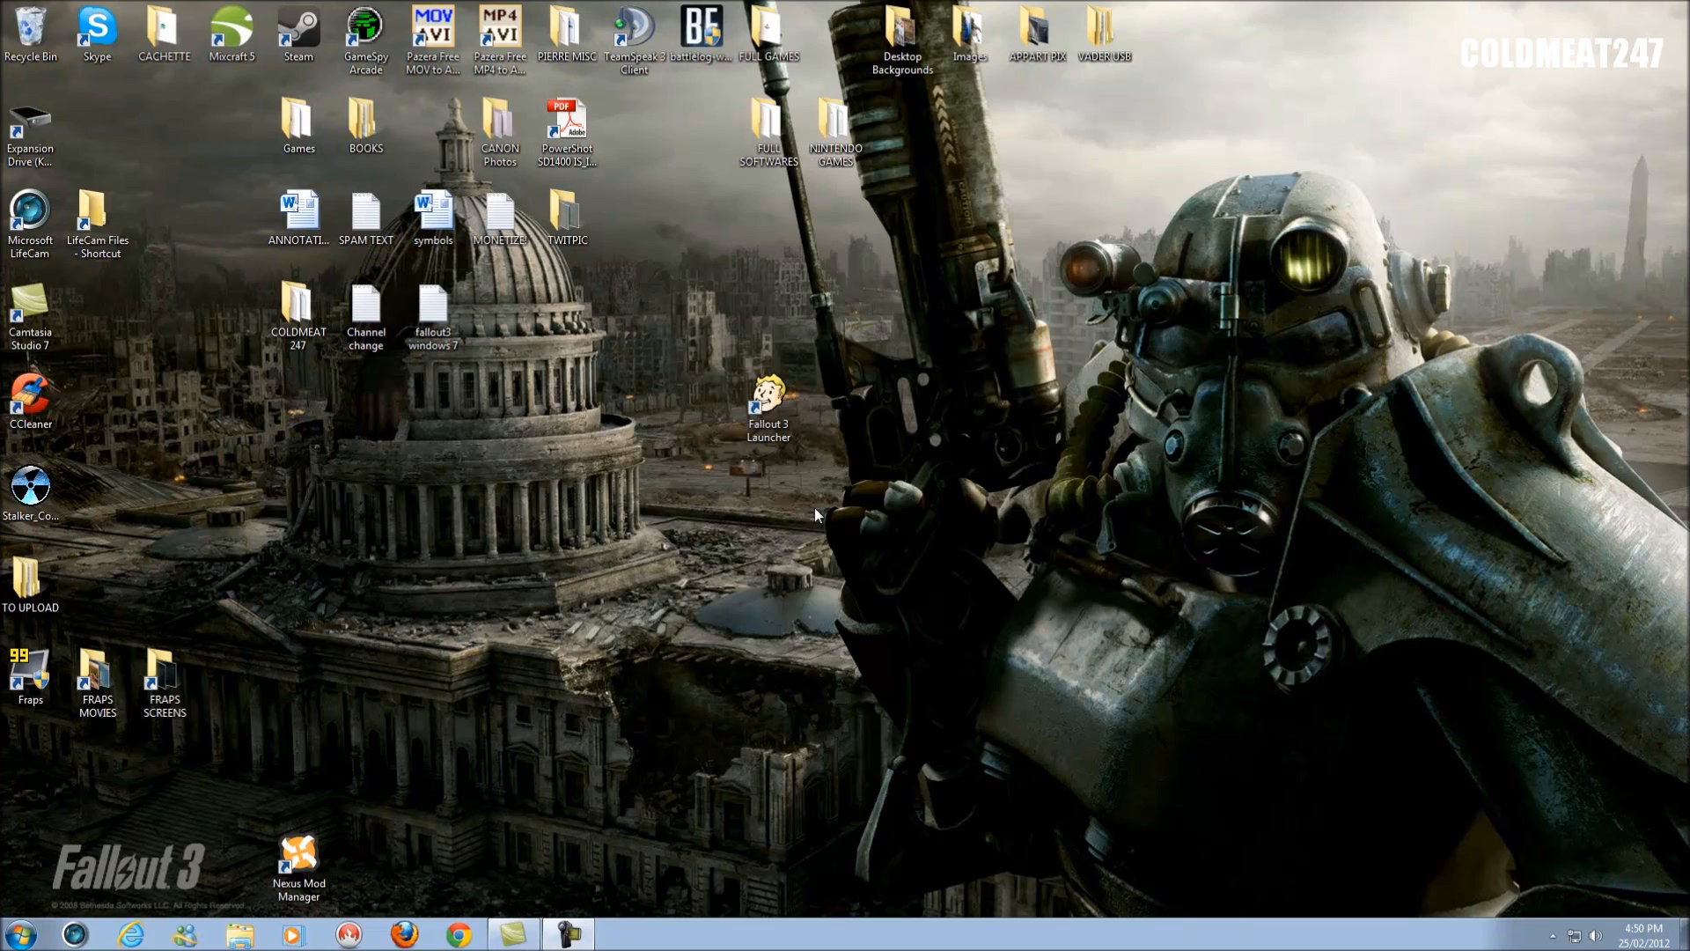
mouse_move(791, 470)
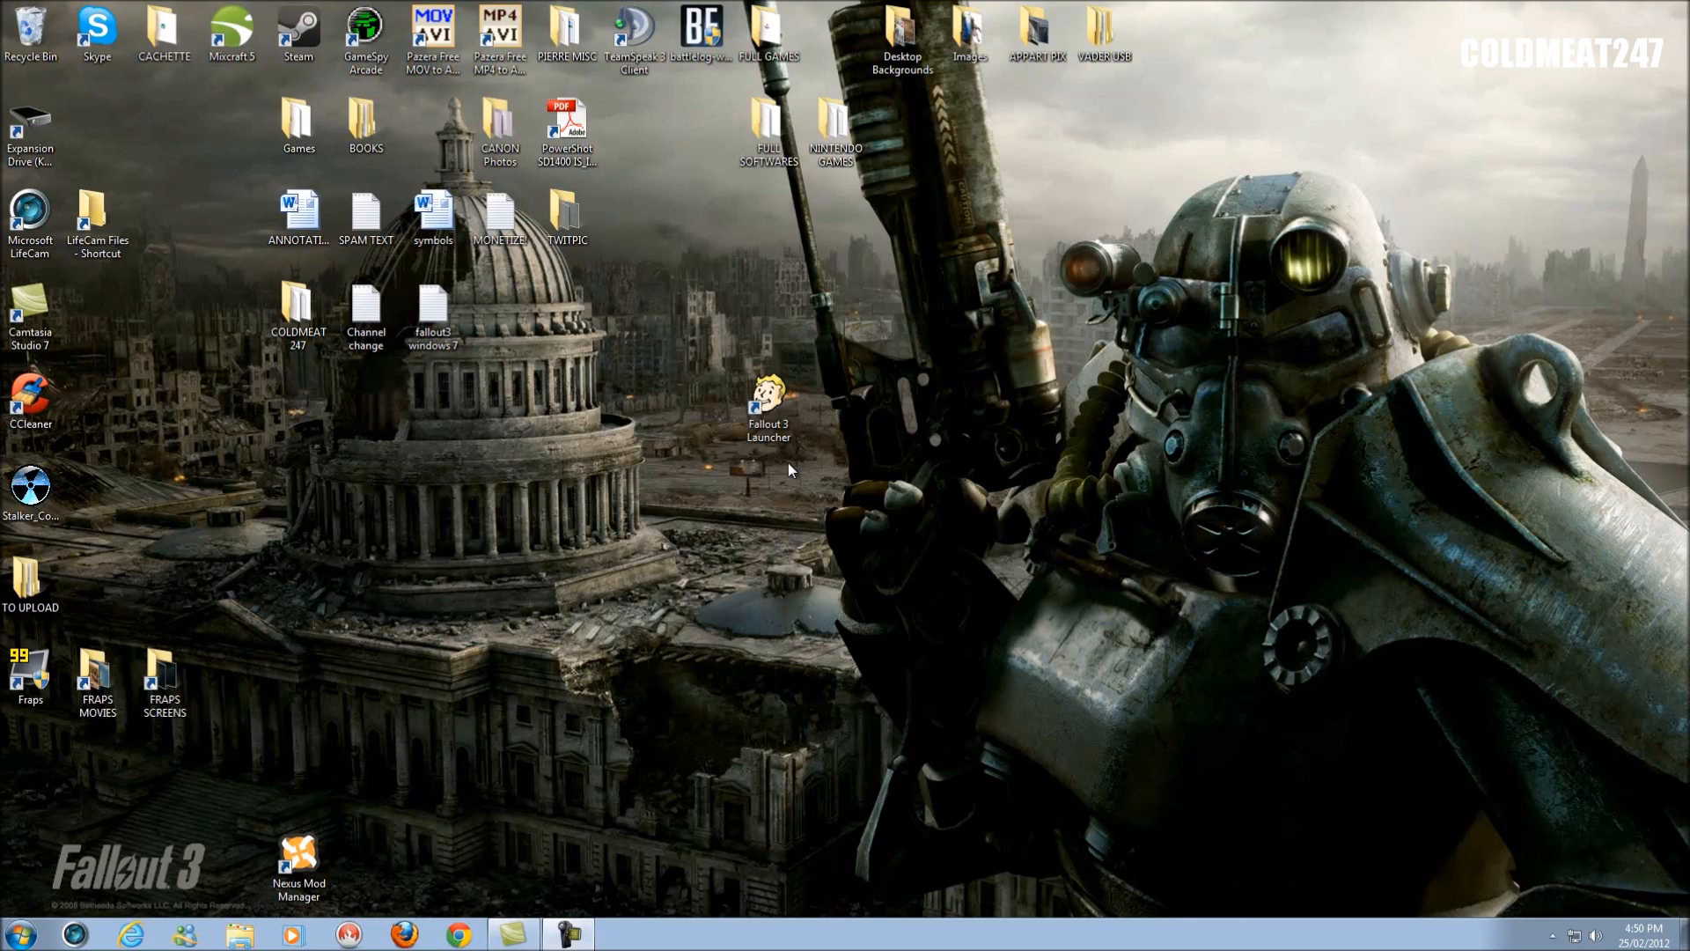
mouse_move(819, 483)
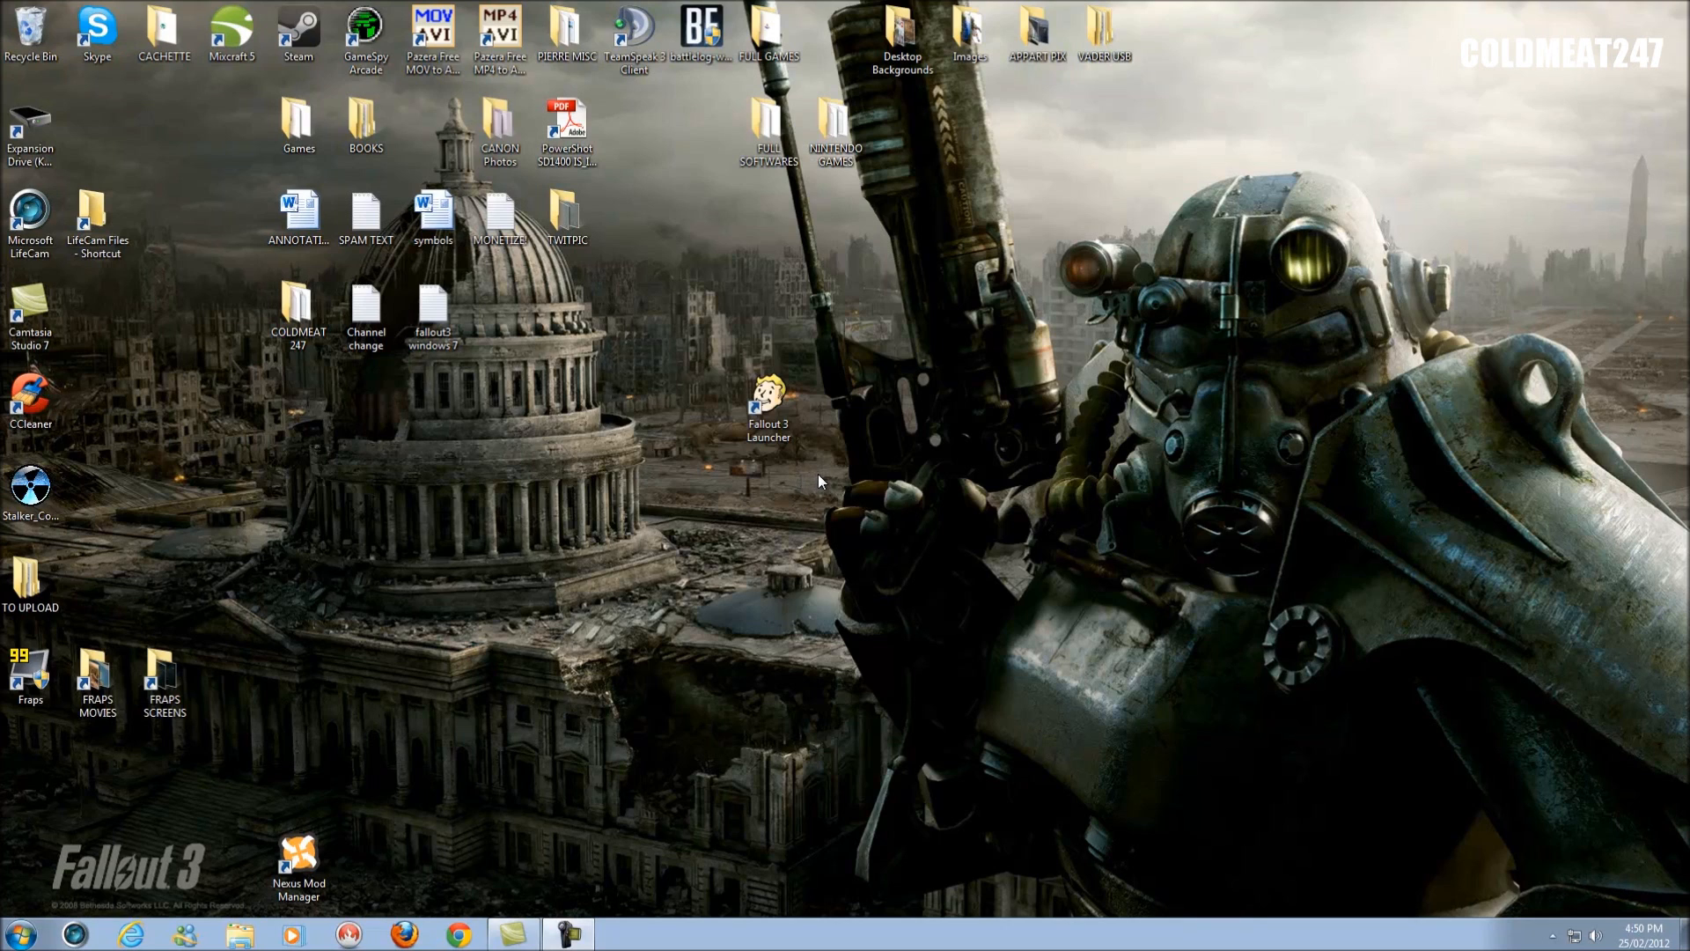
mouse_move(810, 486)
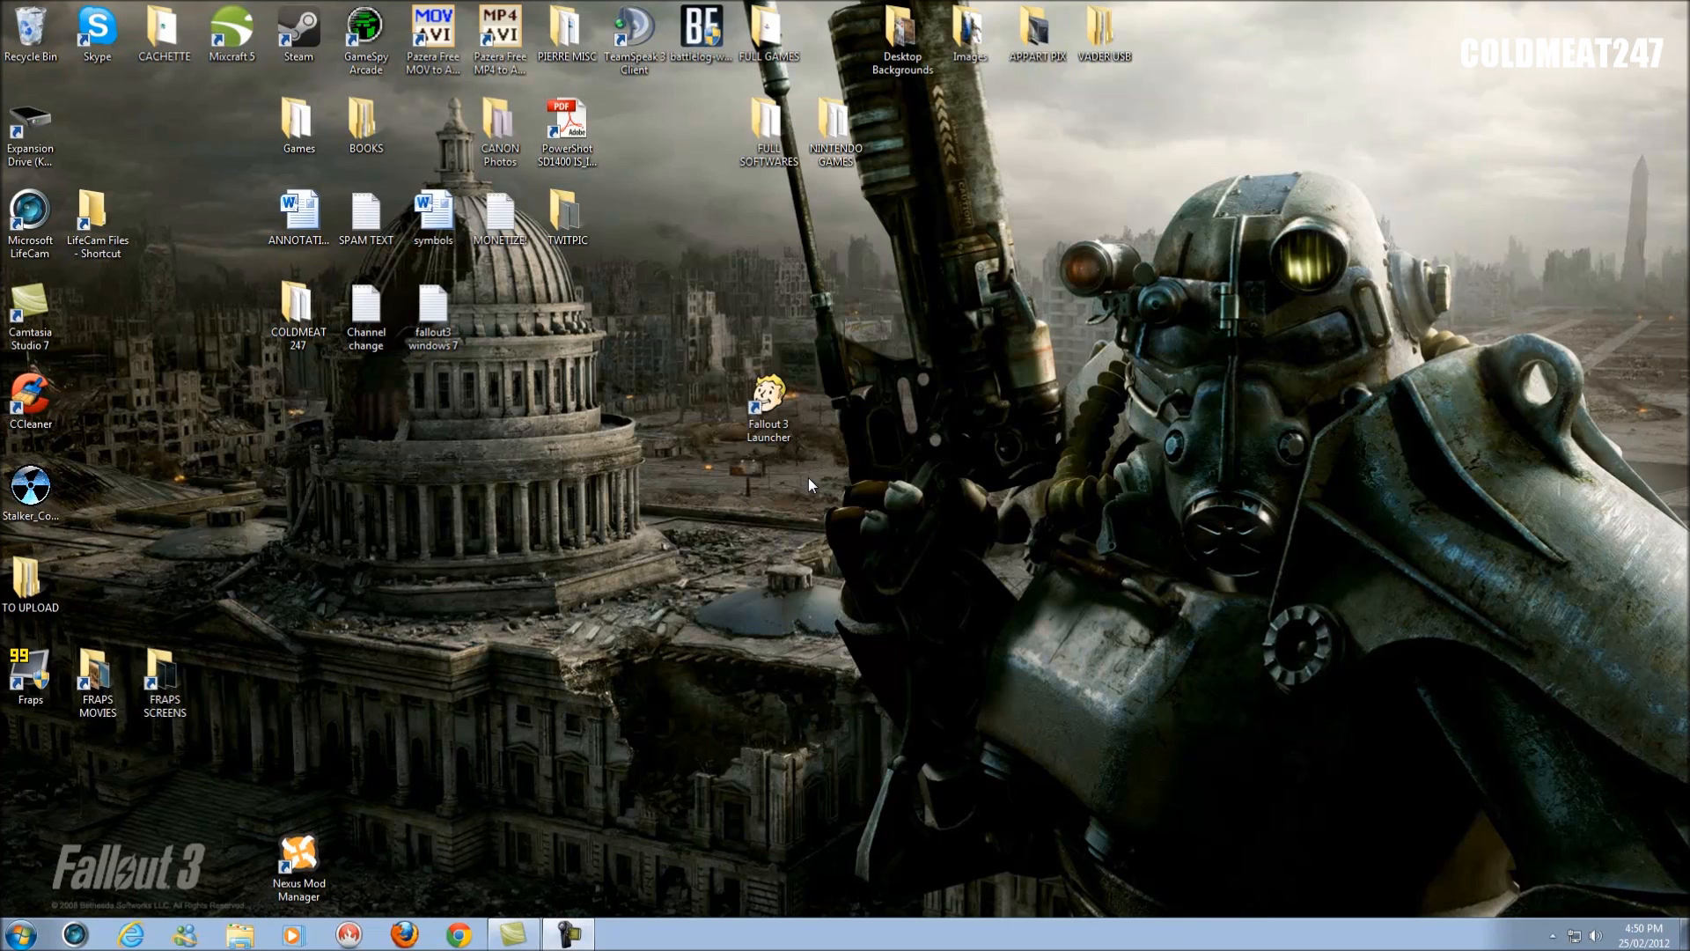
mouse_move(814, 474)
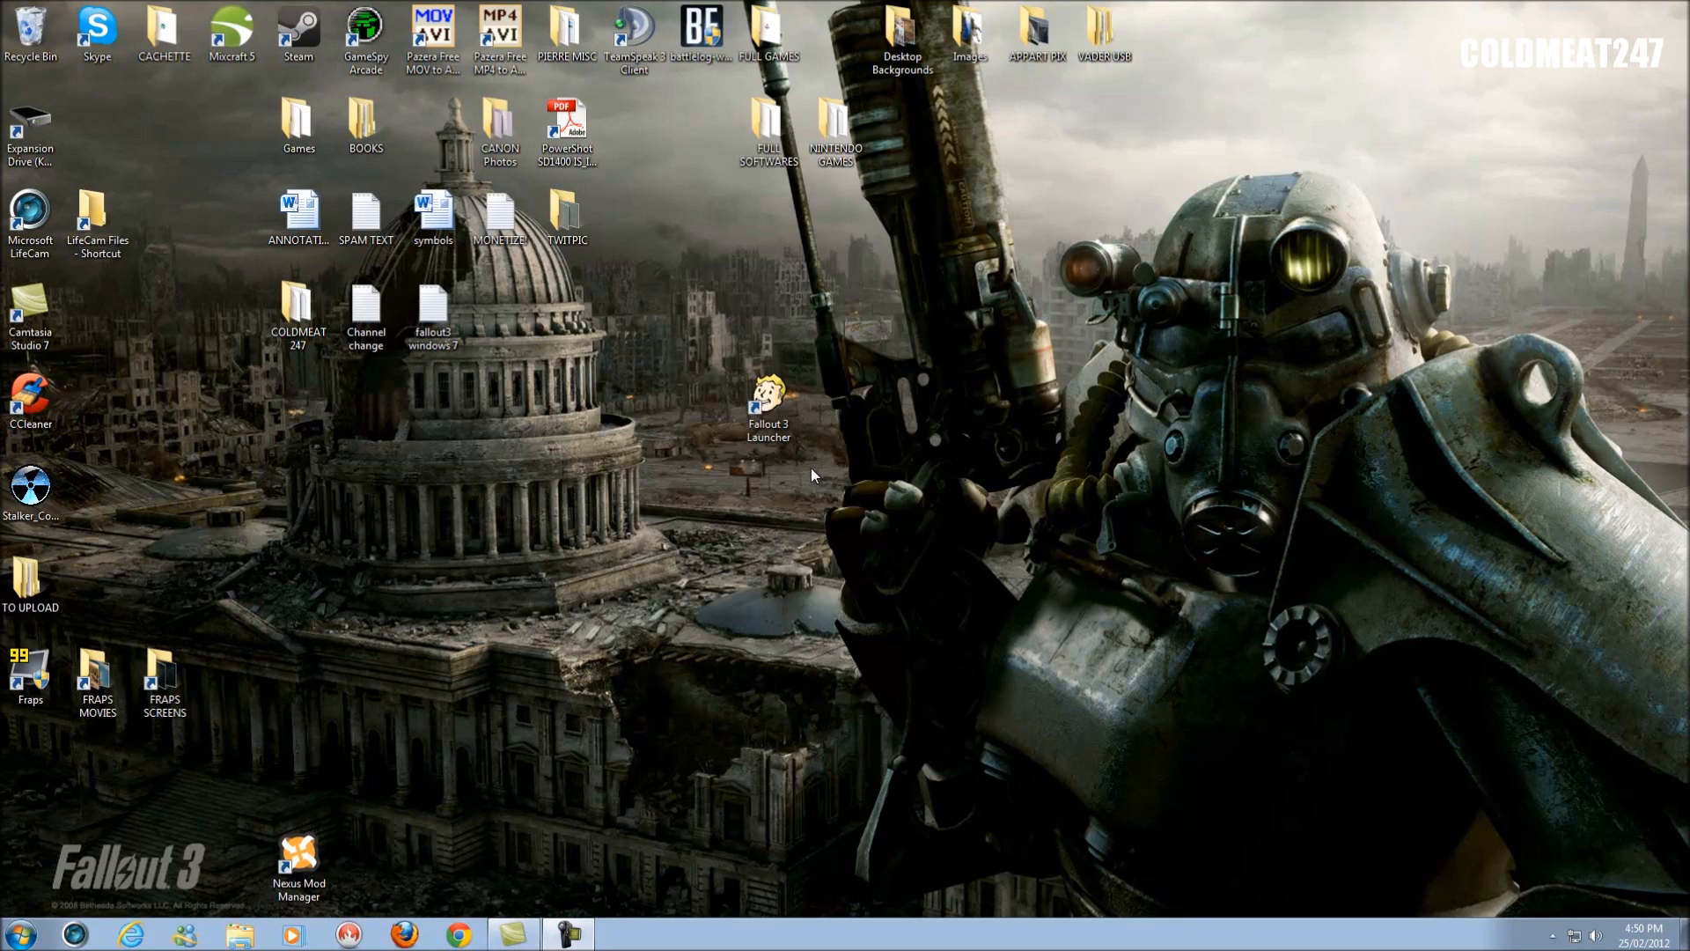
Launch the Fallout 3 Launcher from its desktop shortcut.
left_click(770, 405)
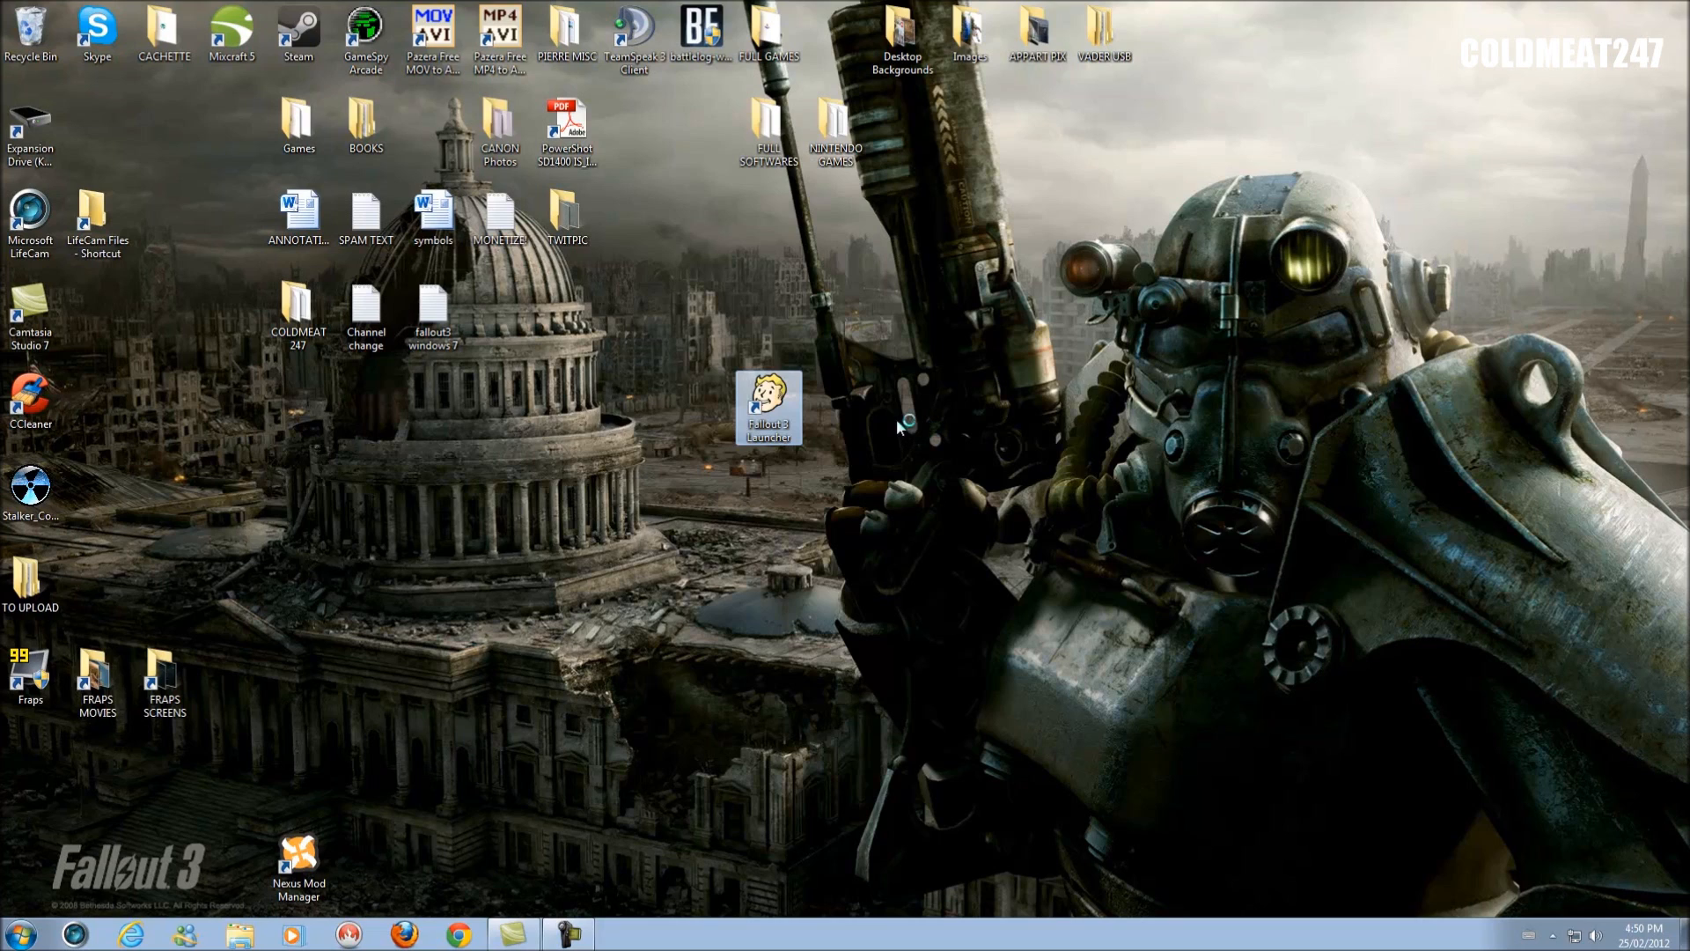
mouse_move(883, 463)
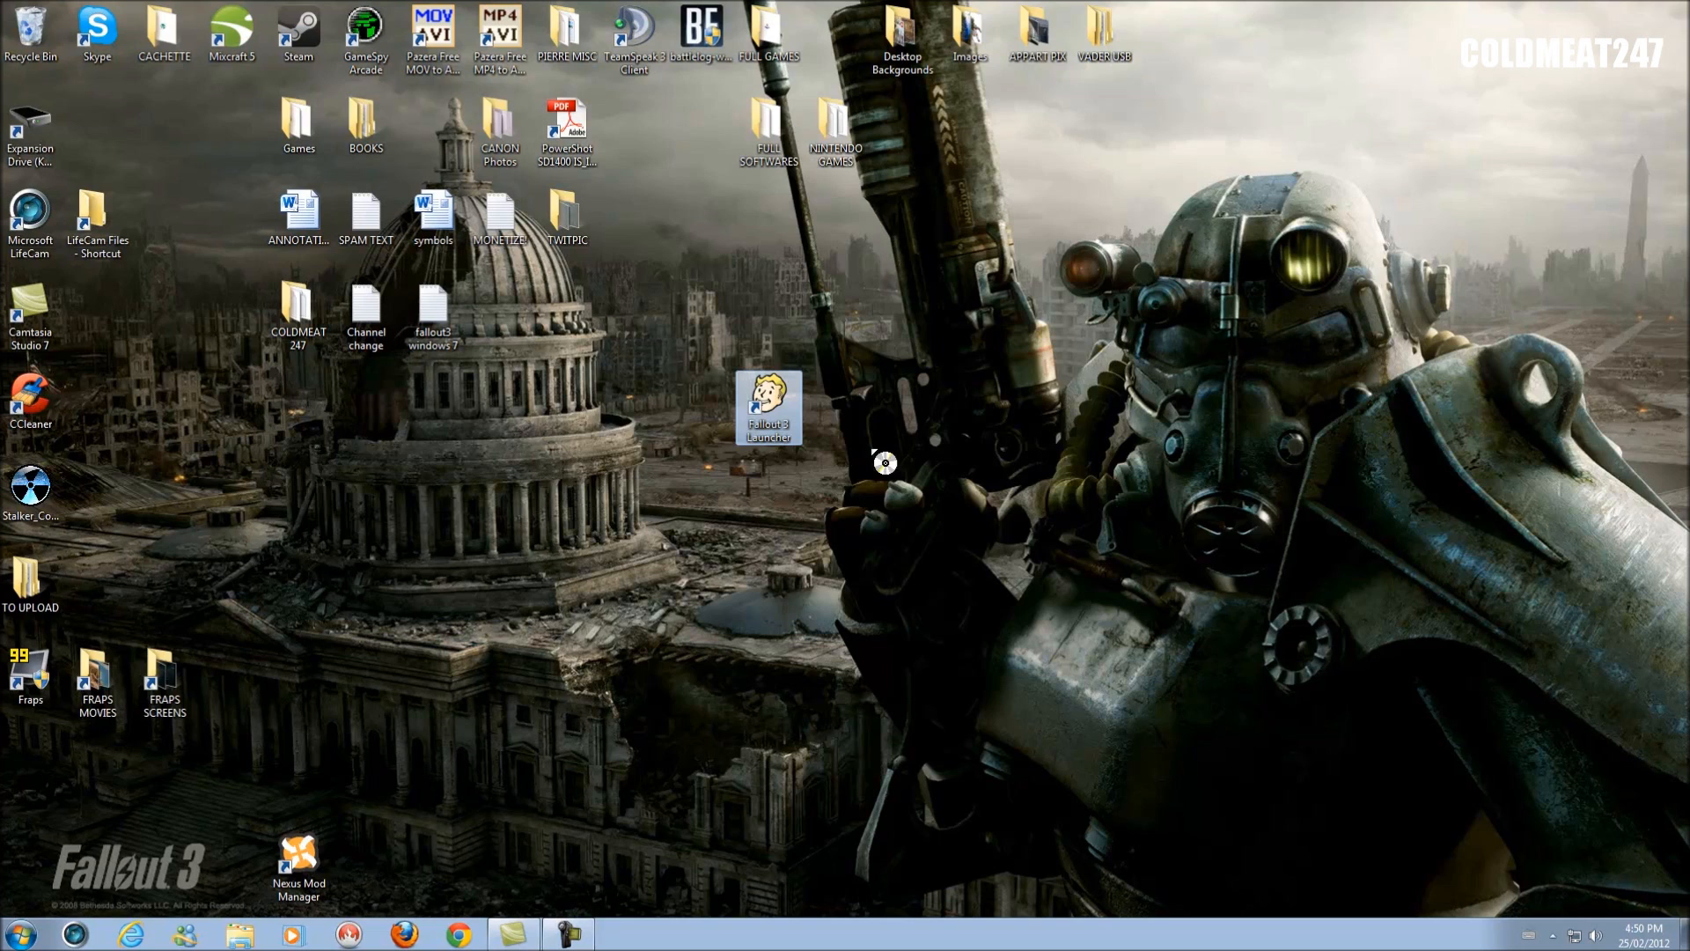
double_click(769, 407)
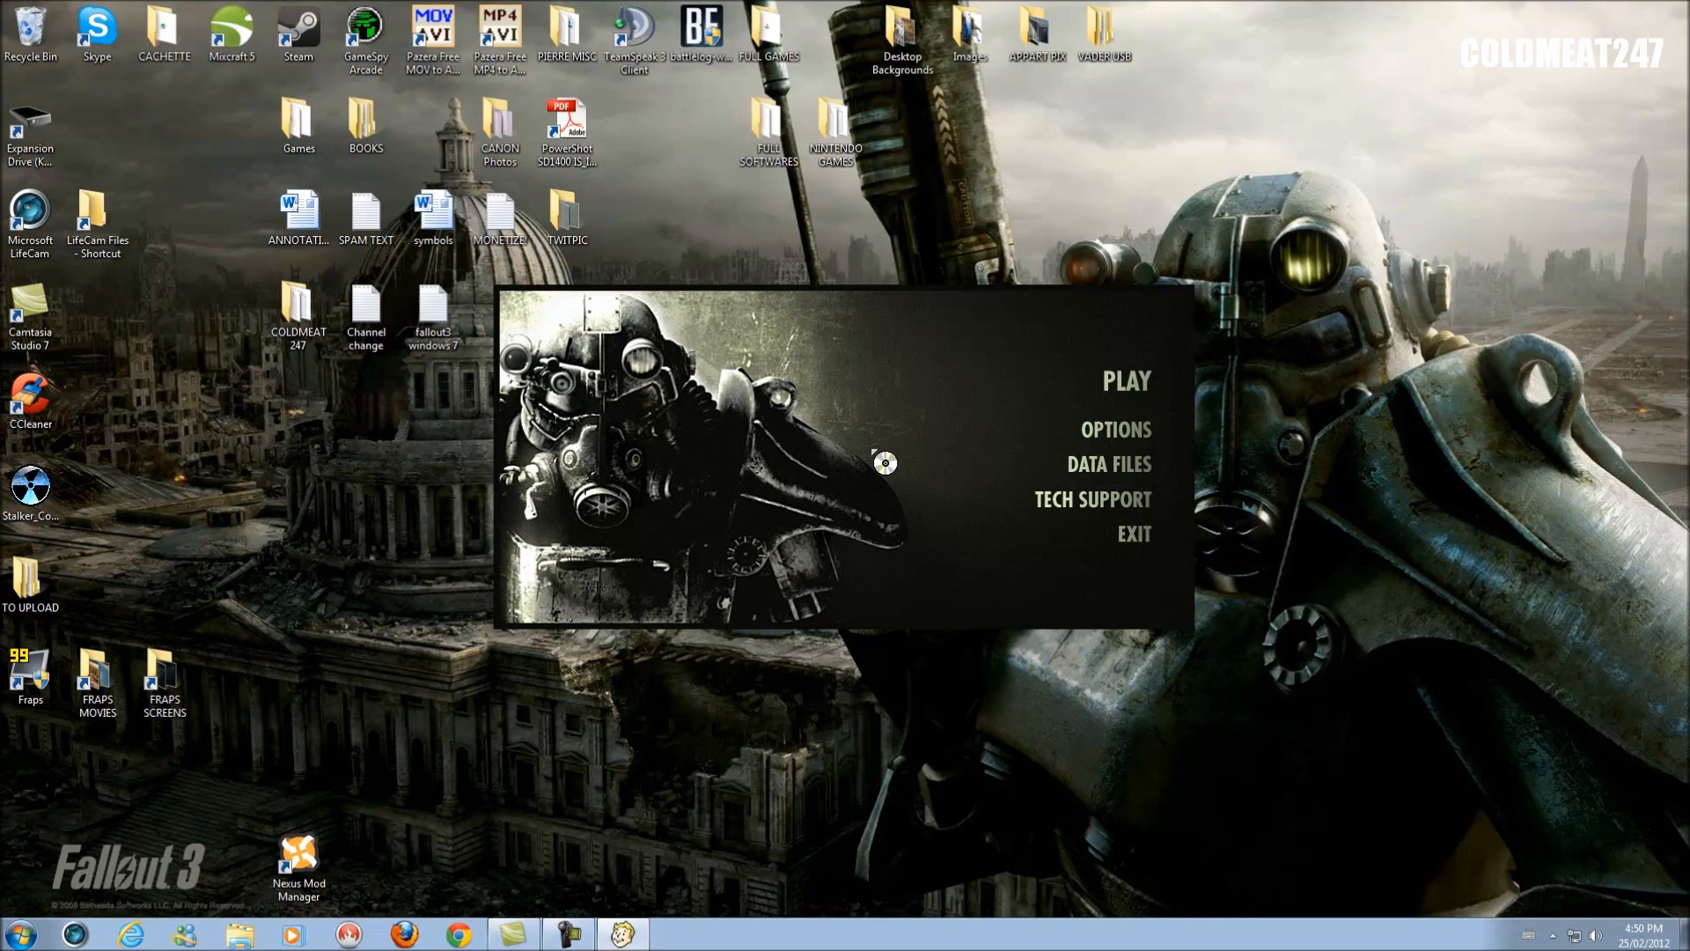
mouse_move(1125, 381)
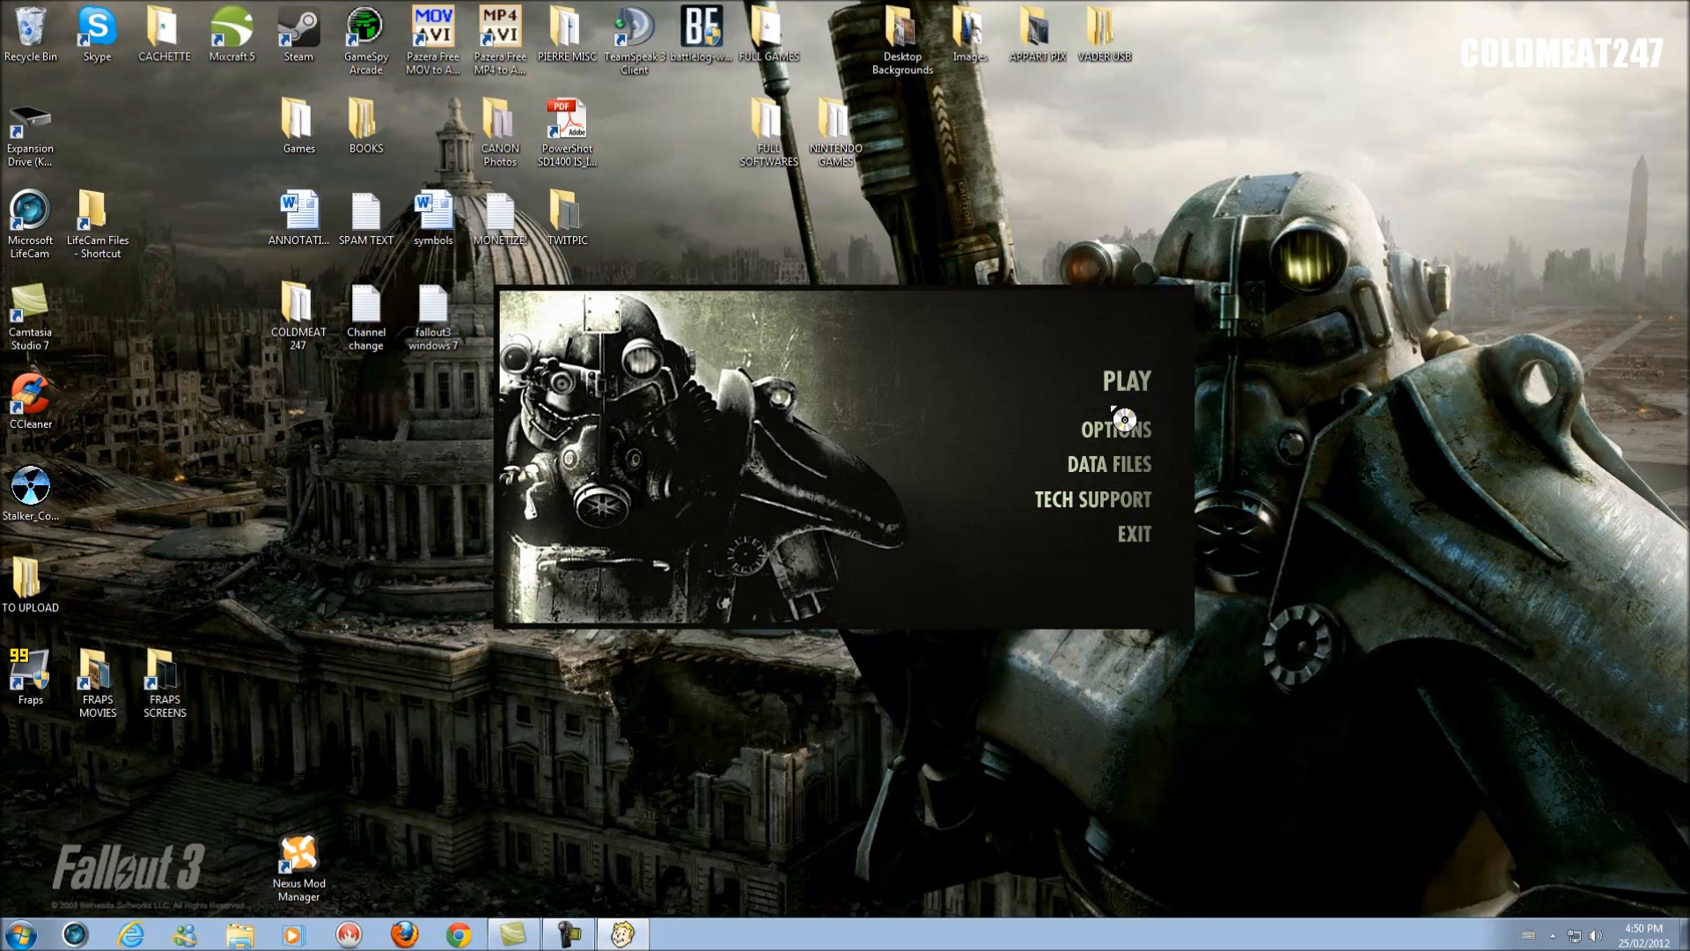
In the launcher's graphics Options, set Antialiasing to Off (best performance).
left_click(1114, 427)
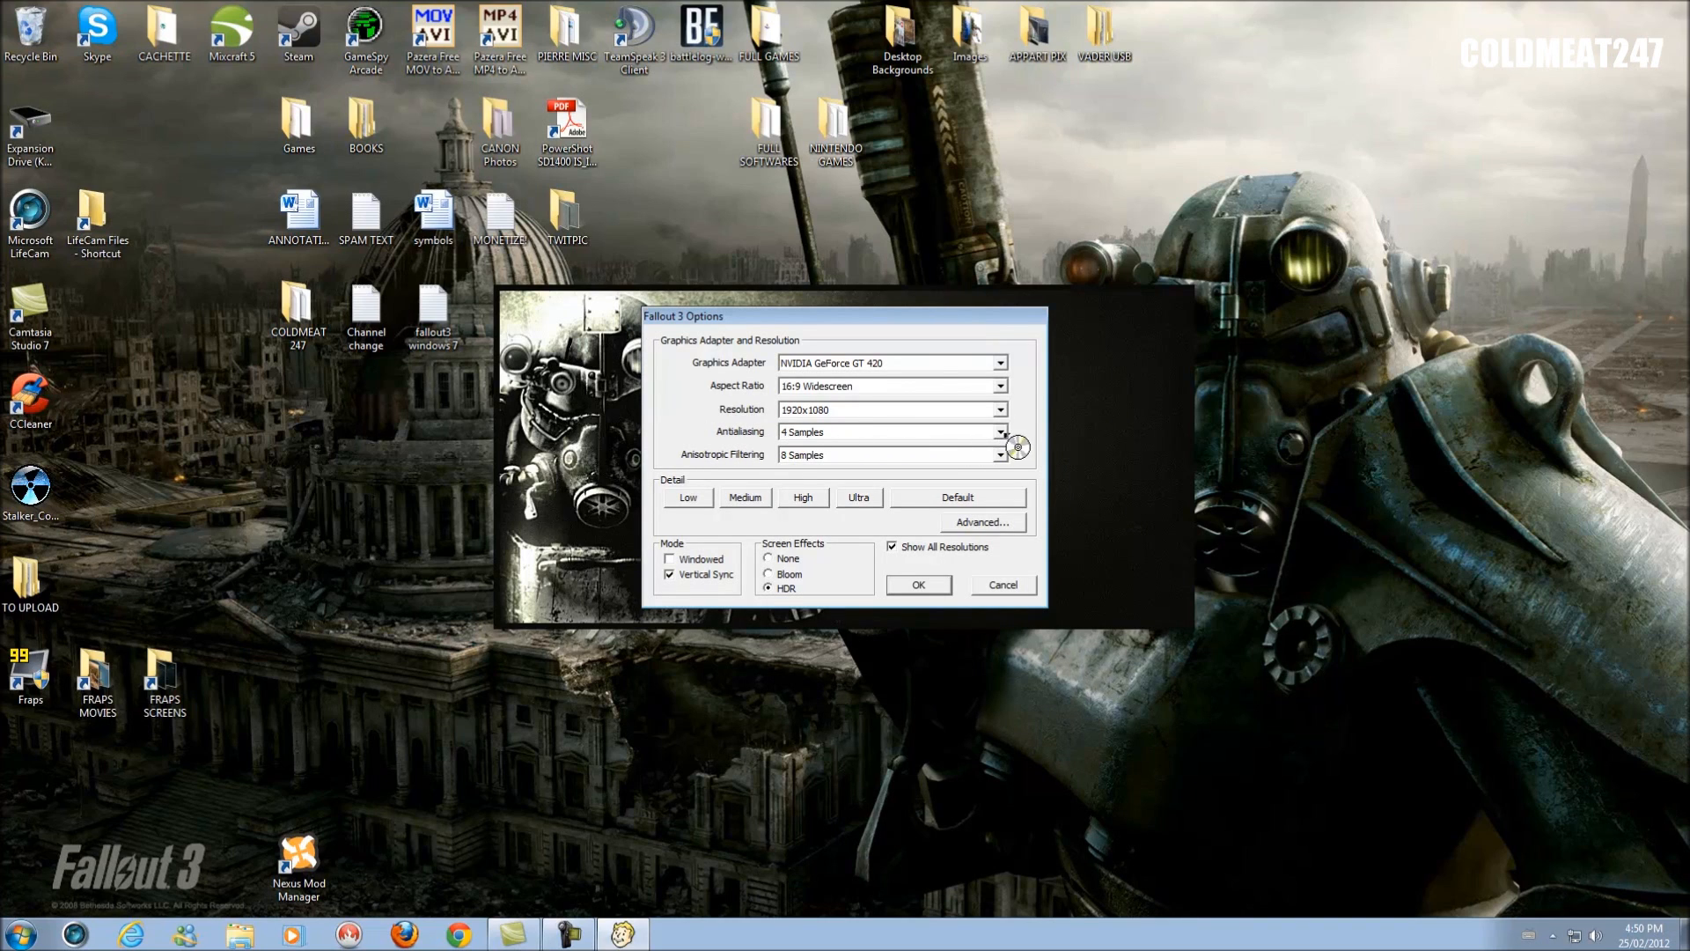
left_click(998, 454)
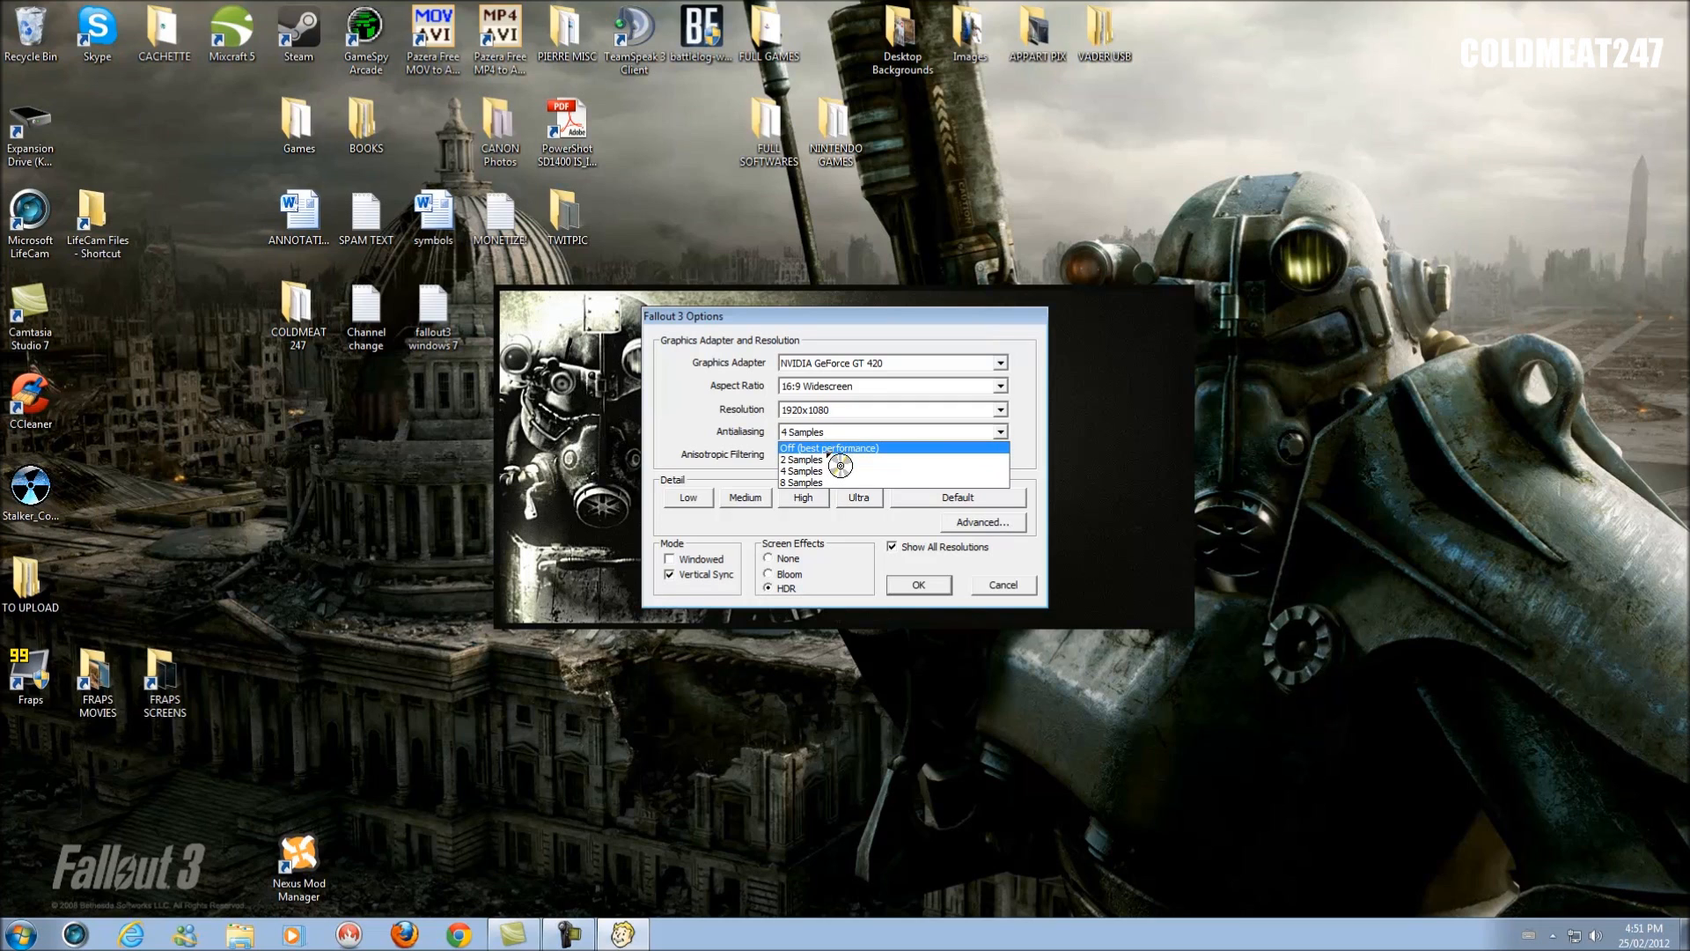
mouse_move(847, 455)
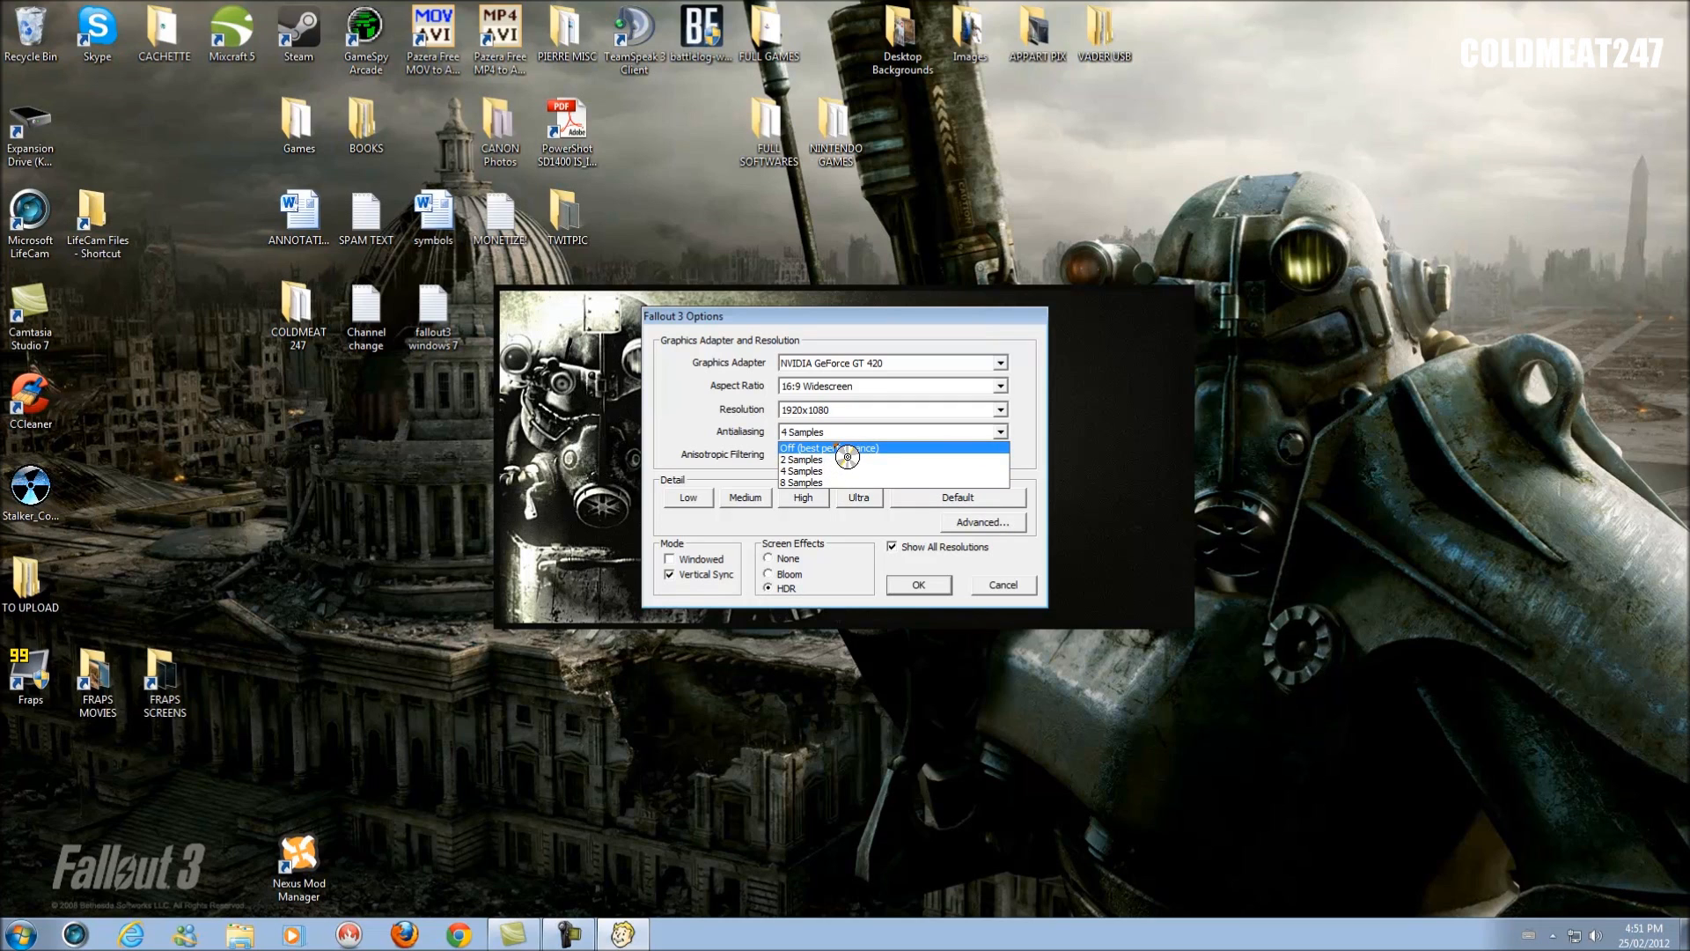
mouse_move(874, 456)
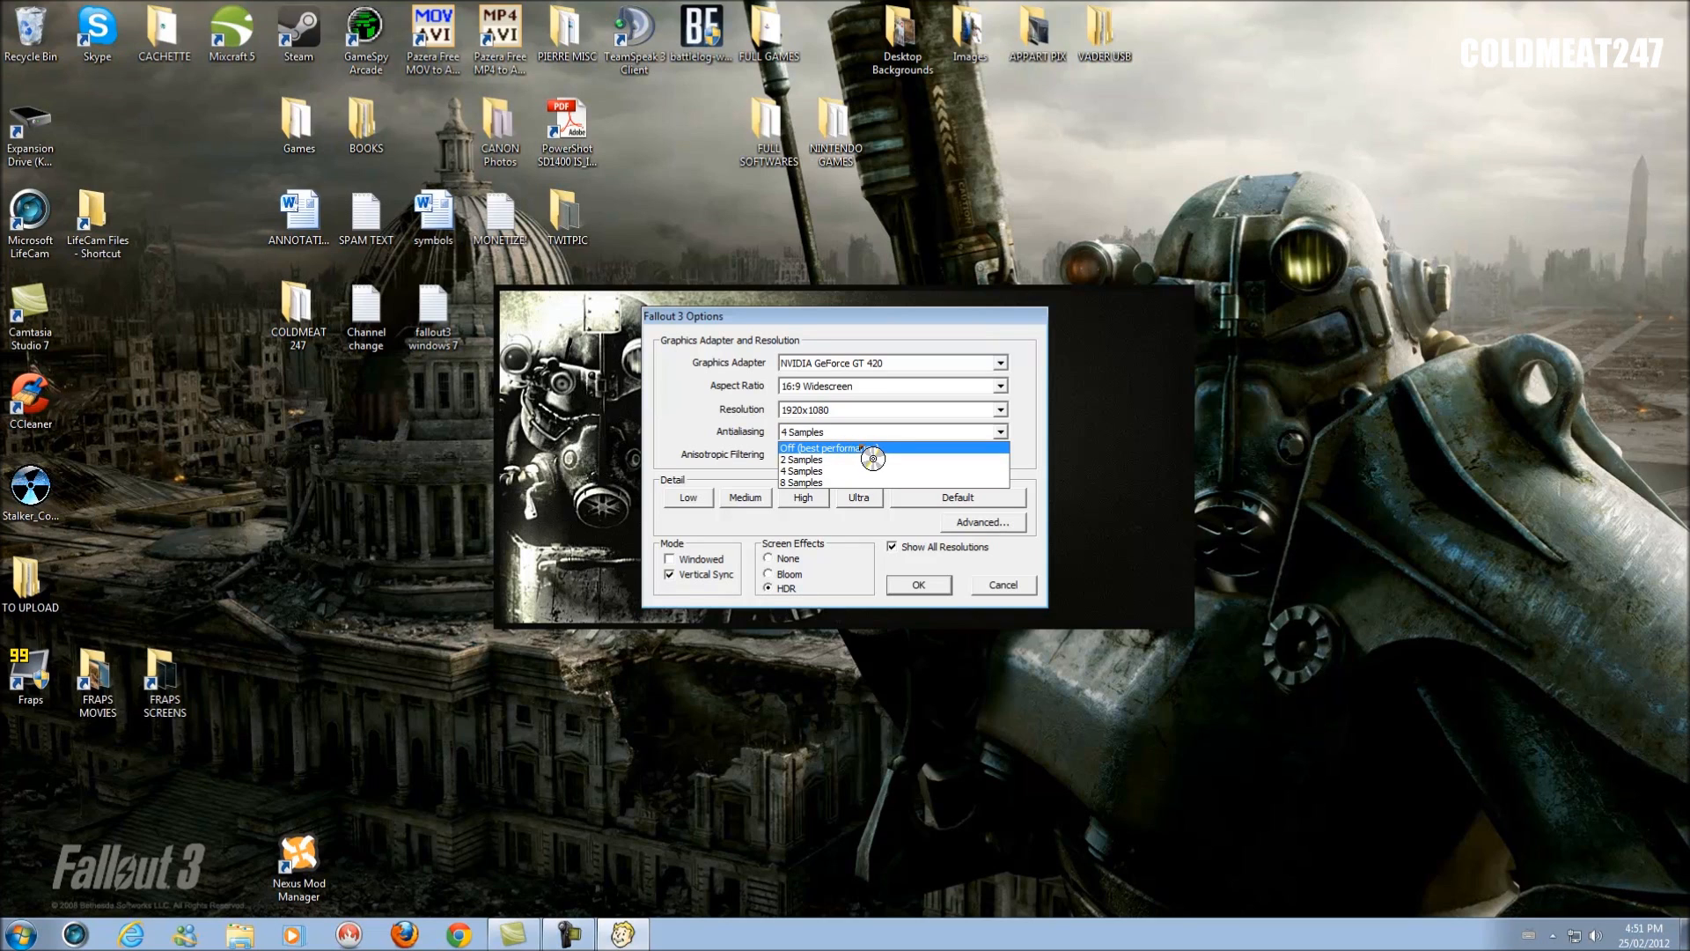
mouse_move(741, 443)
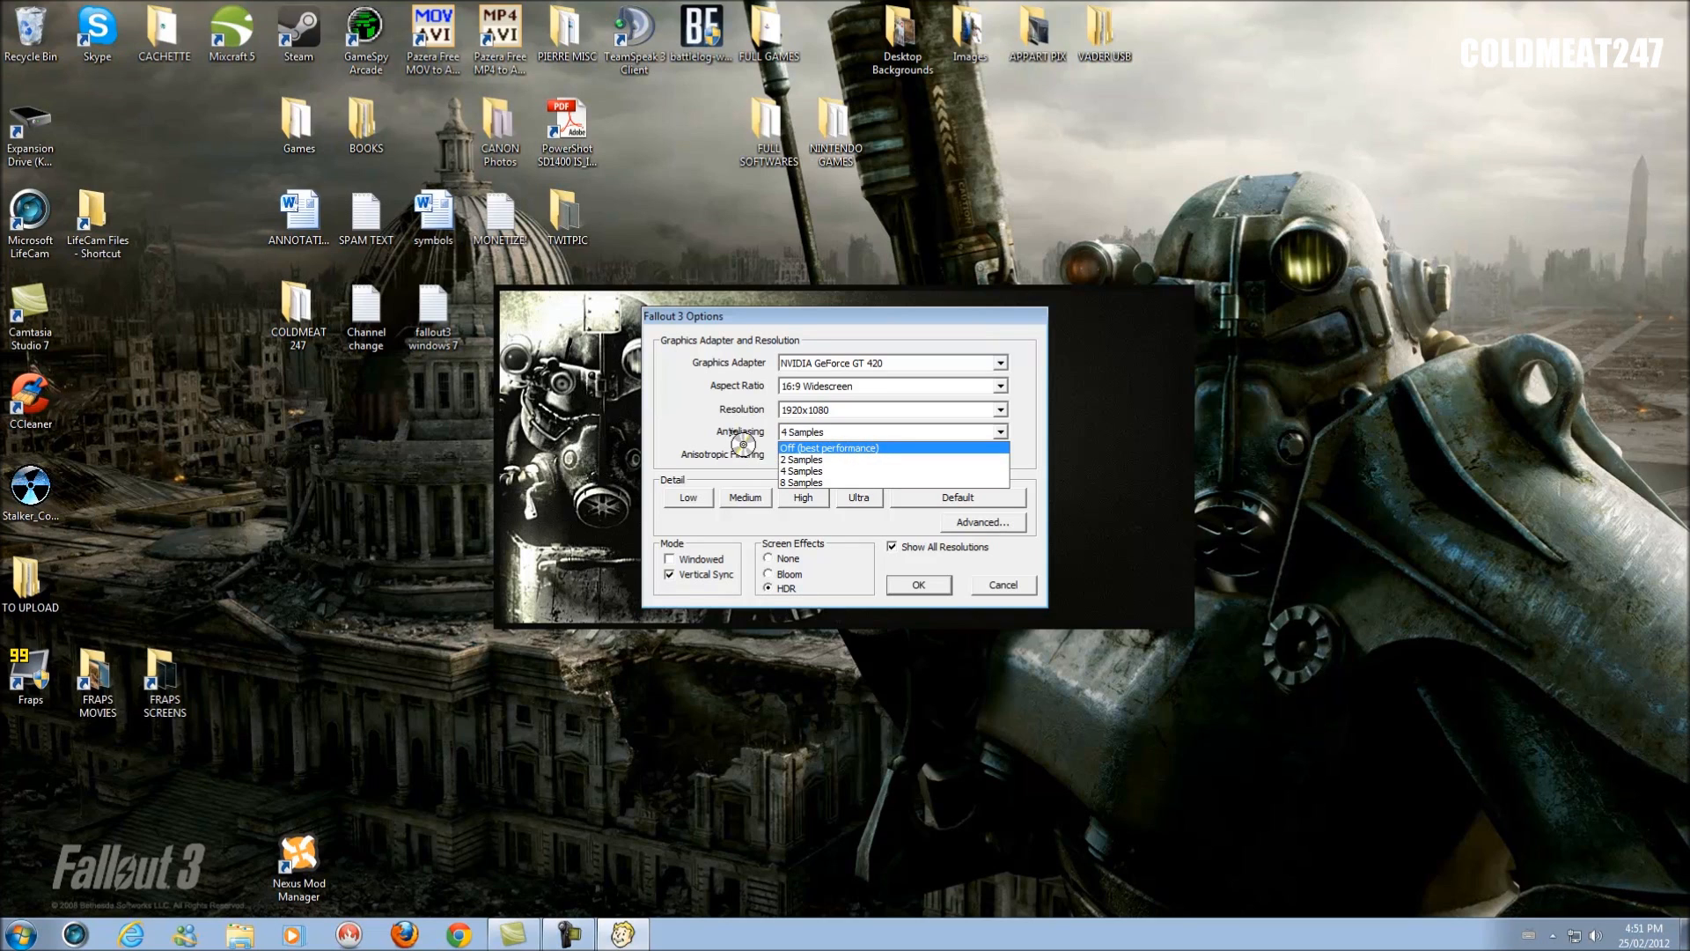
mouse_move(833, 459)
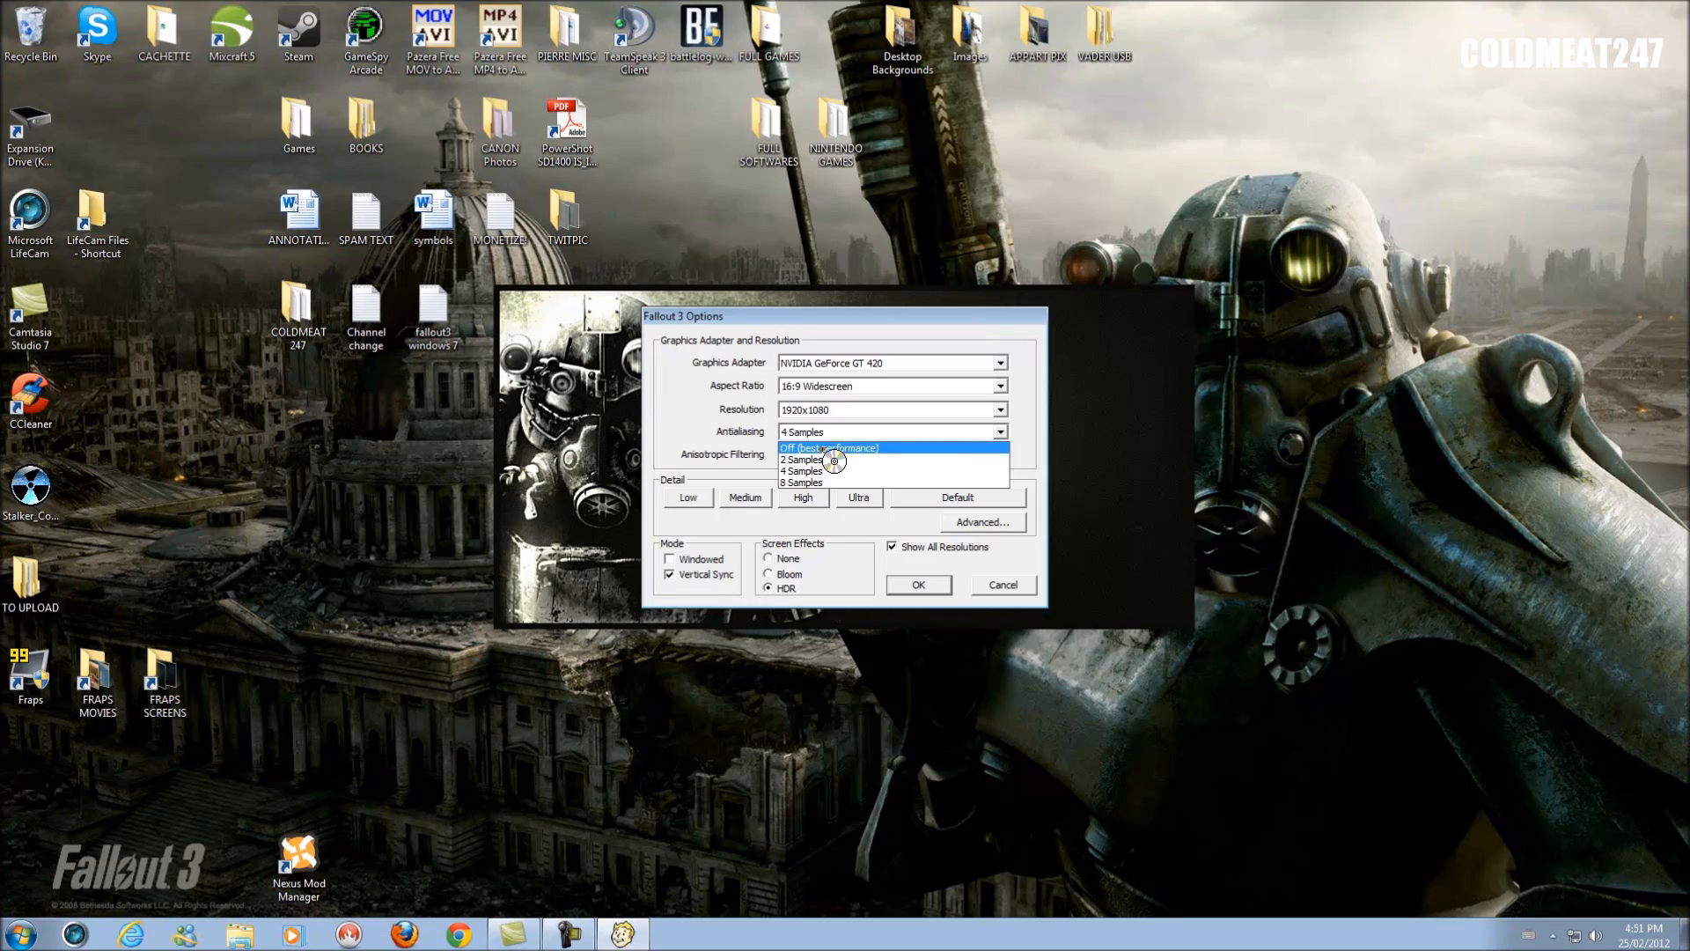
left_click(828, 447)
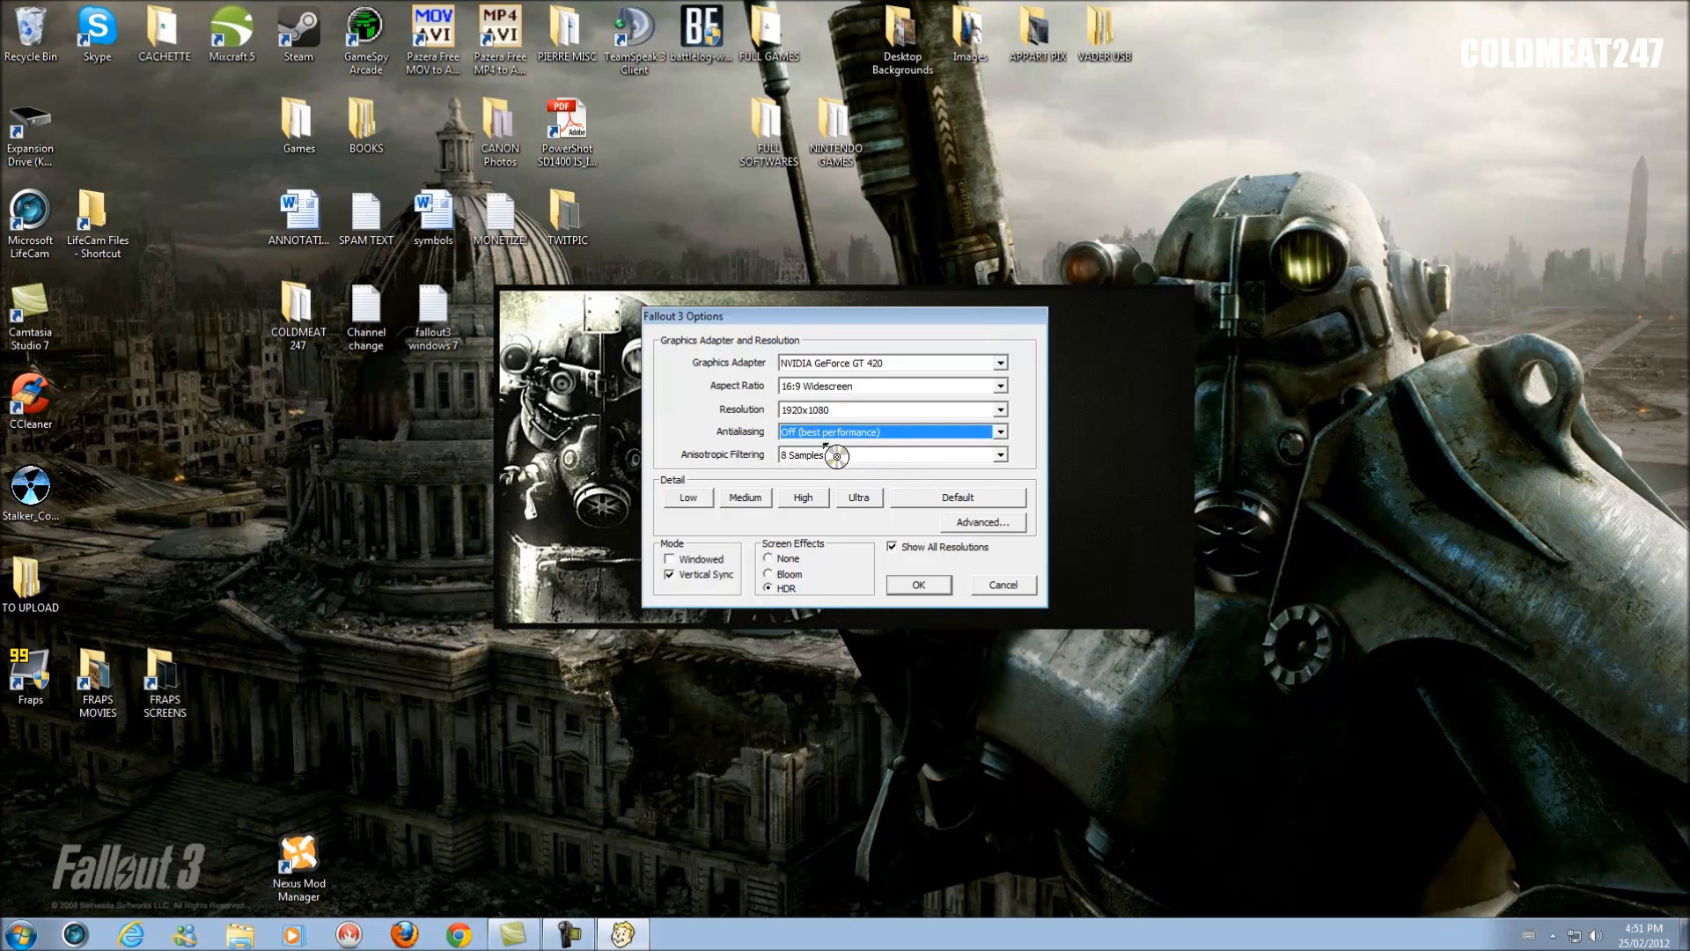
mouse_move(875, 446)
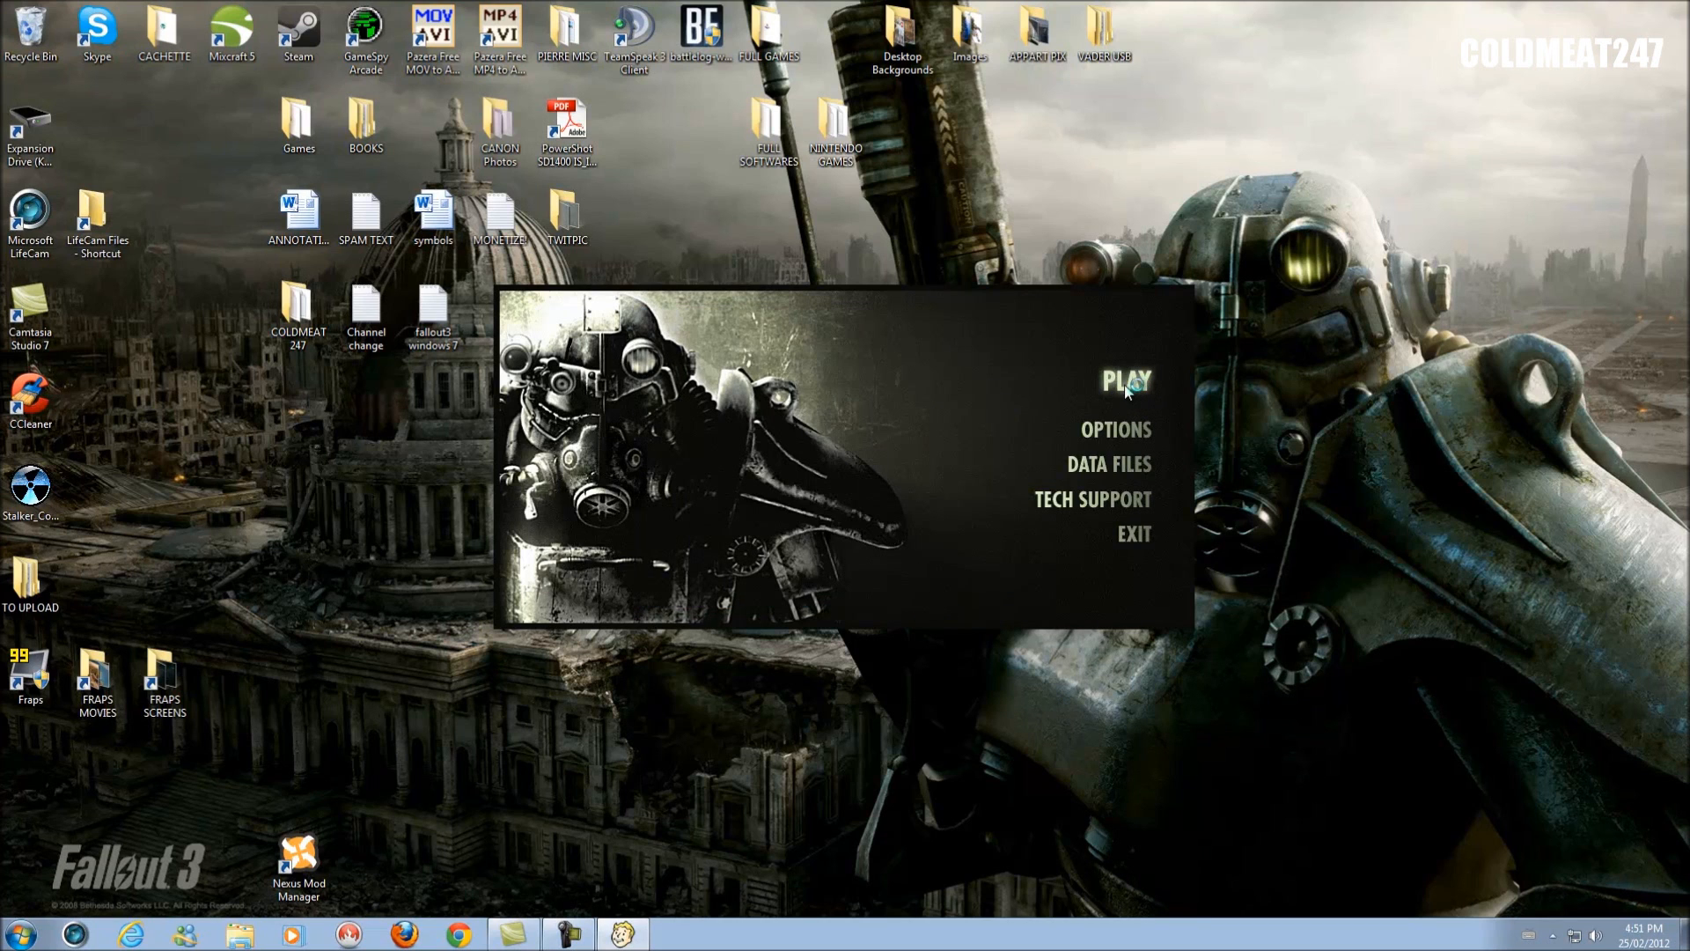
Start Fallout 3 with PLAY so it reaches its main menu.
left_click(1125, 380)
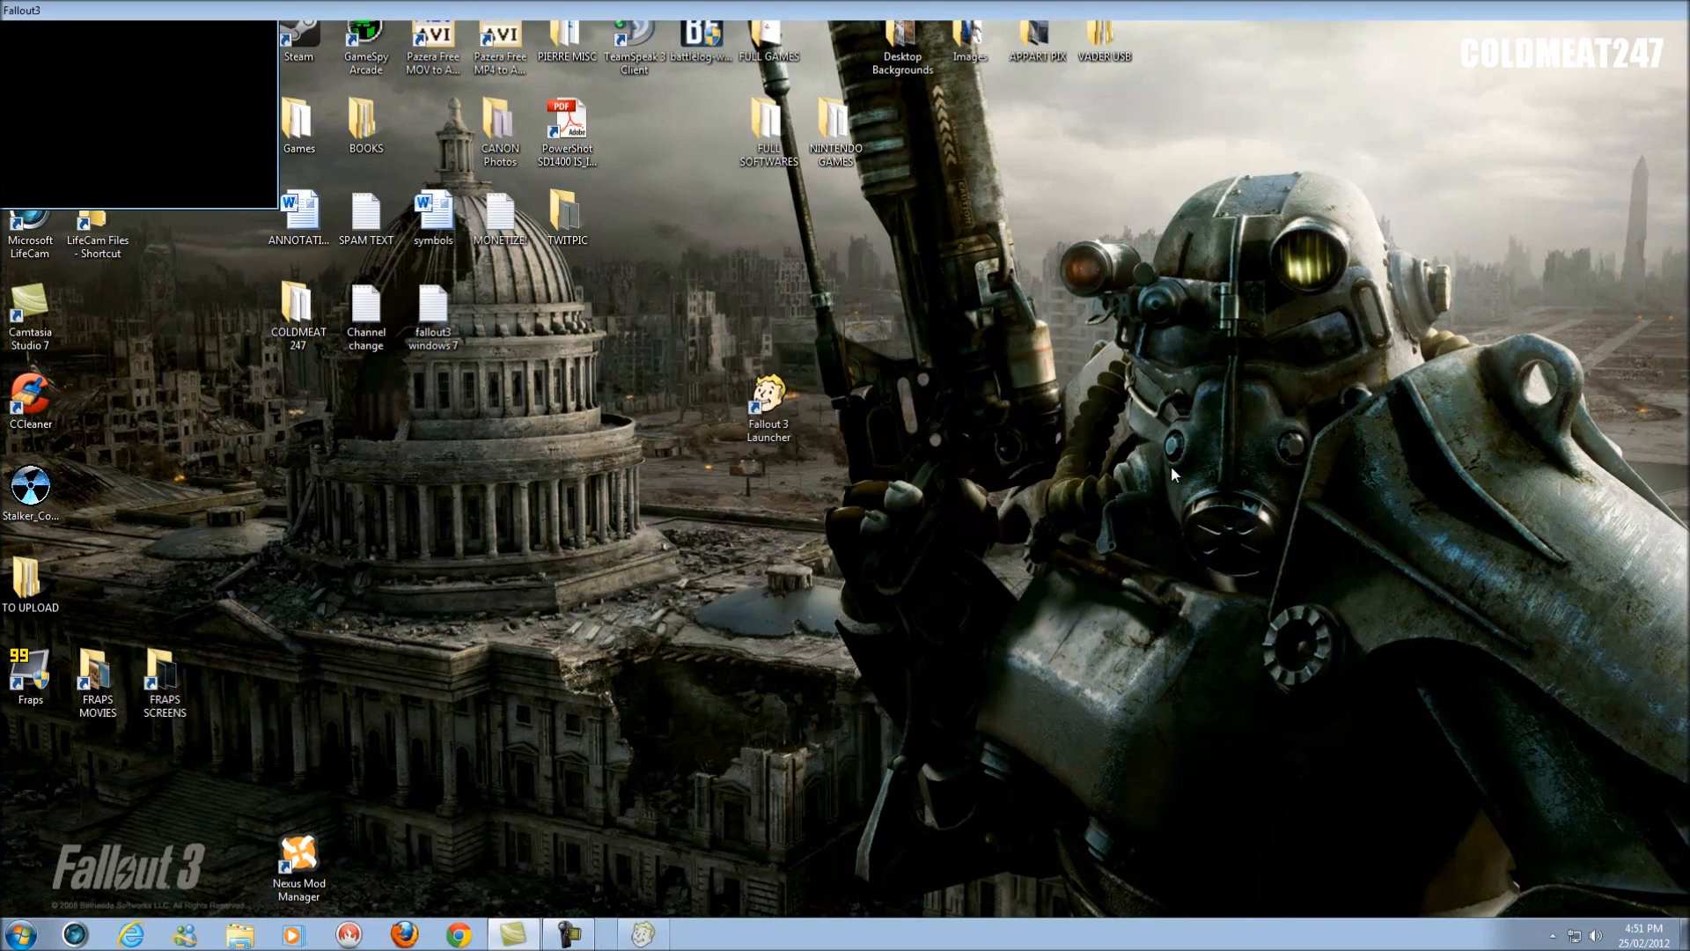
double_click(770, 399)
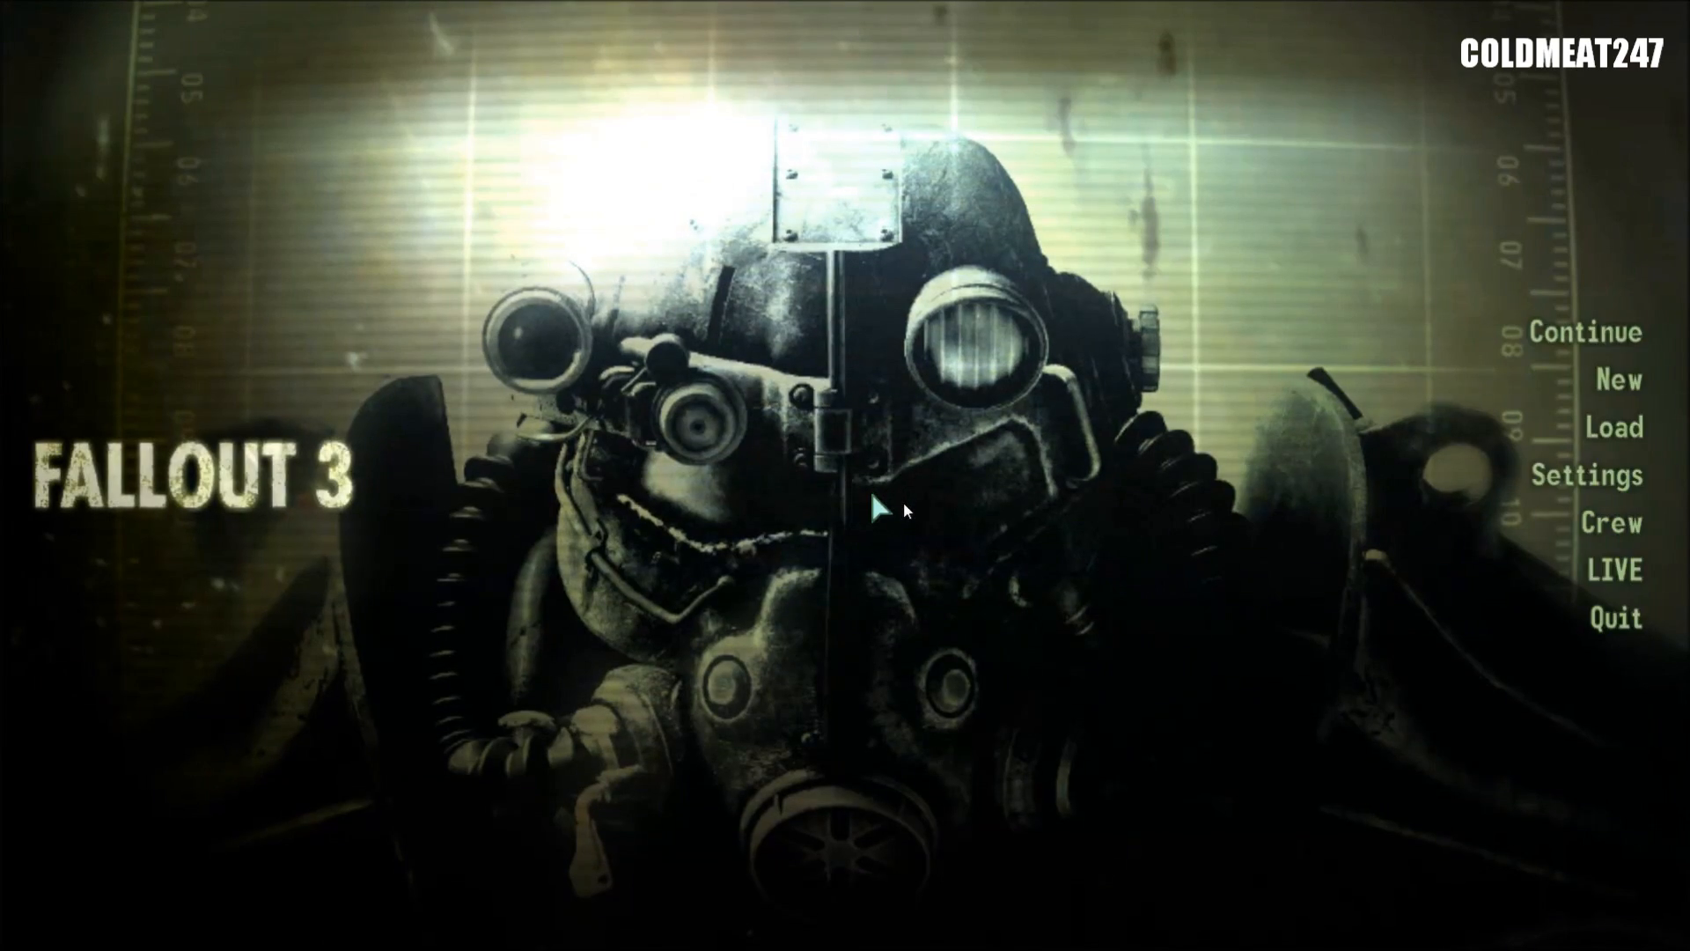
mouse_move(1015, 523)
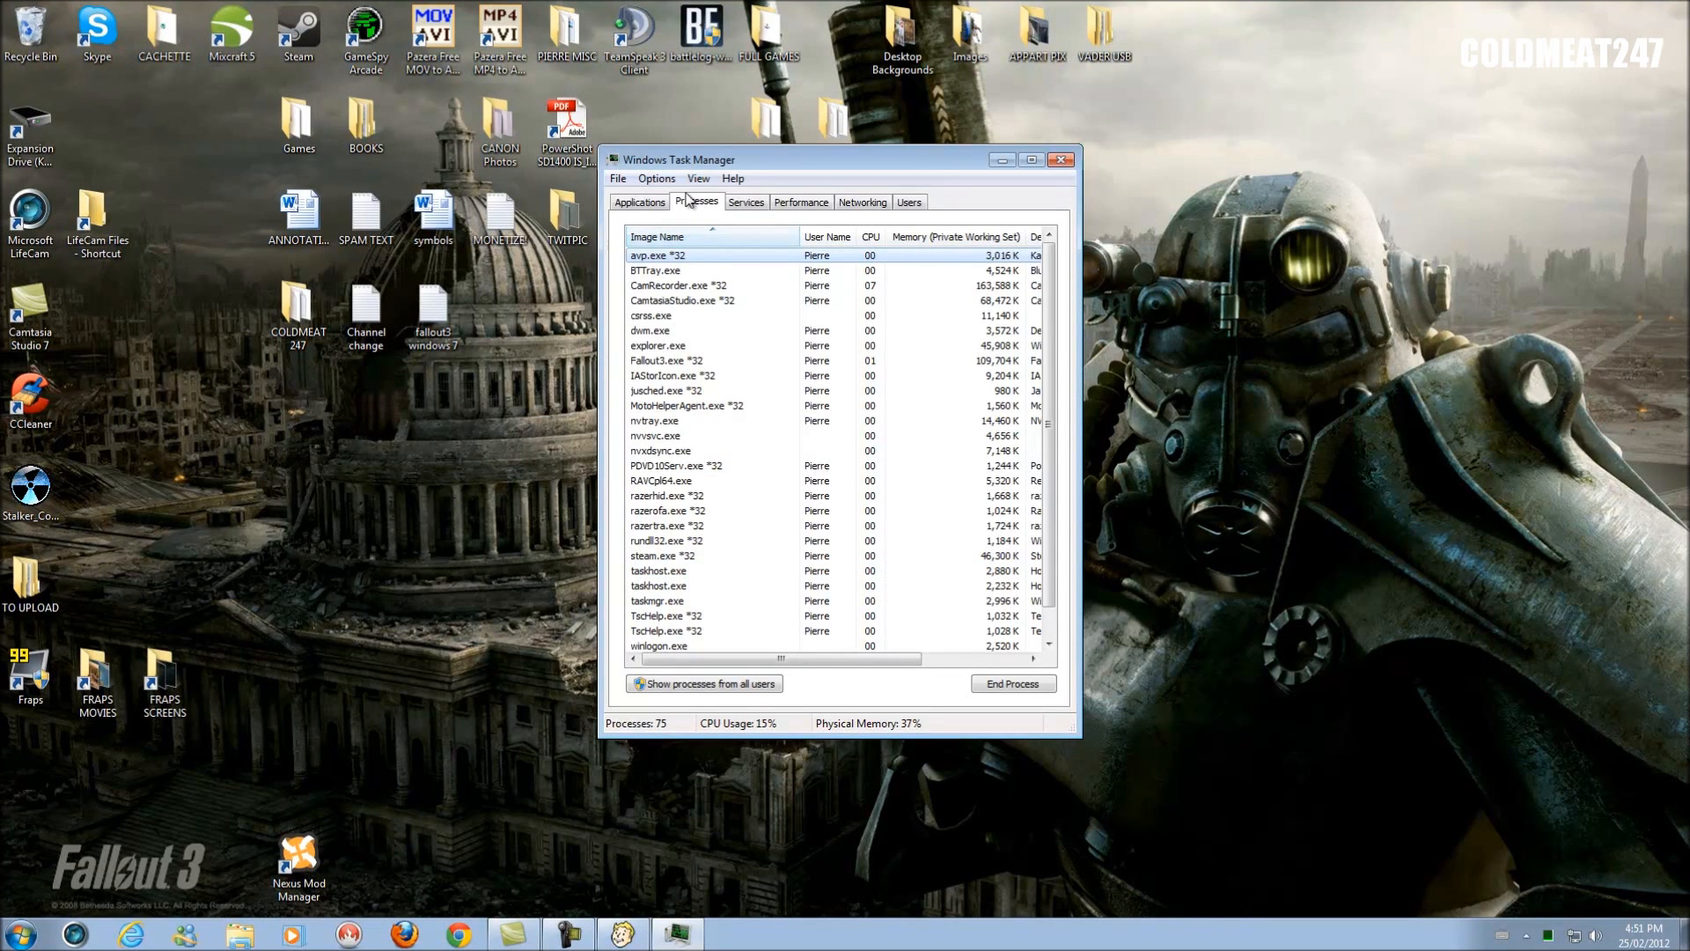
From the Applications list, jump to the Fallout3 entry's process, Fallout3.exe *32.
left_click(638, 201)
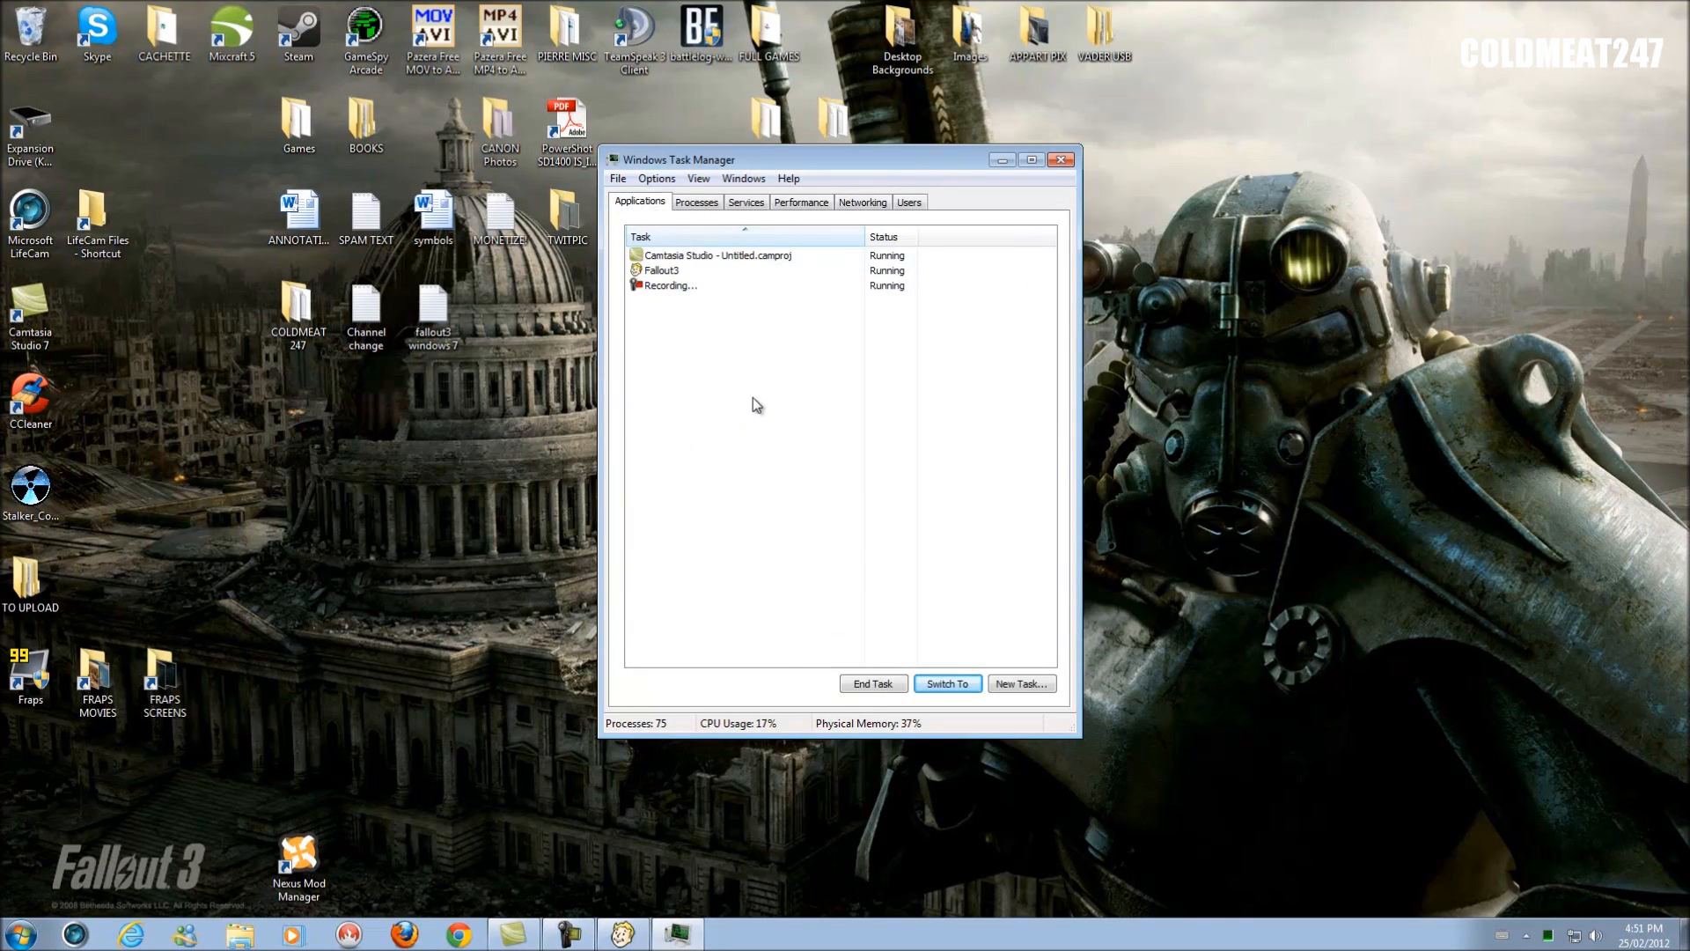
left_click(660, 270)
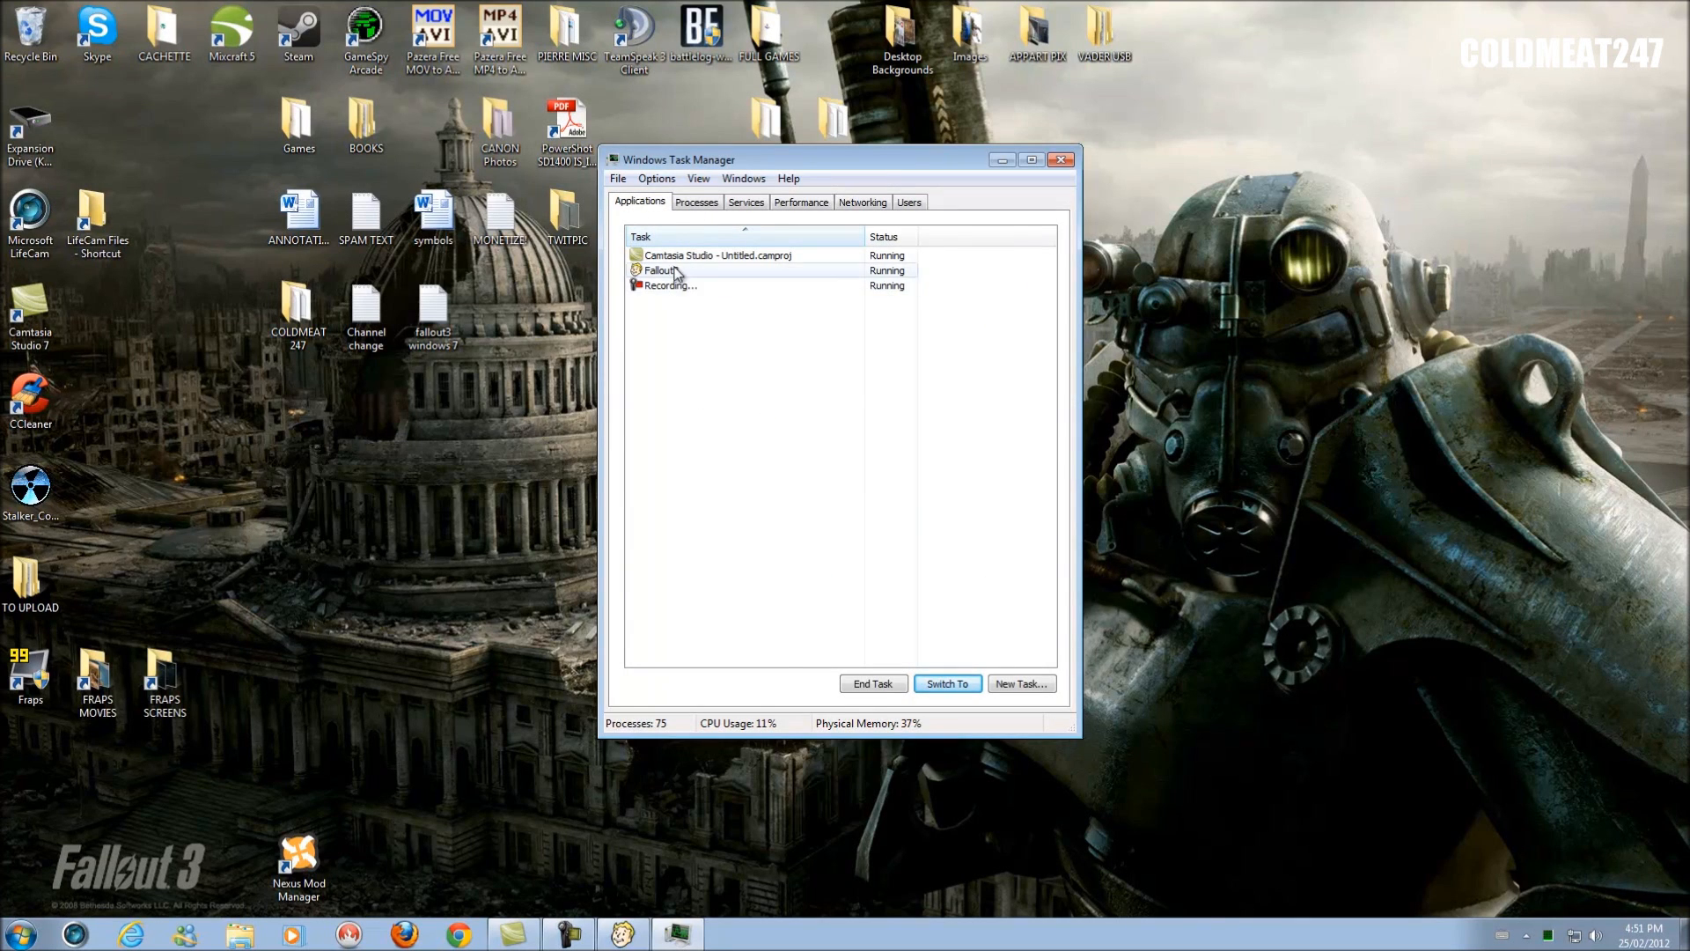
left_click(662, 269)
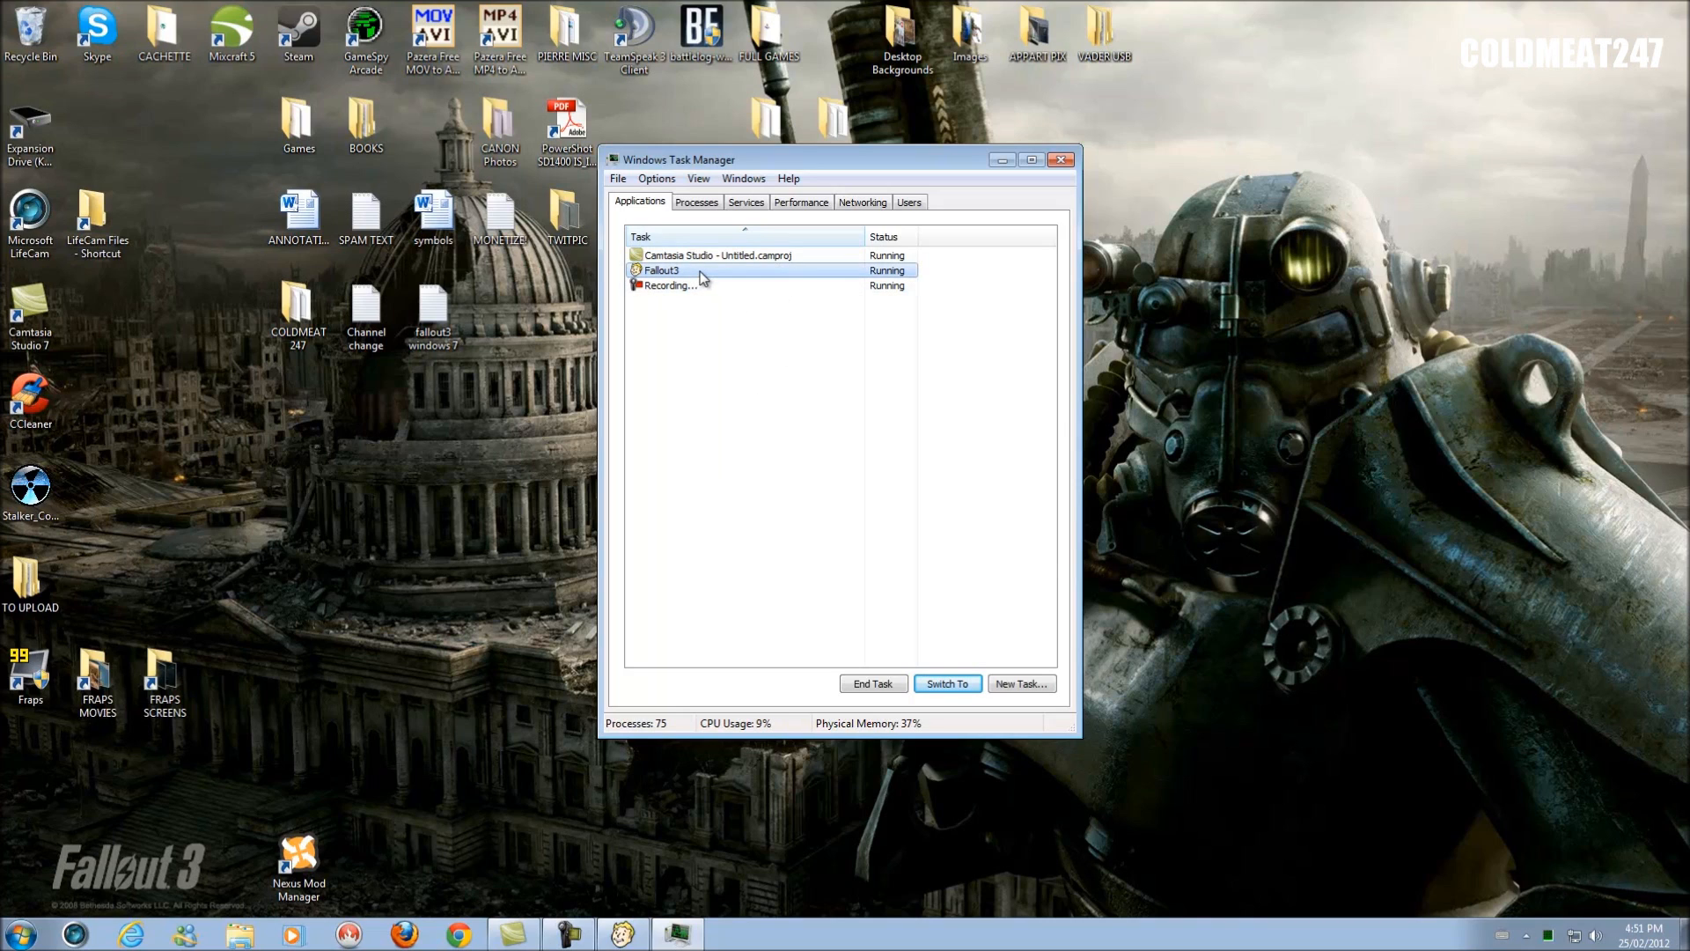
right_click(699, 271)
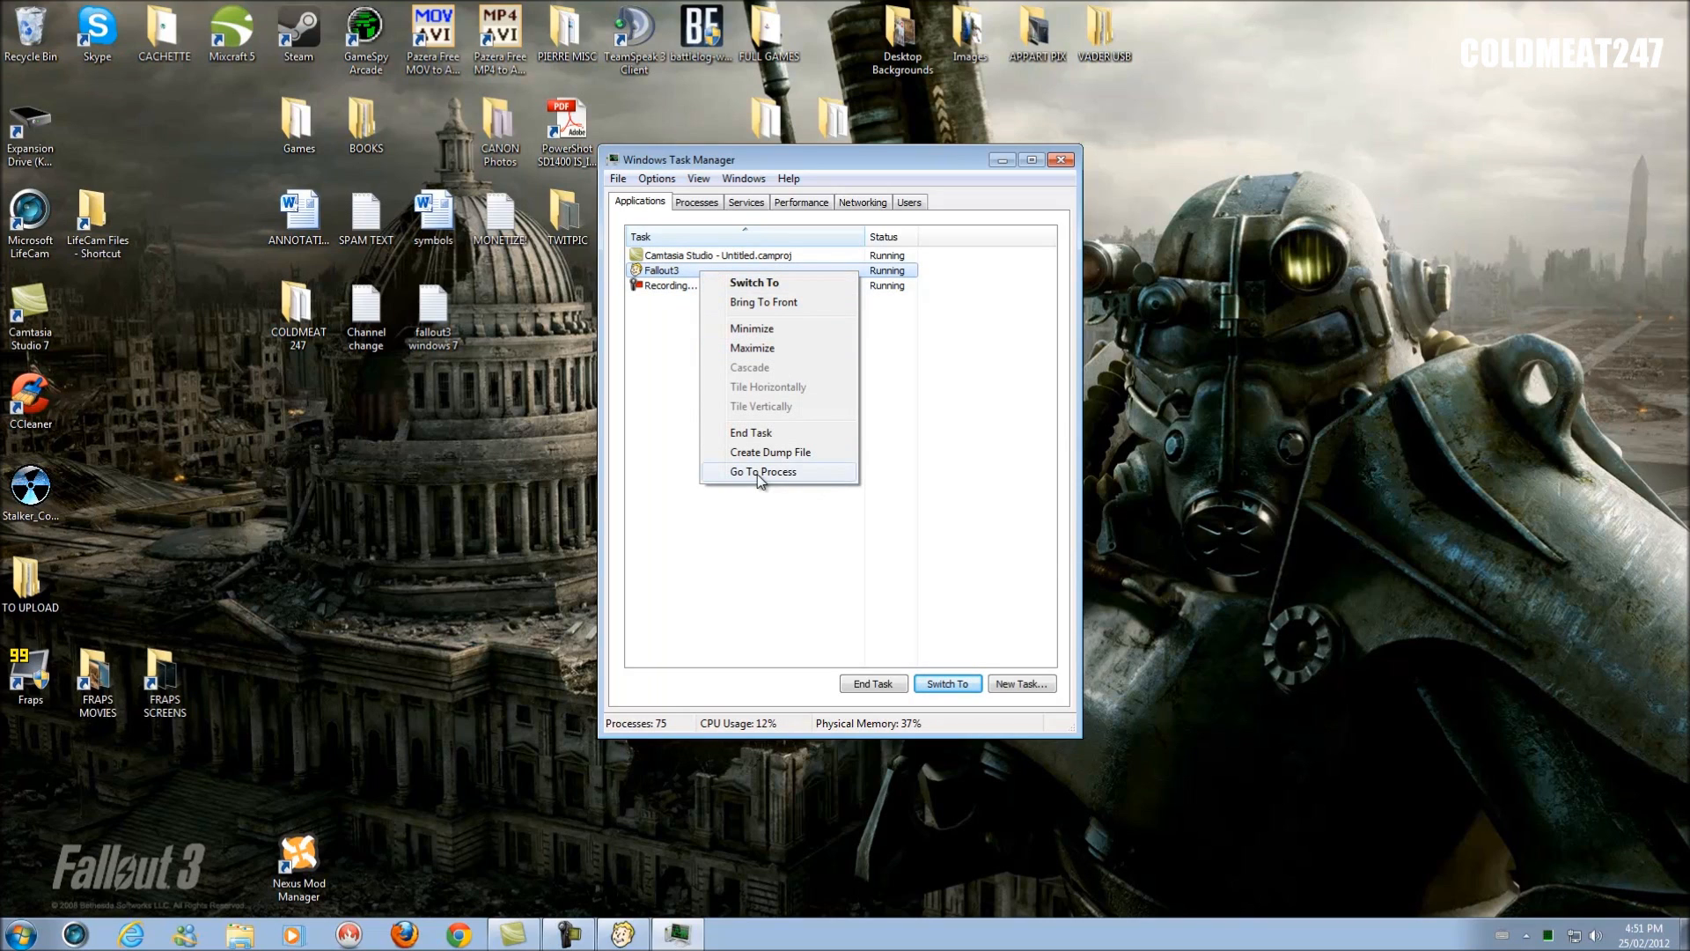
left_click(763, 472)
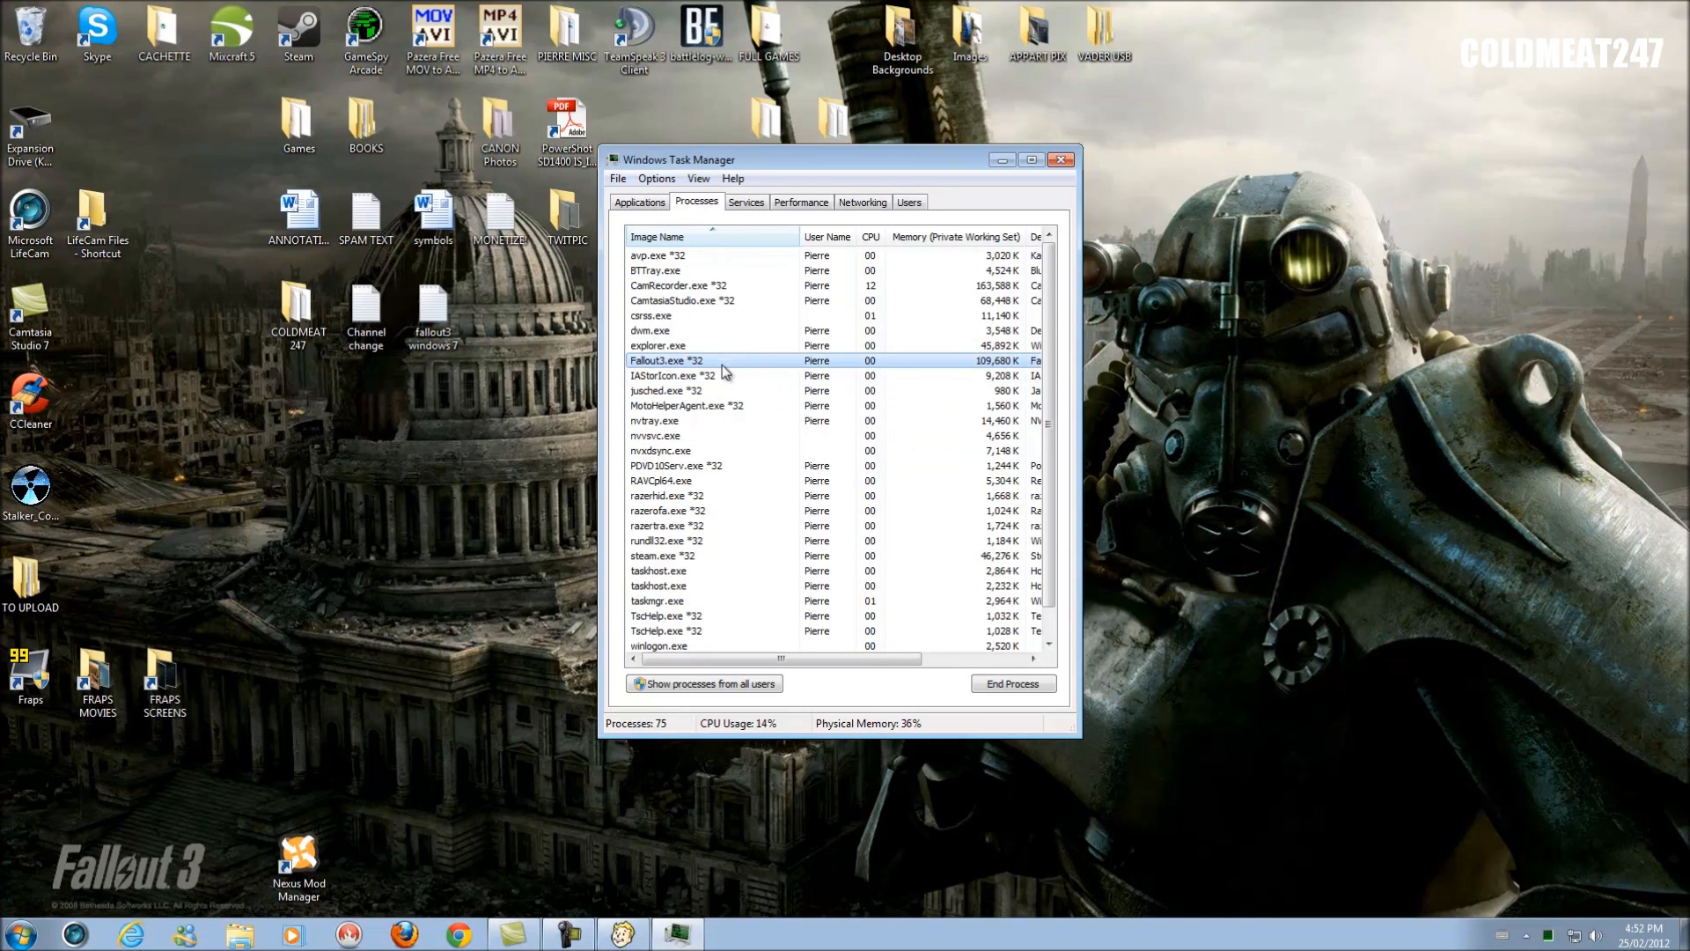
mouse_move(757, 369)
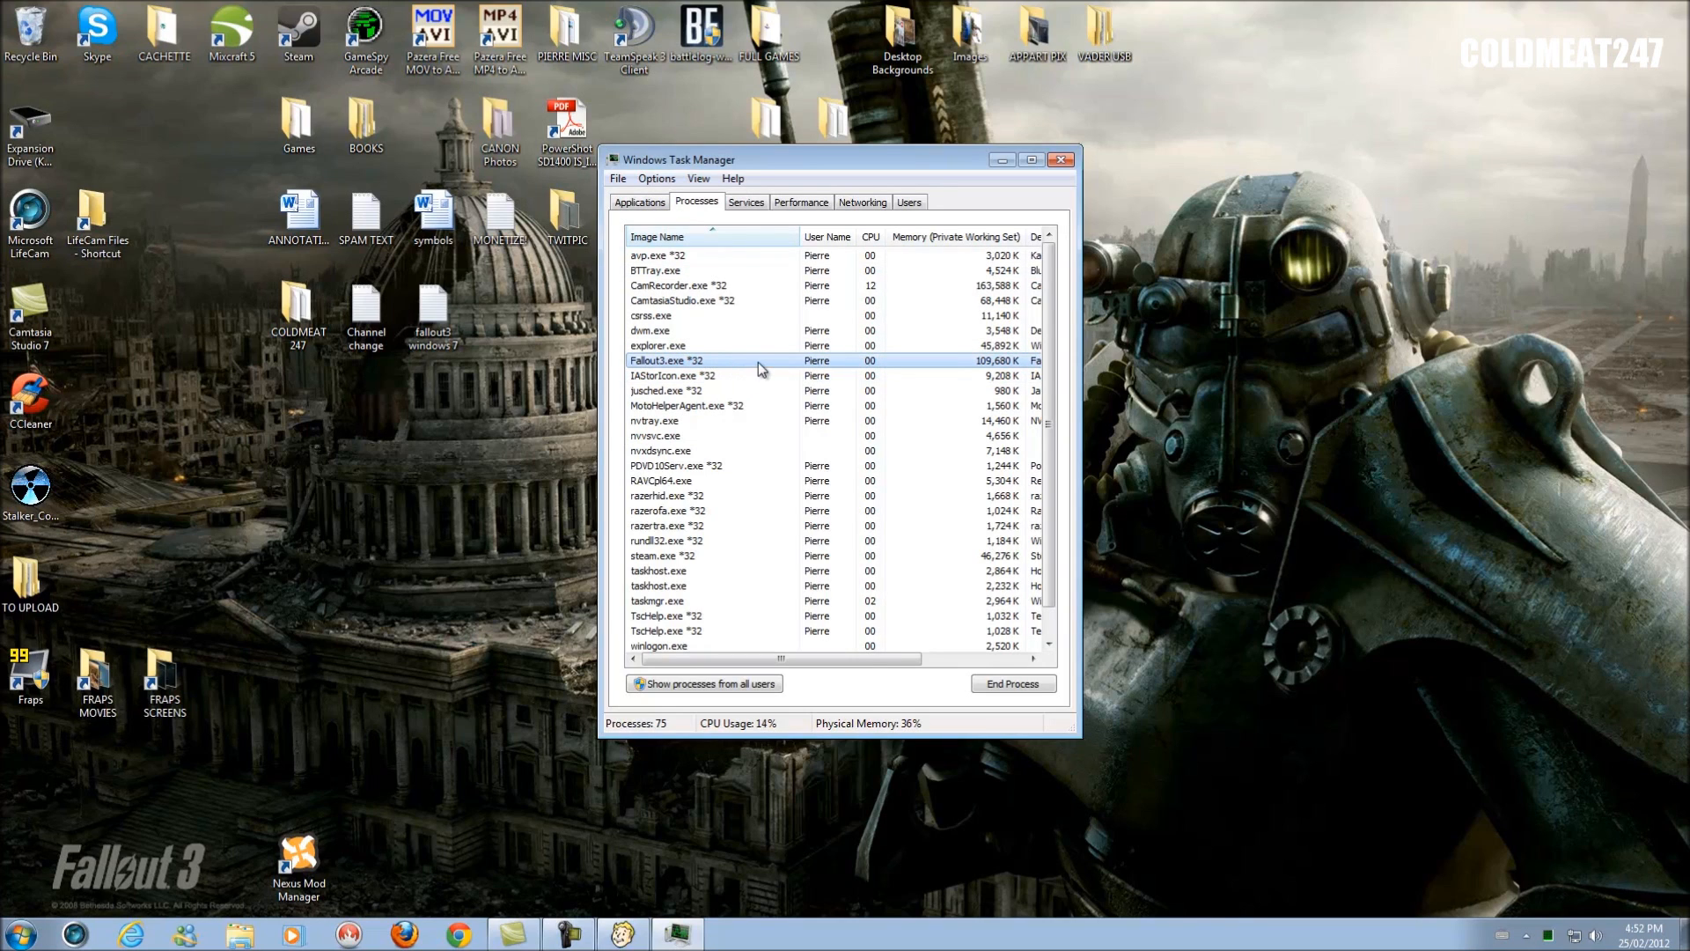
Bring up the file Properties dialog for the Fallout3.exe process.
right_click(666, 359)
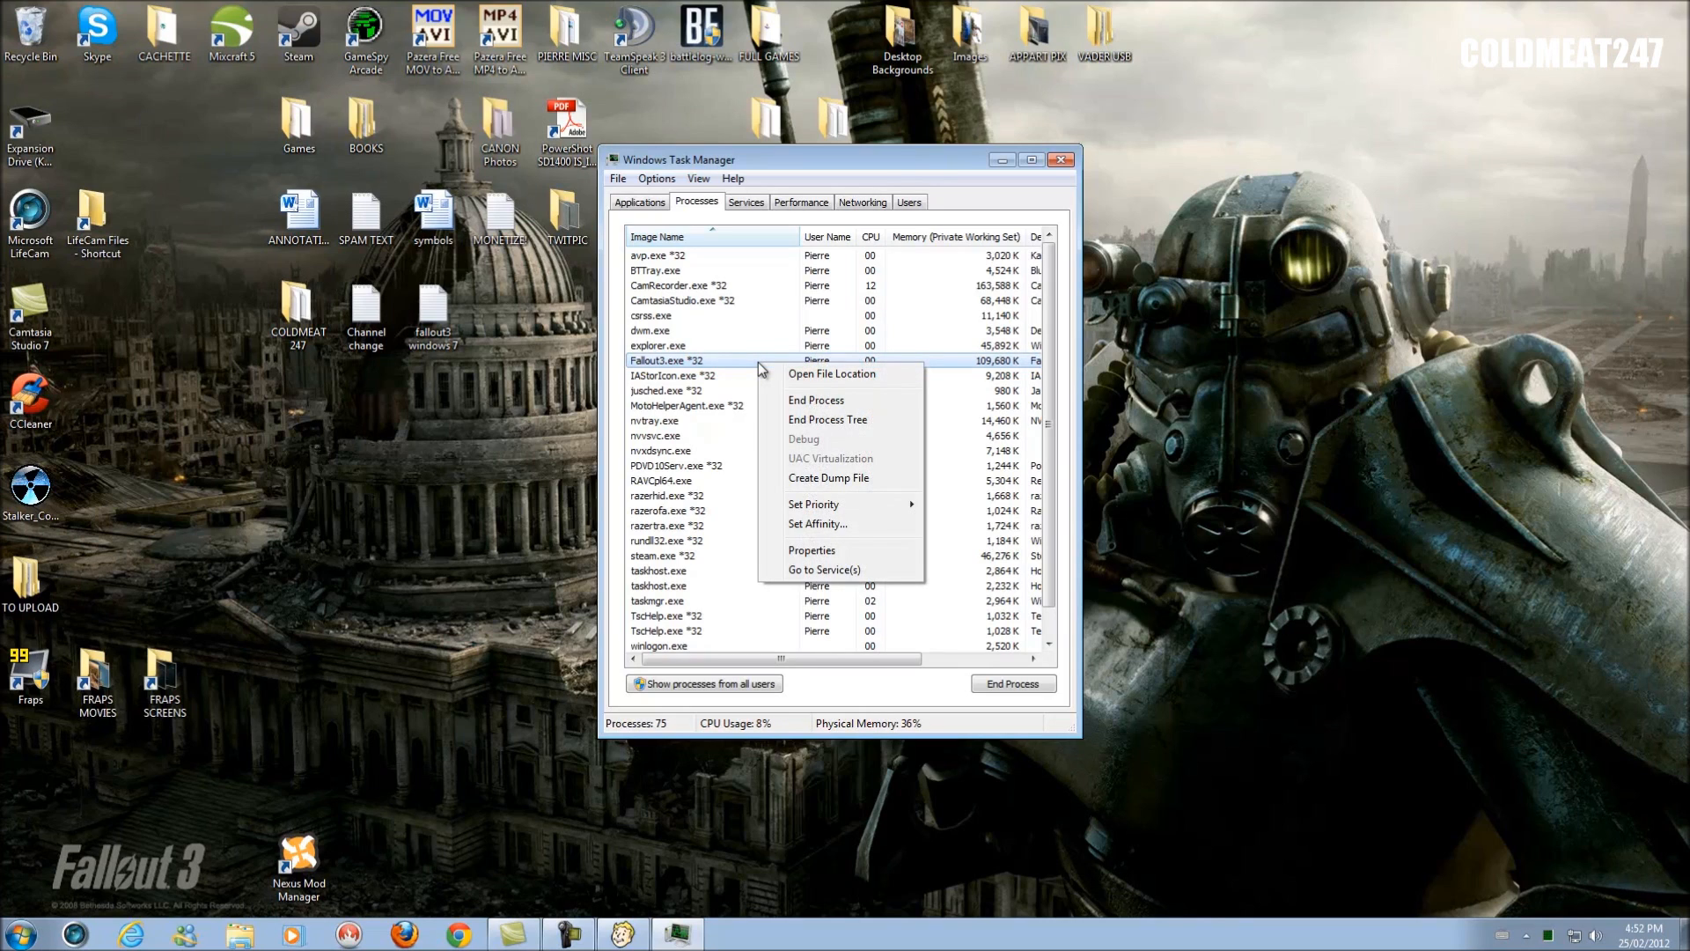
mouse_move(824, 528)
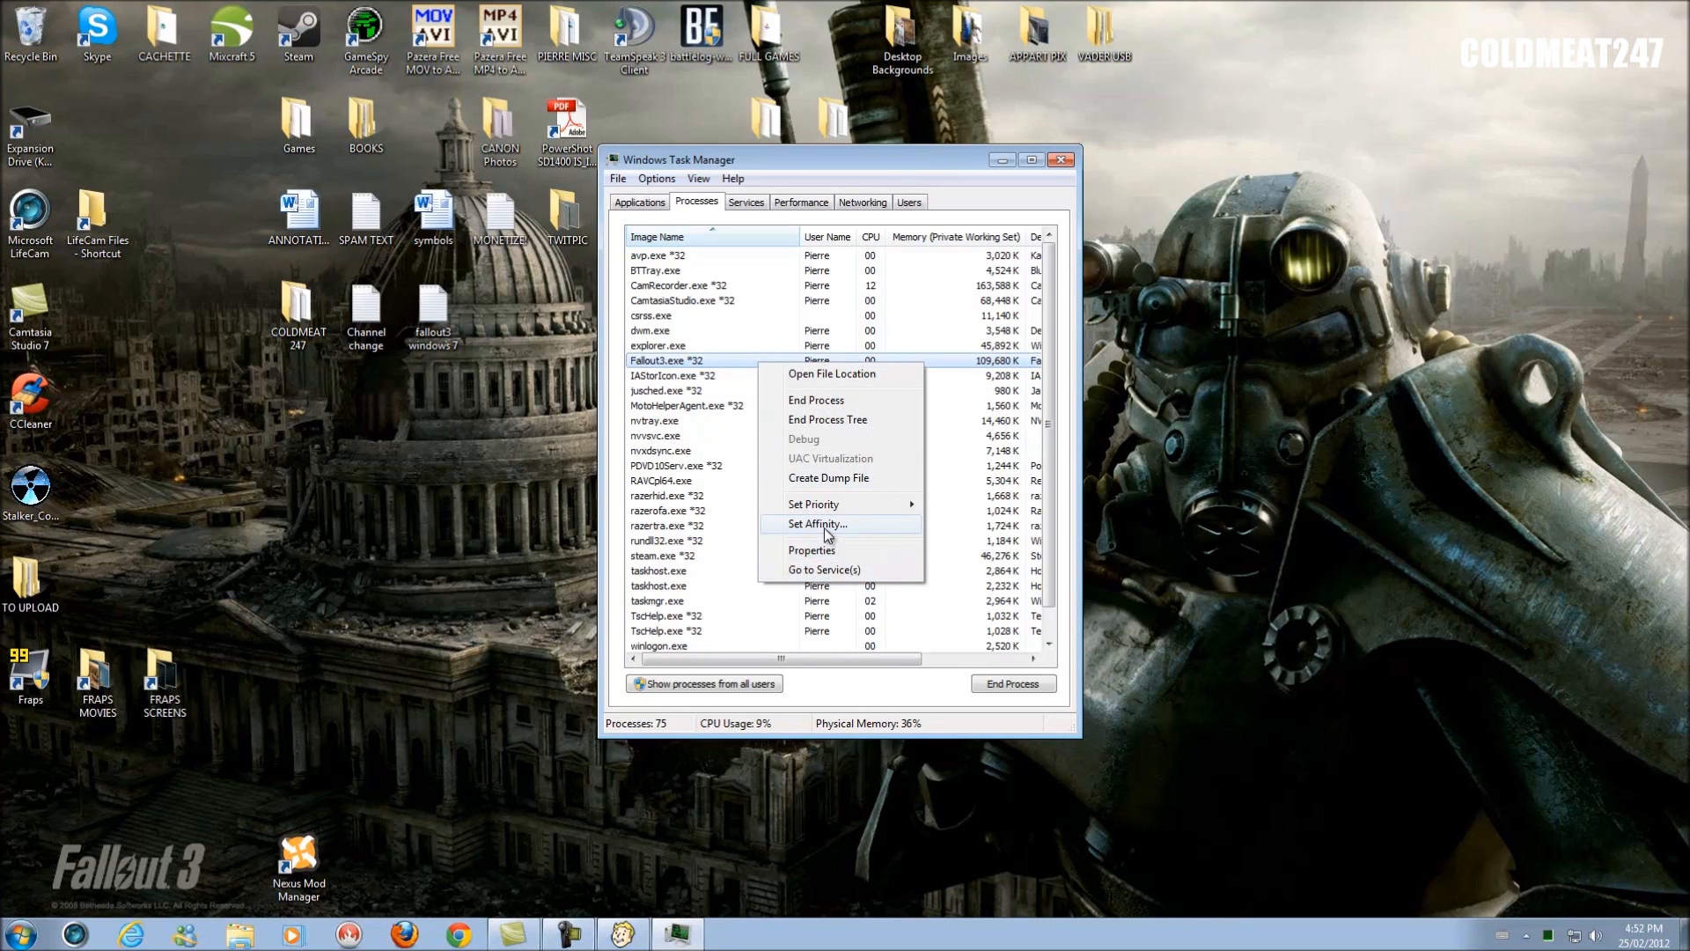
mouse_move(810, 549)
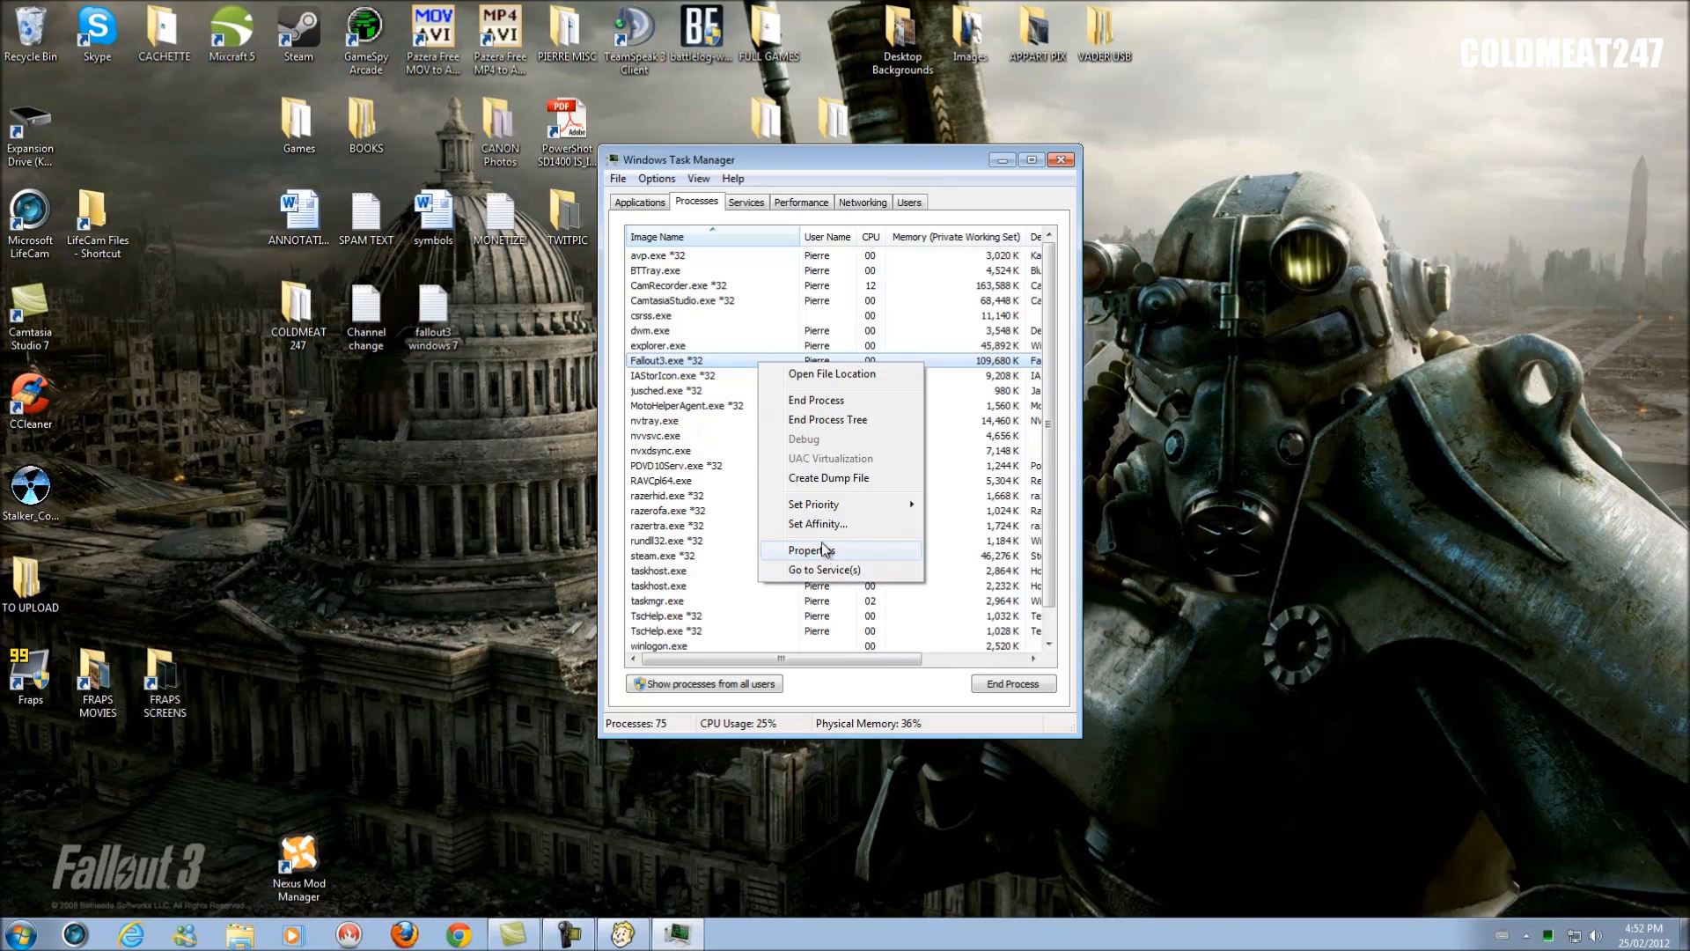
mouse_move(817, 530)
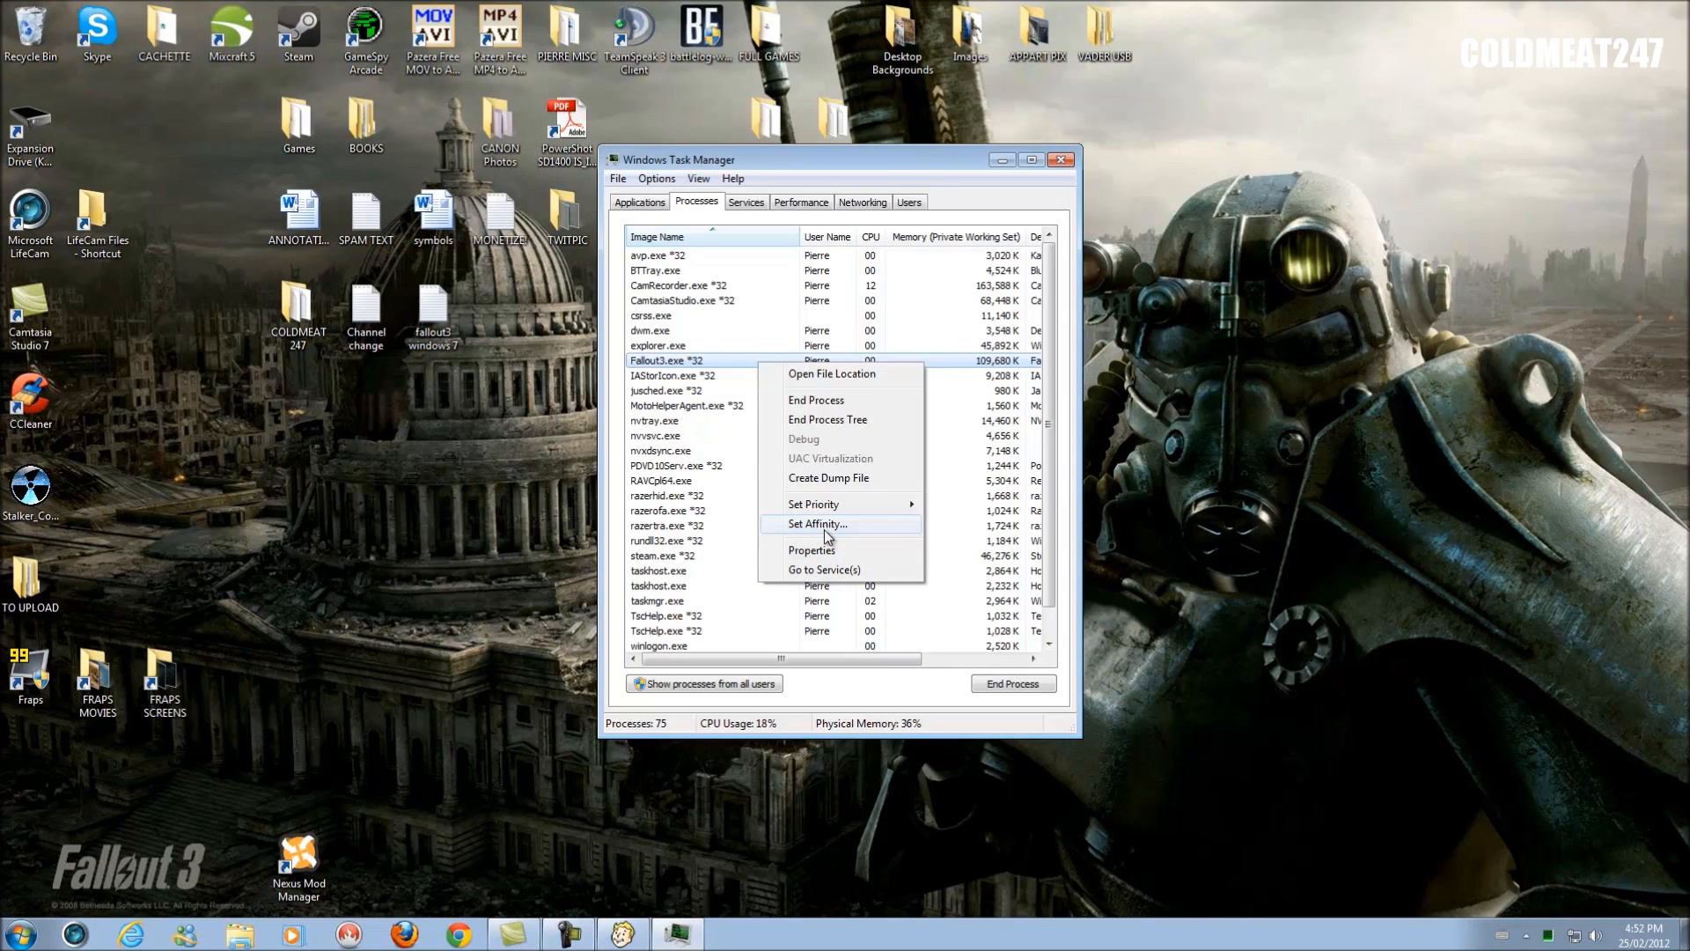
mouse_move(813, 504)
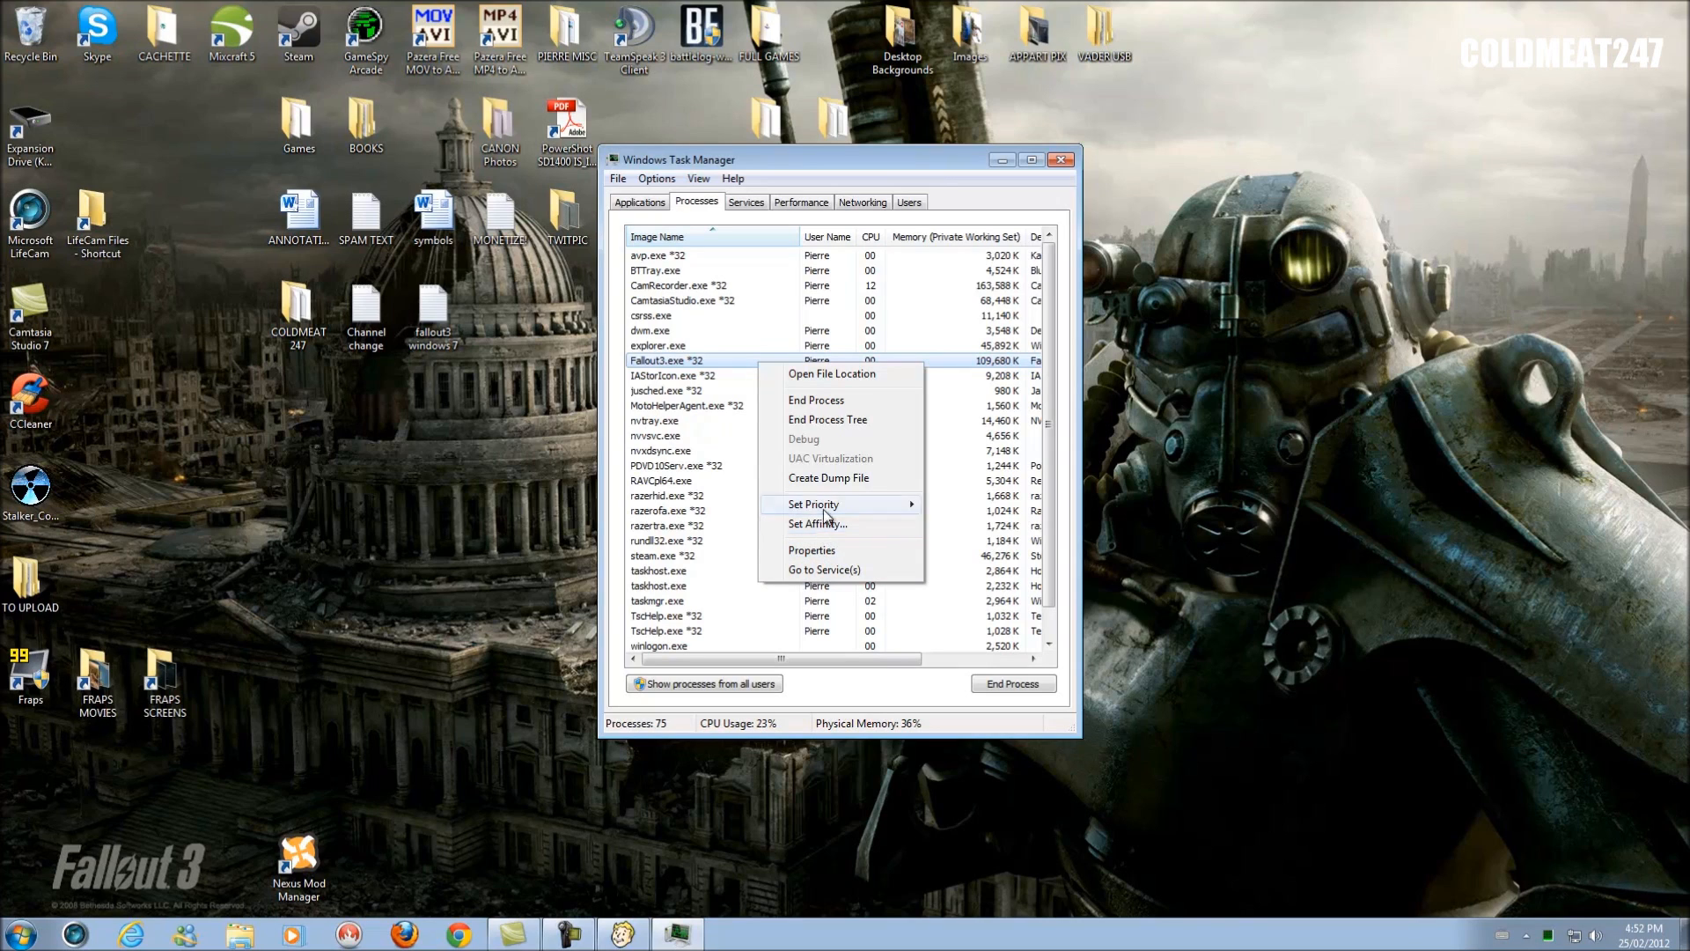
left_click(810, 549)
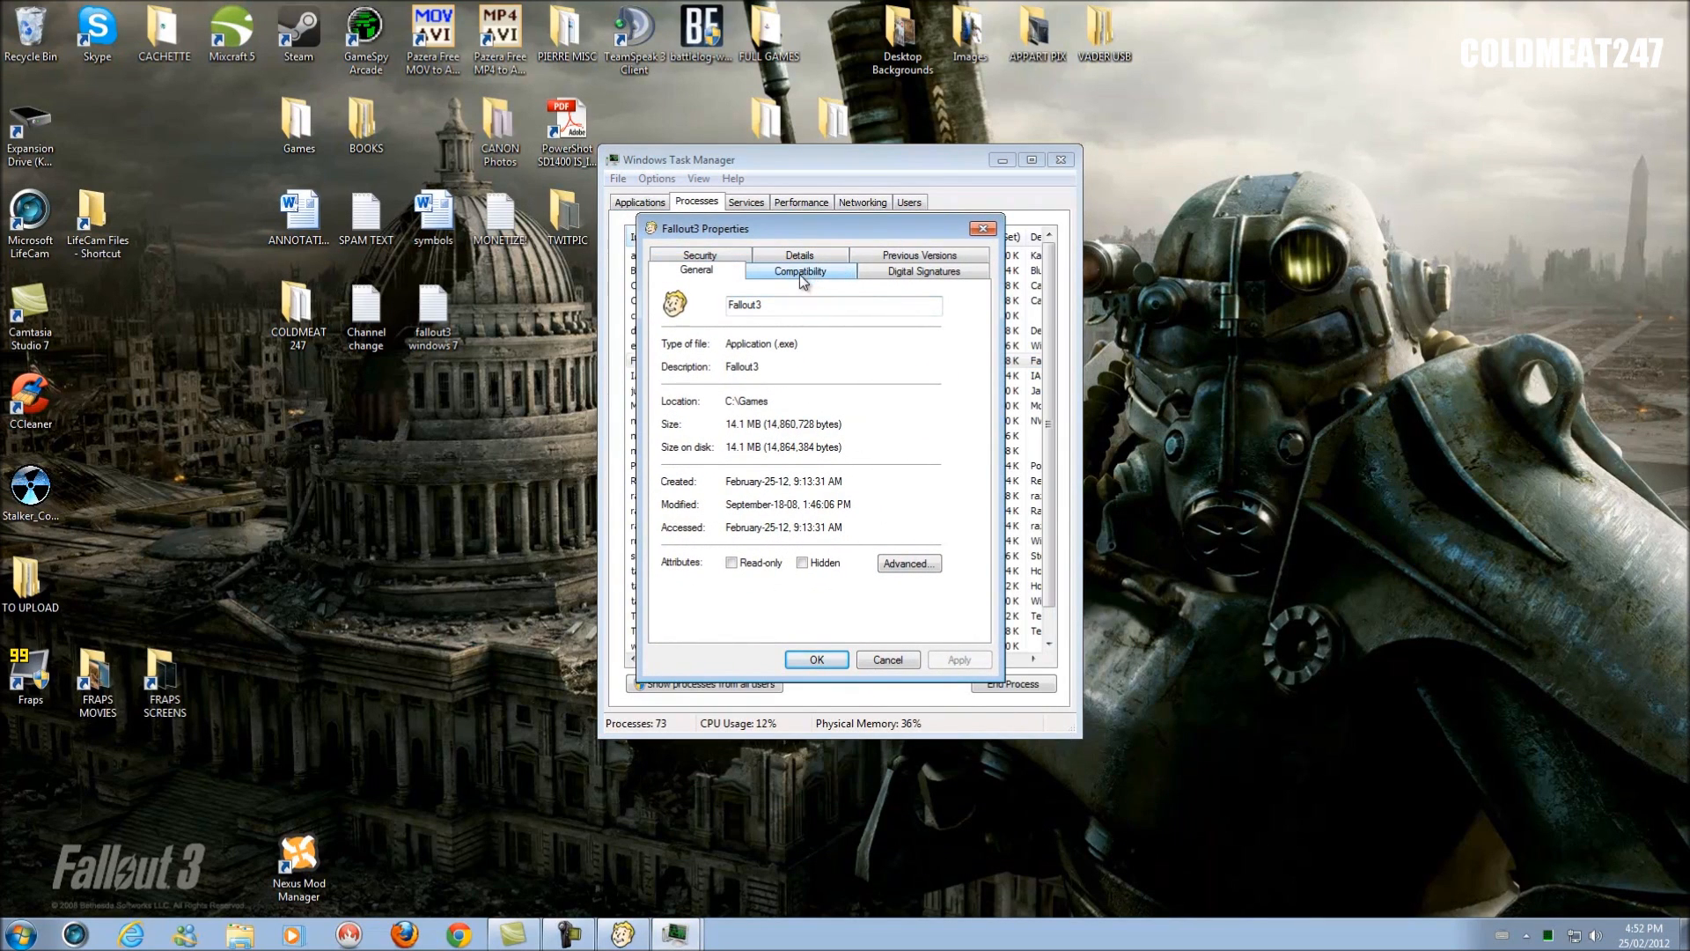
Enable compatibility mode for Windows XP (Service Pack 3), apply it and confirm.
left_click(799, 271)
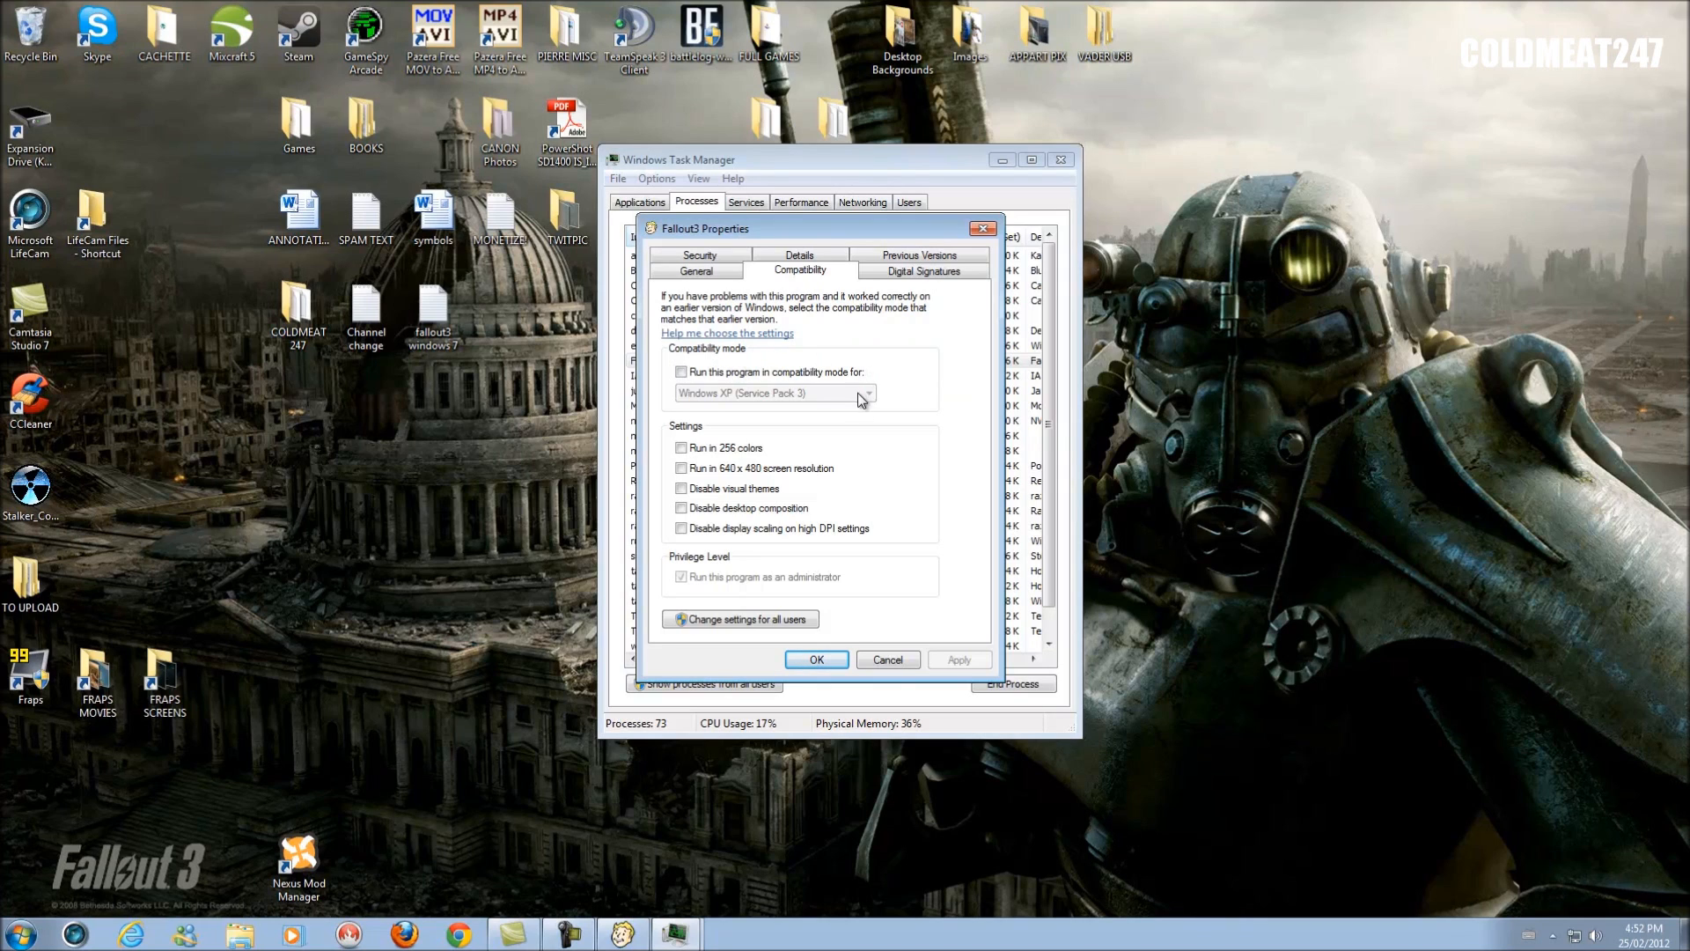
mouse_move(711, 410)
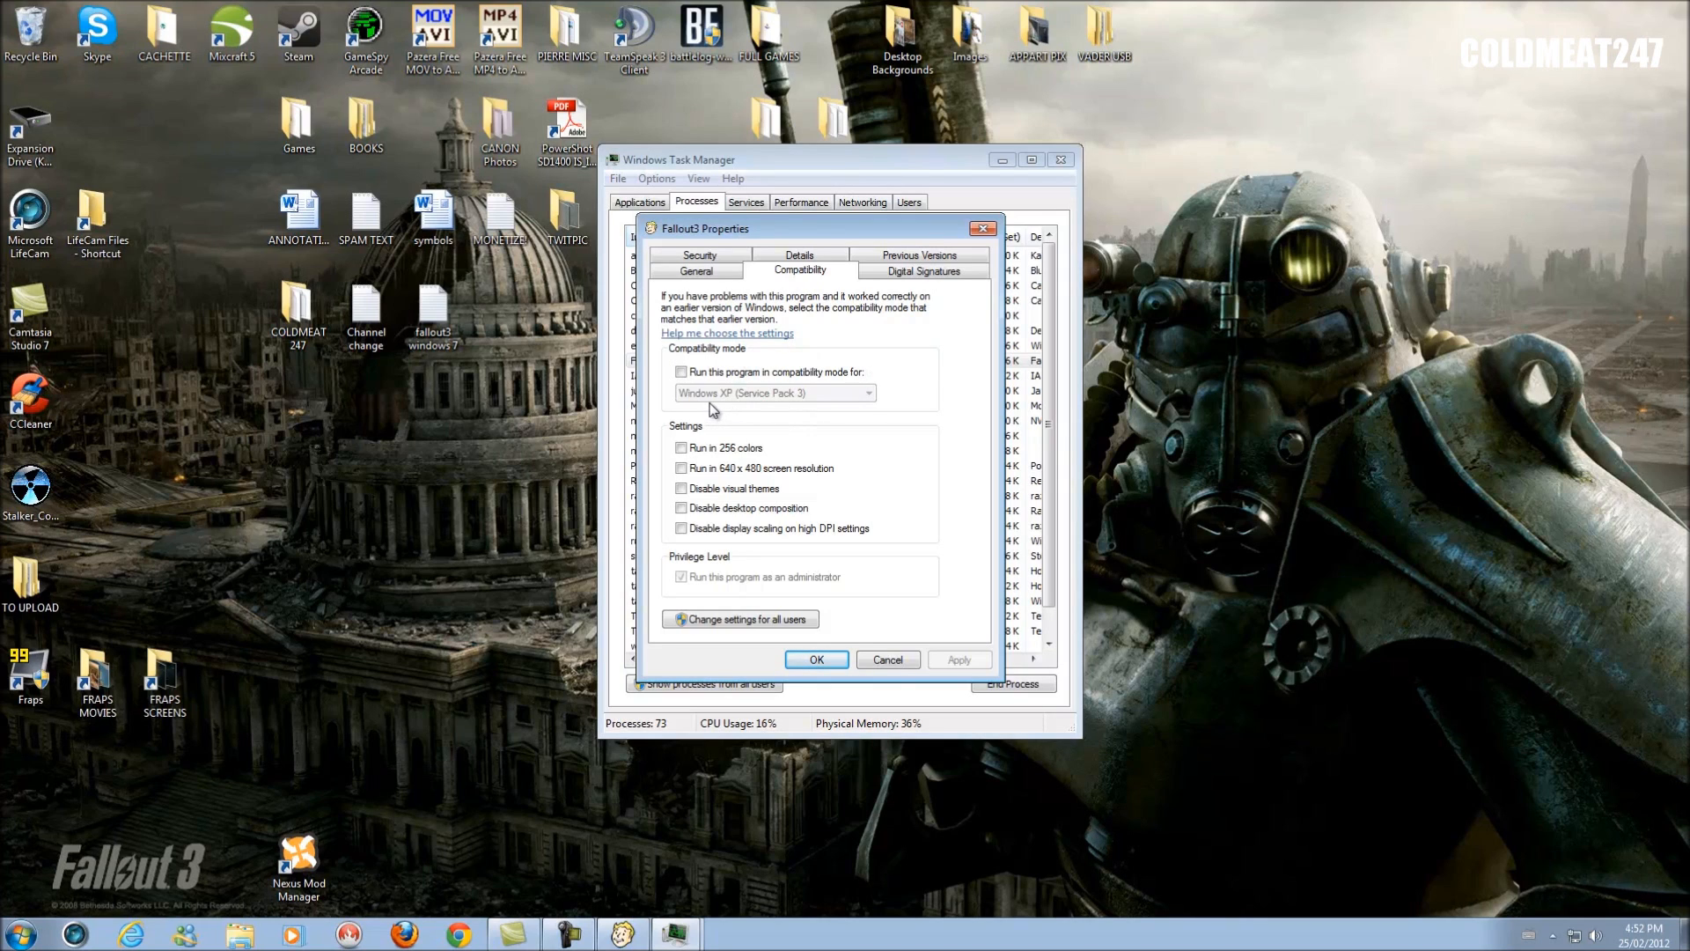
left_click(681, 372)
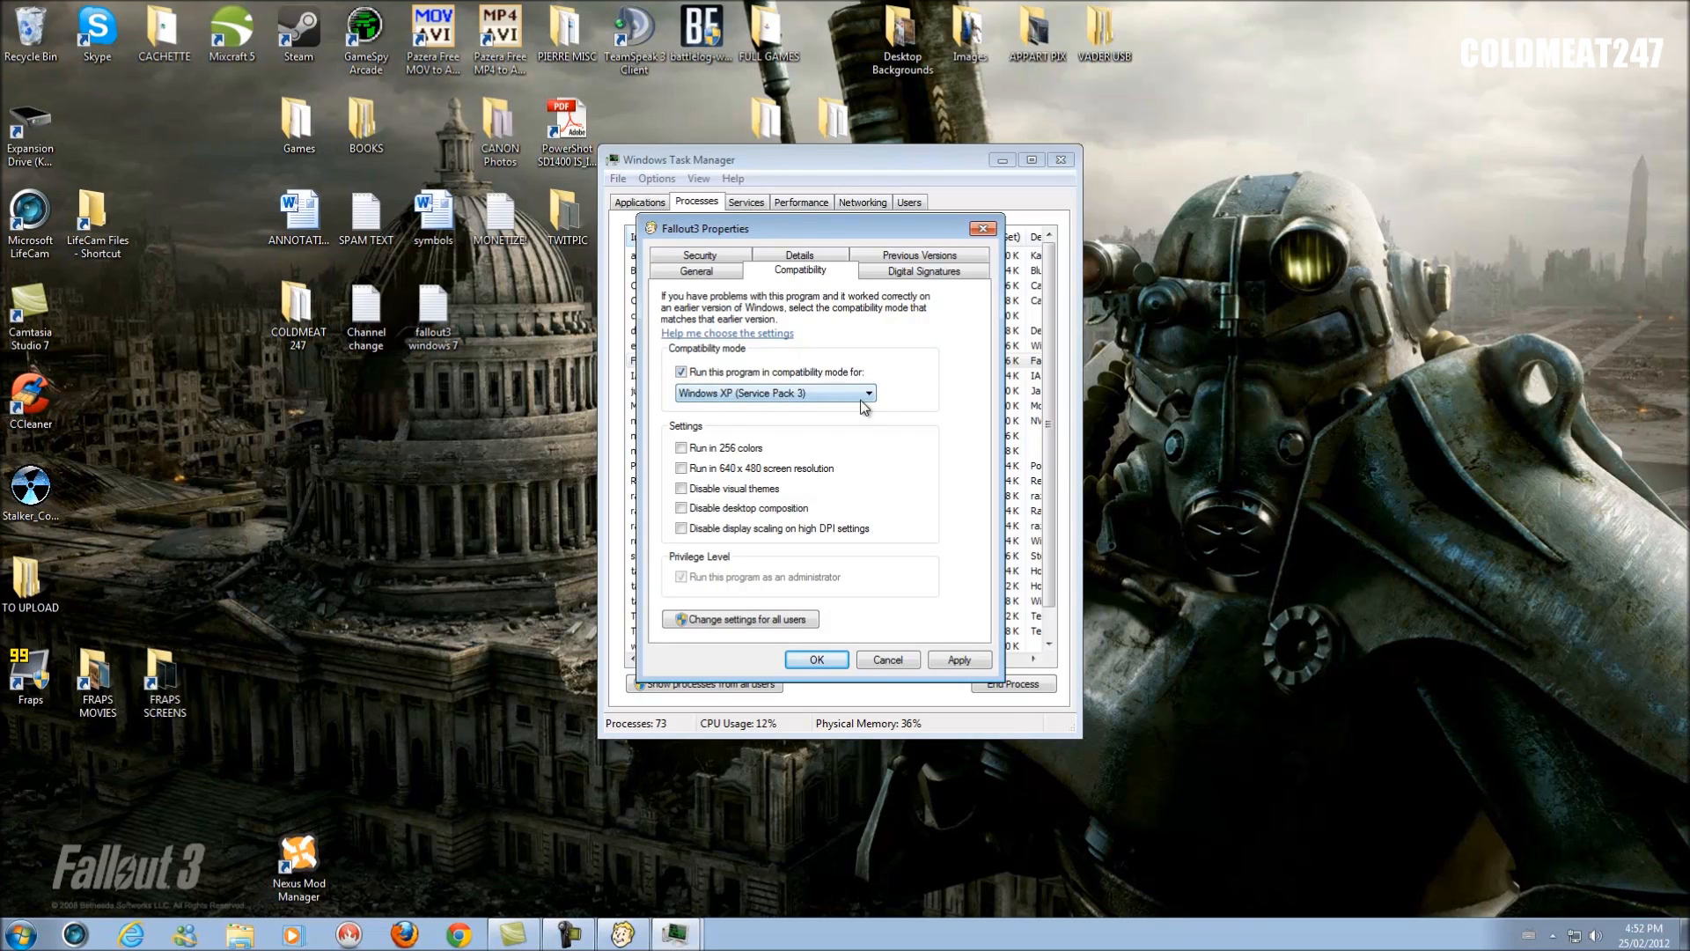
left_click(868, 392)
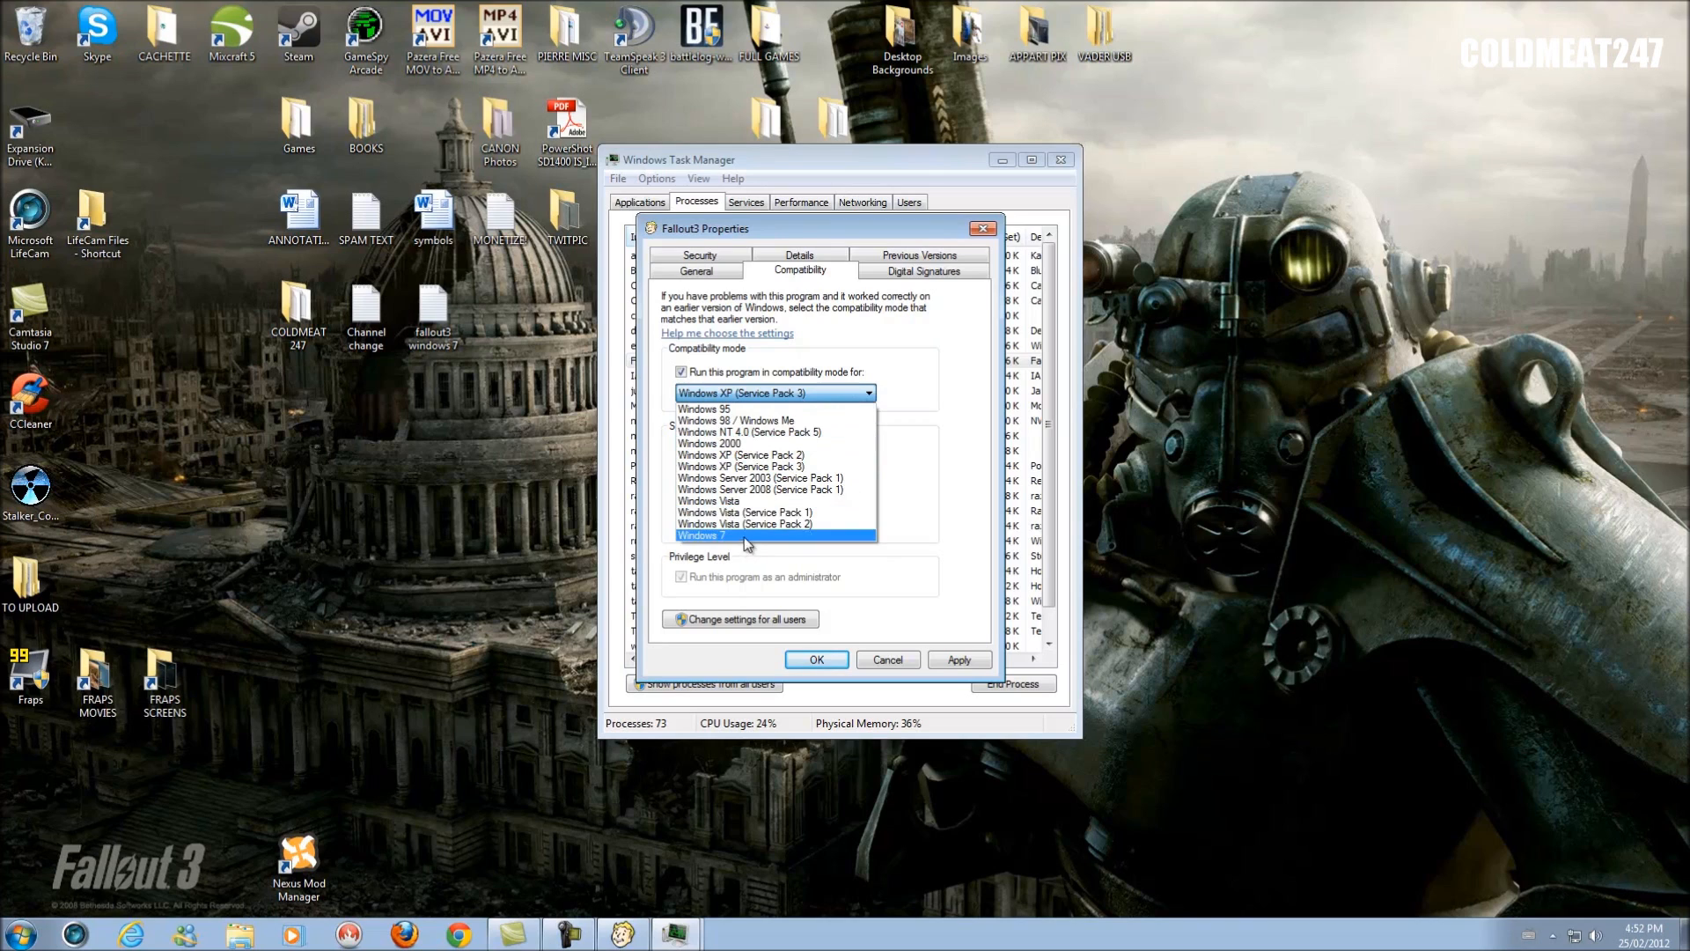
mouse_move(756, 465)
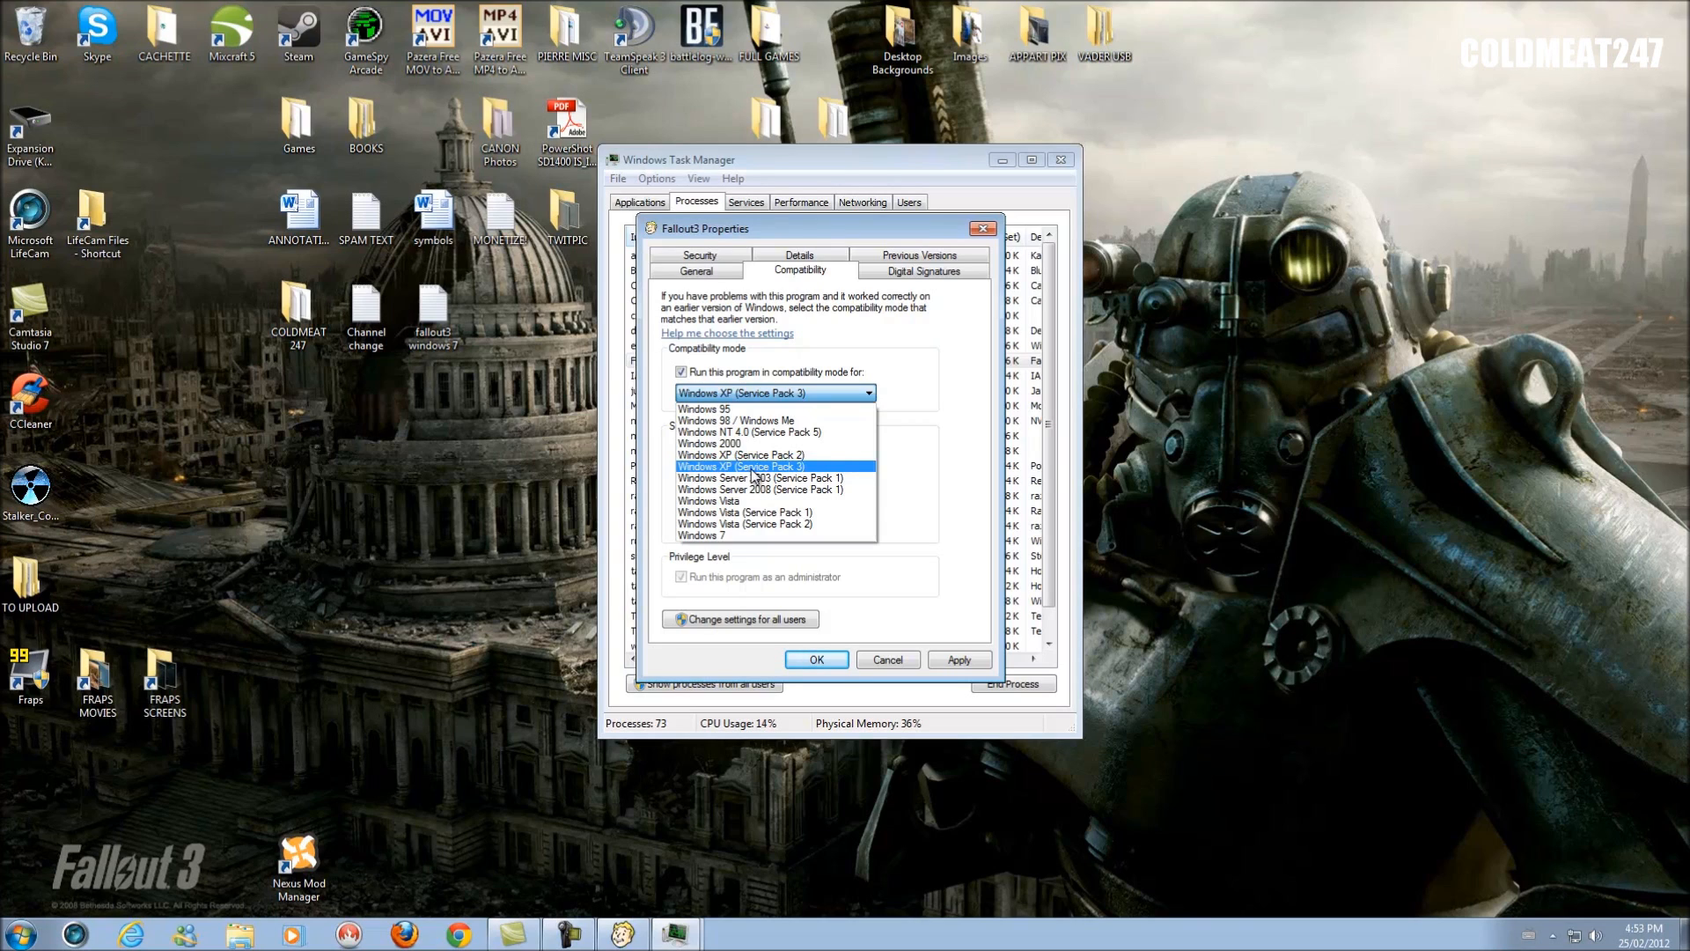
mouse_move(729, 535)
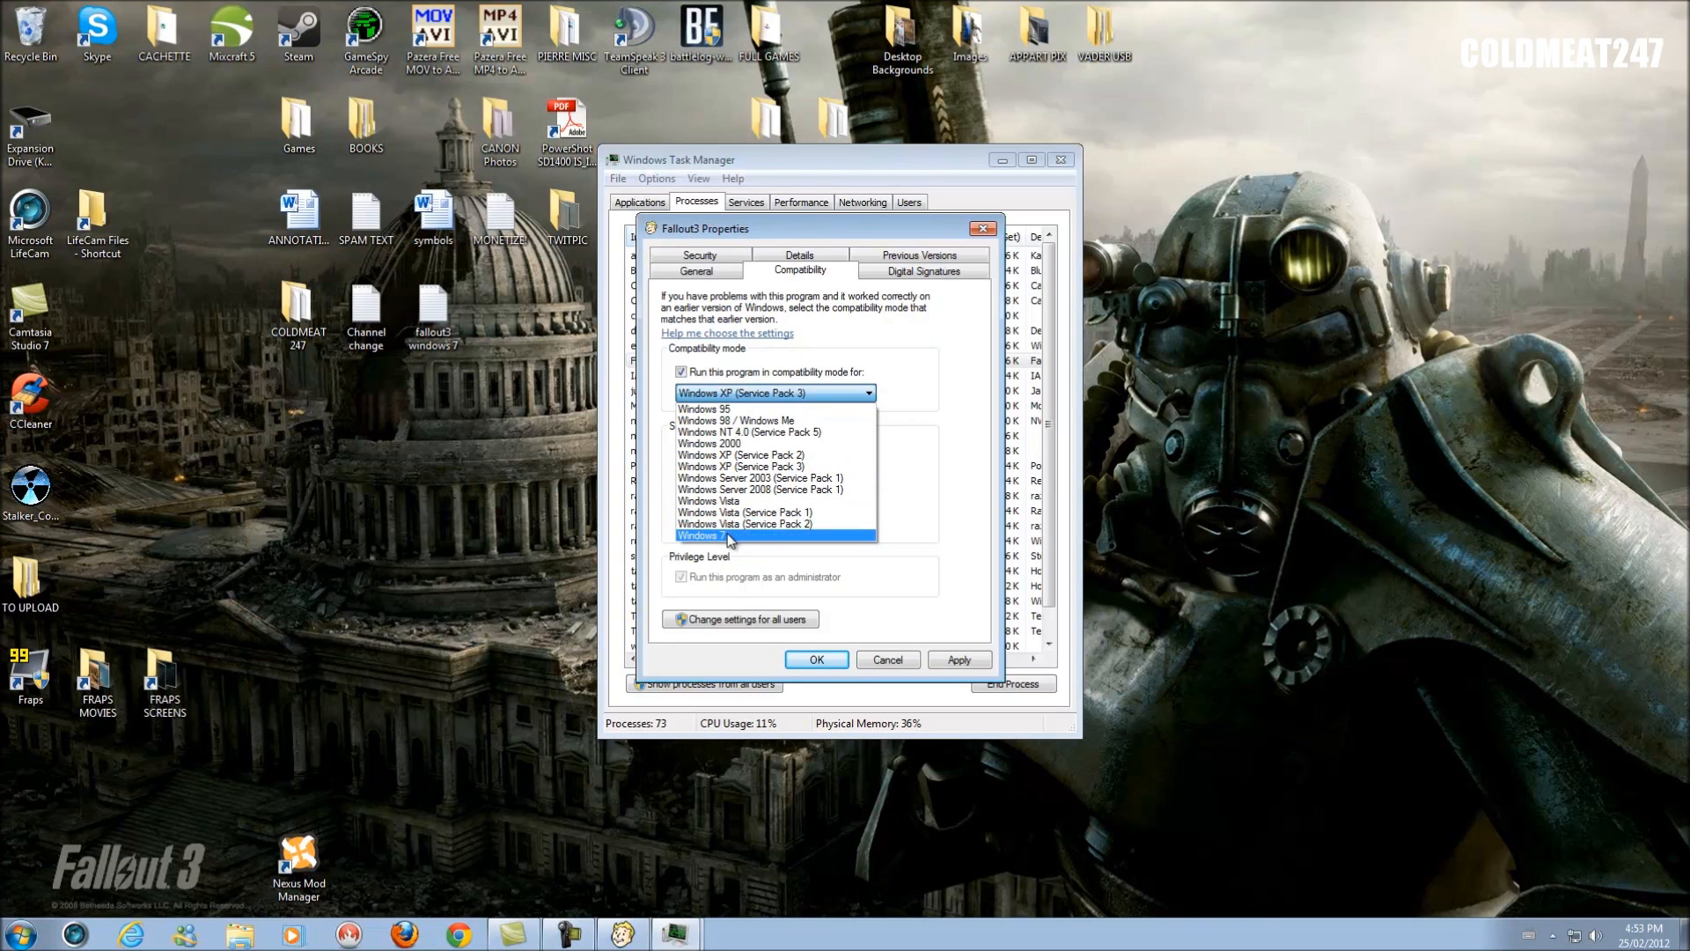
mouse_move(762, 465)
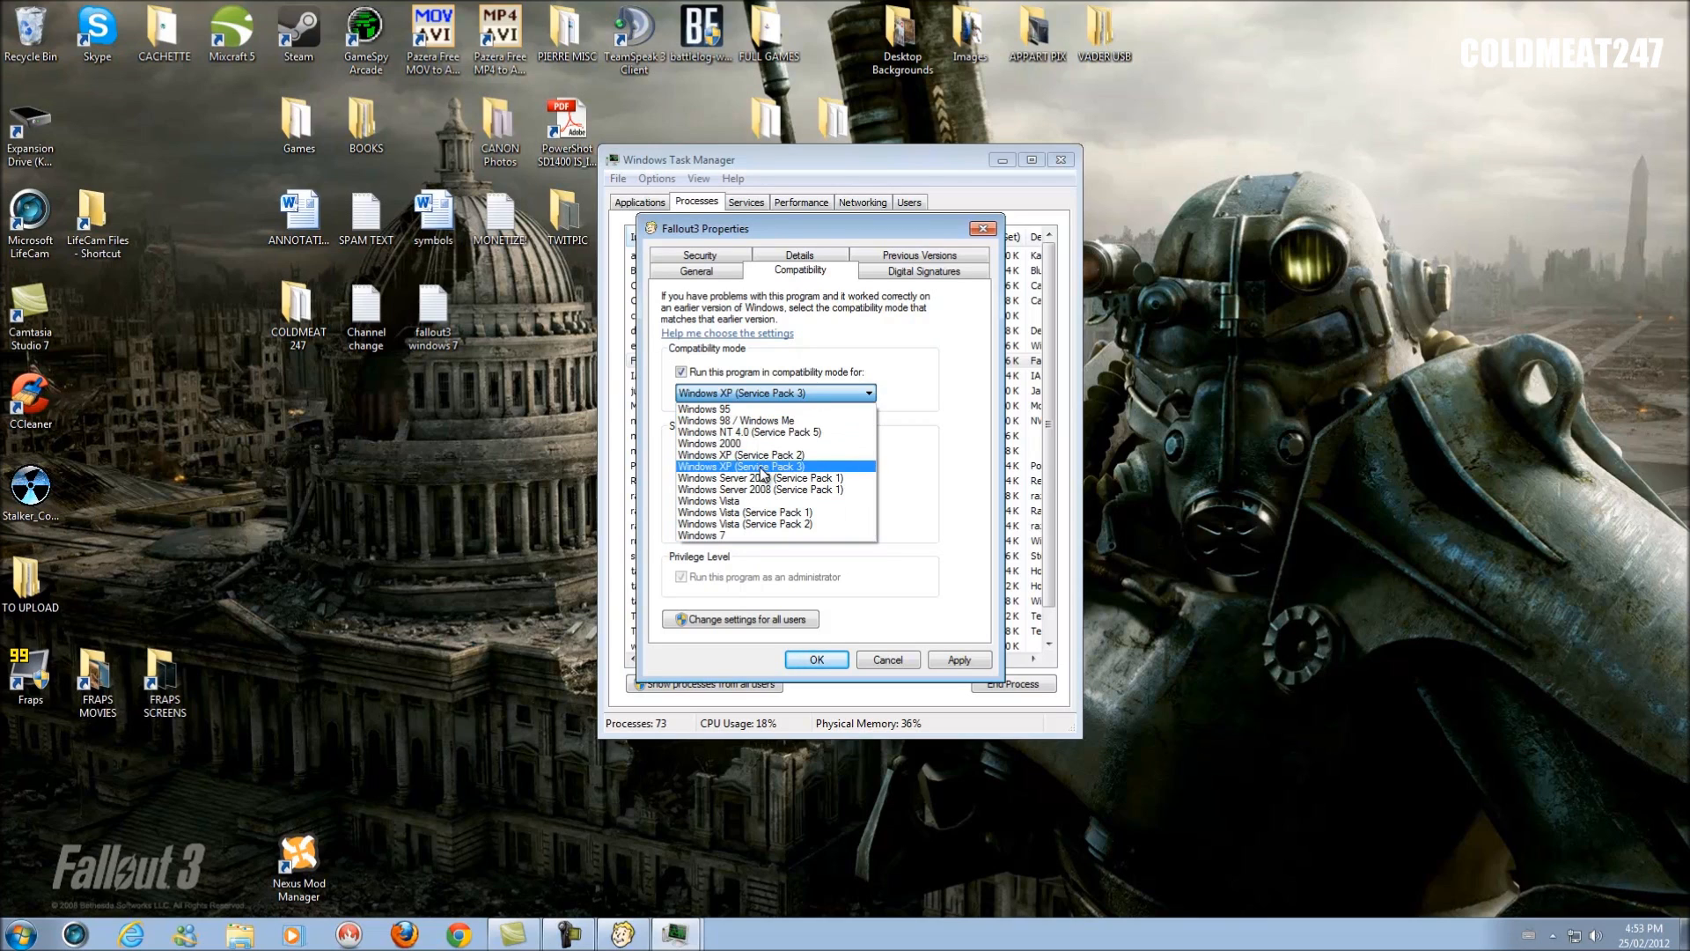
left_click(771, 464)
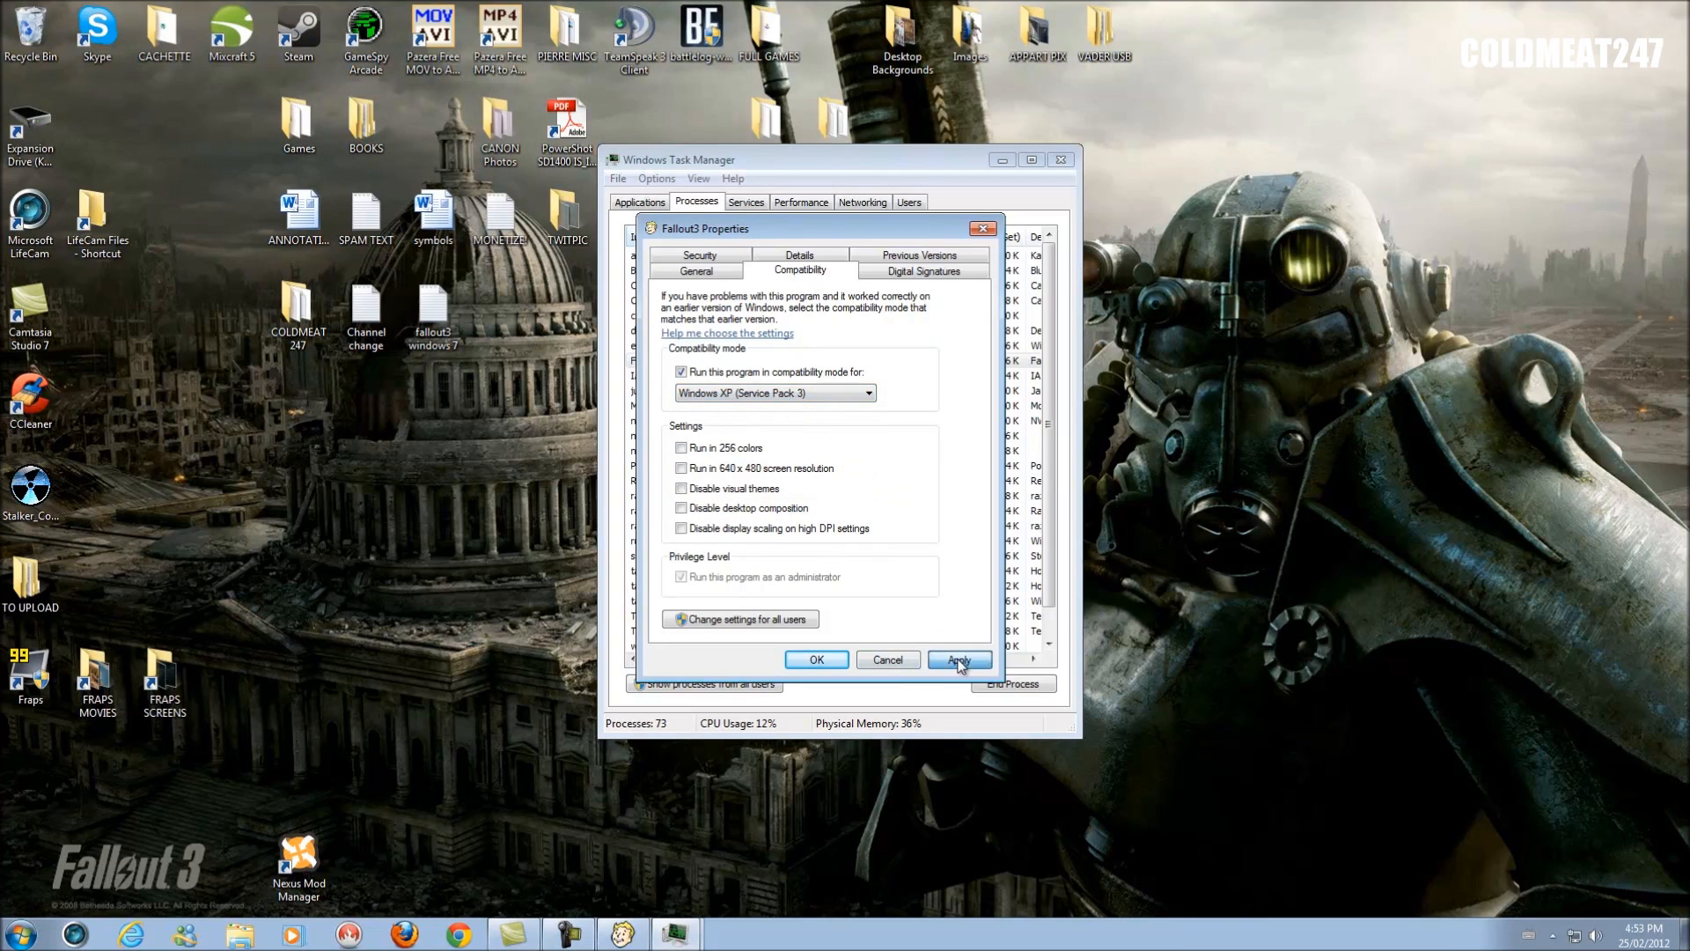
left_click(958, 658)
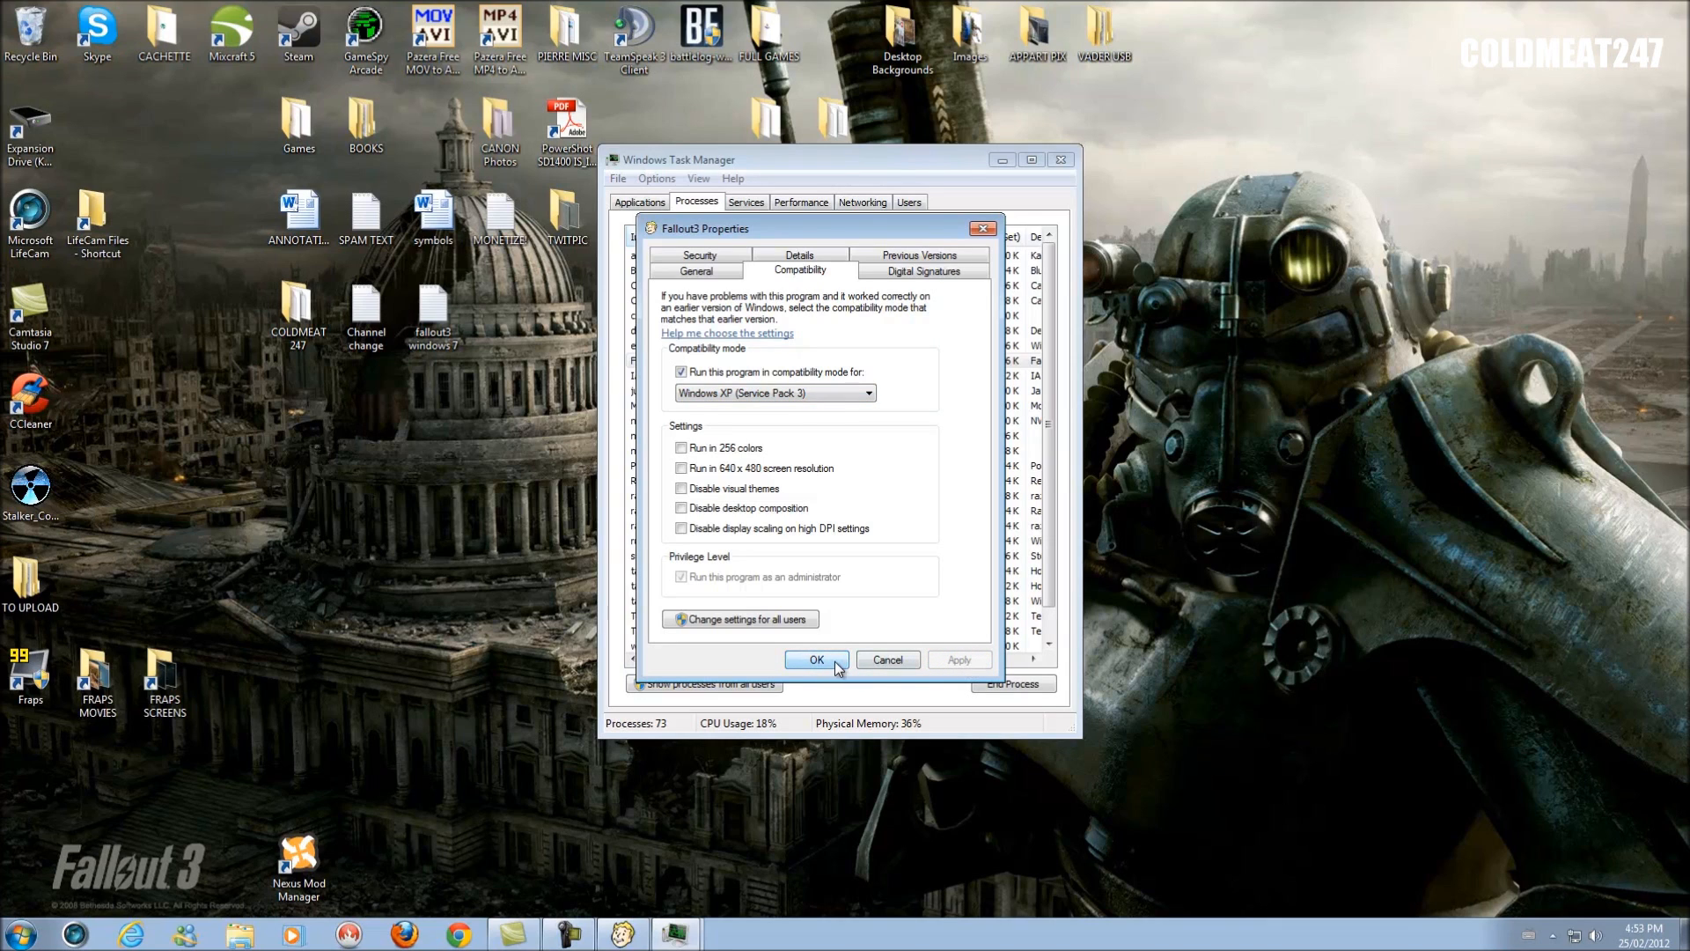
left_click(815, 658)
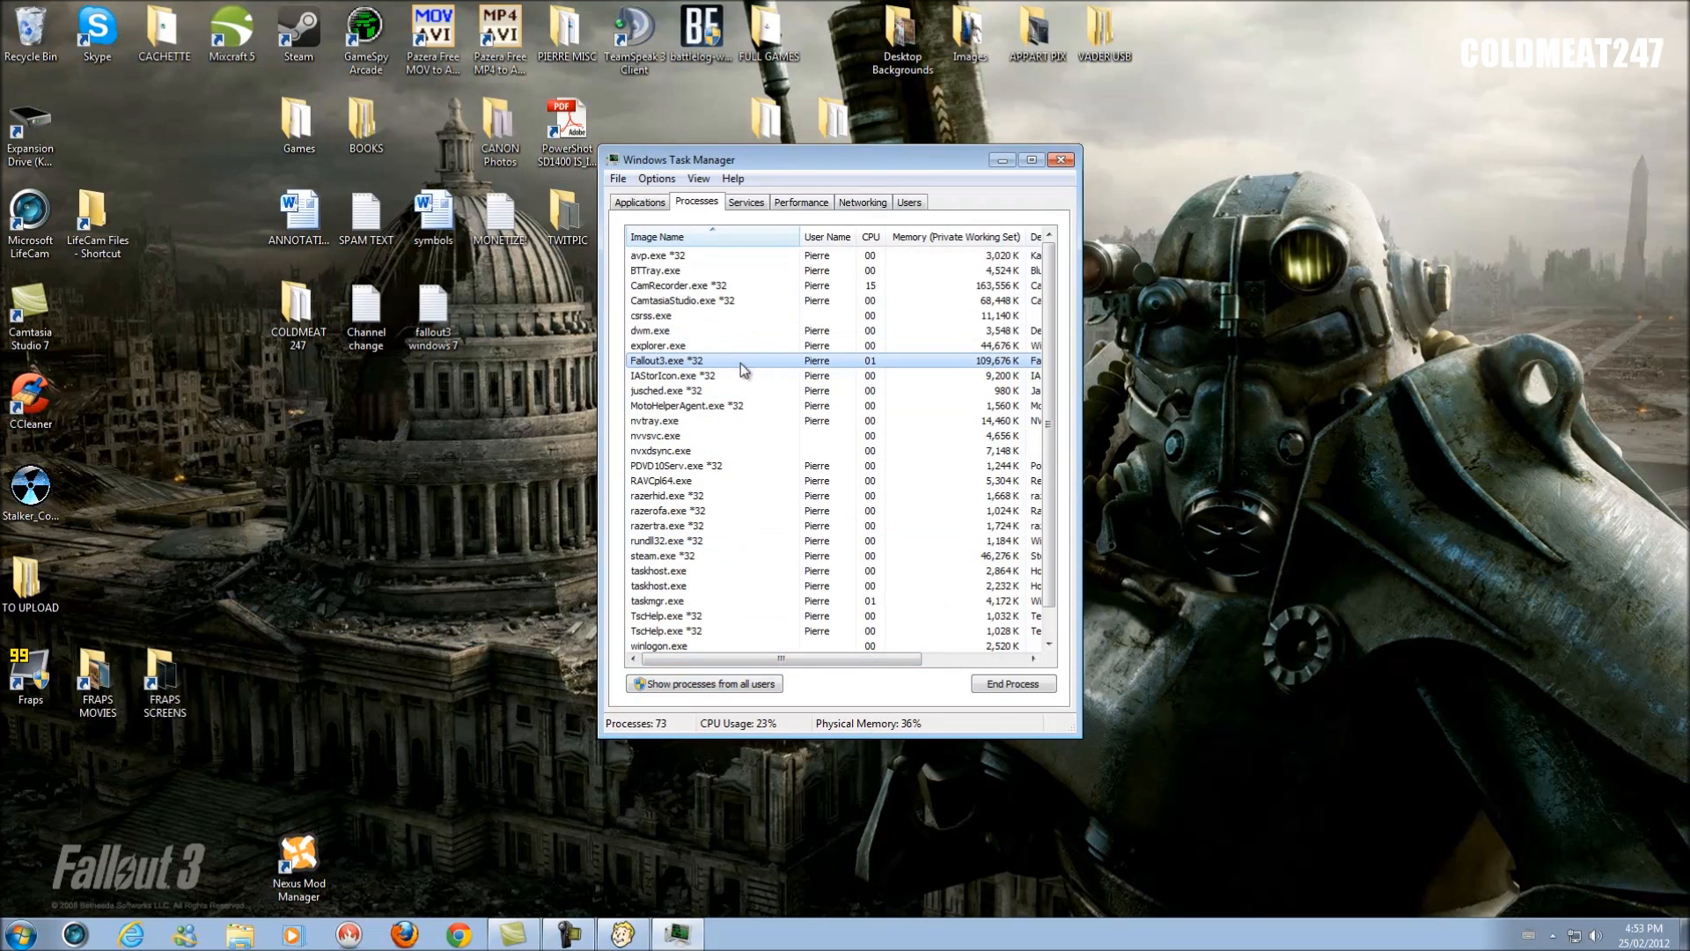
right_click(666, 359)
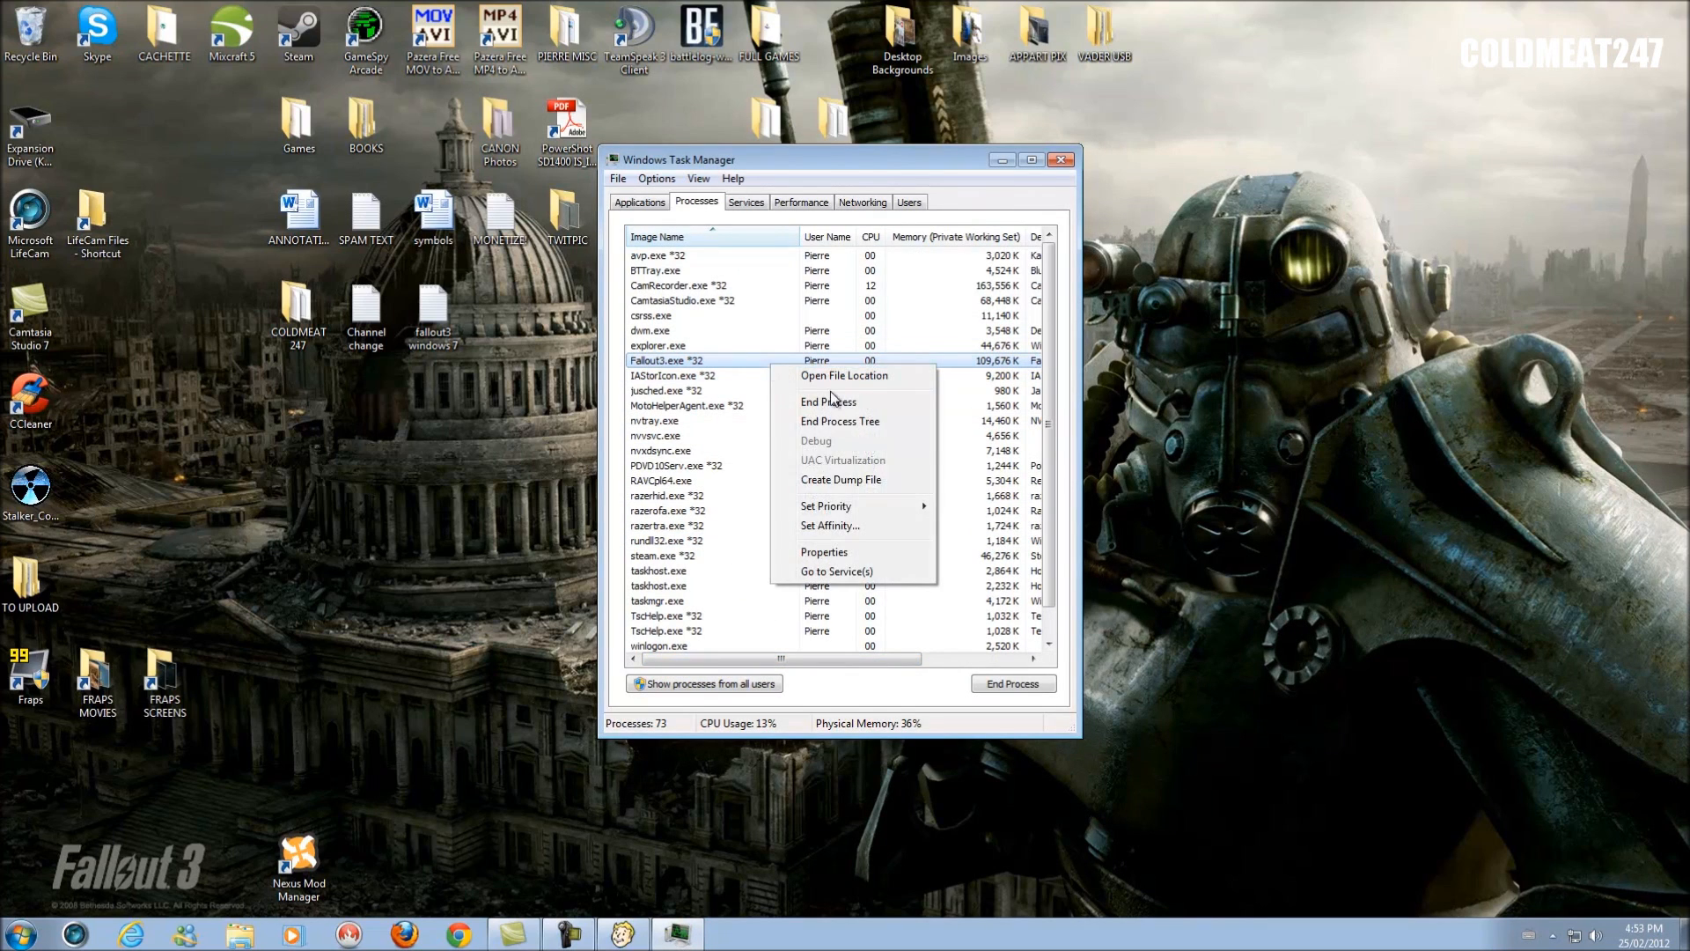
mouse_move(841, 528)
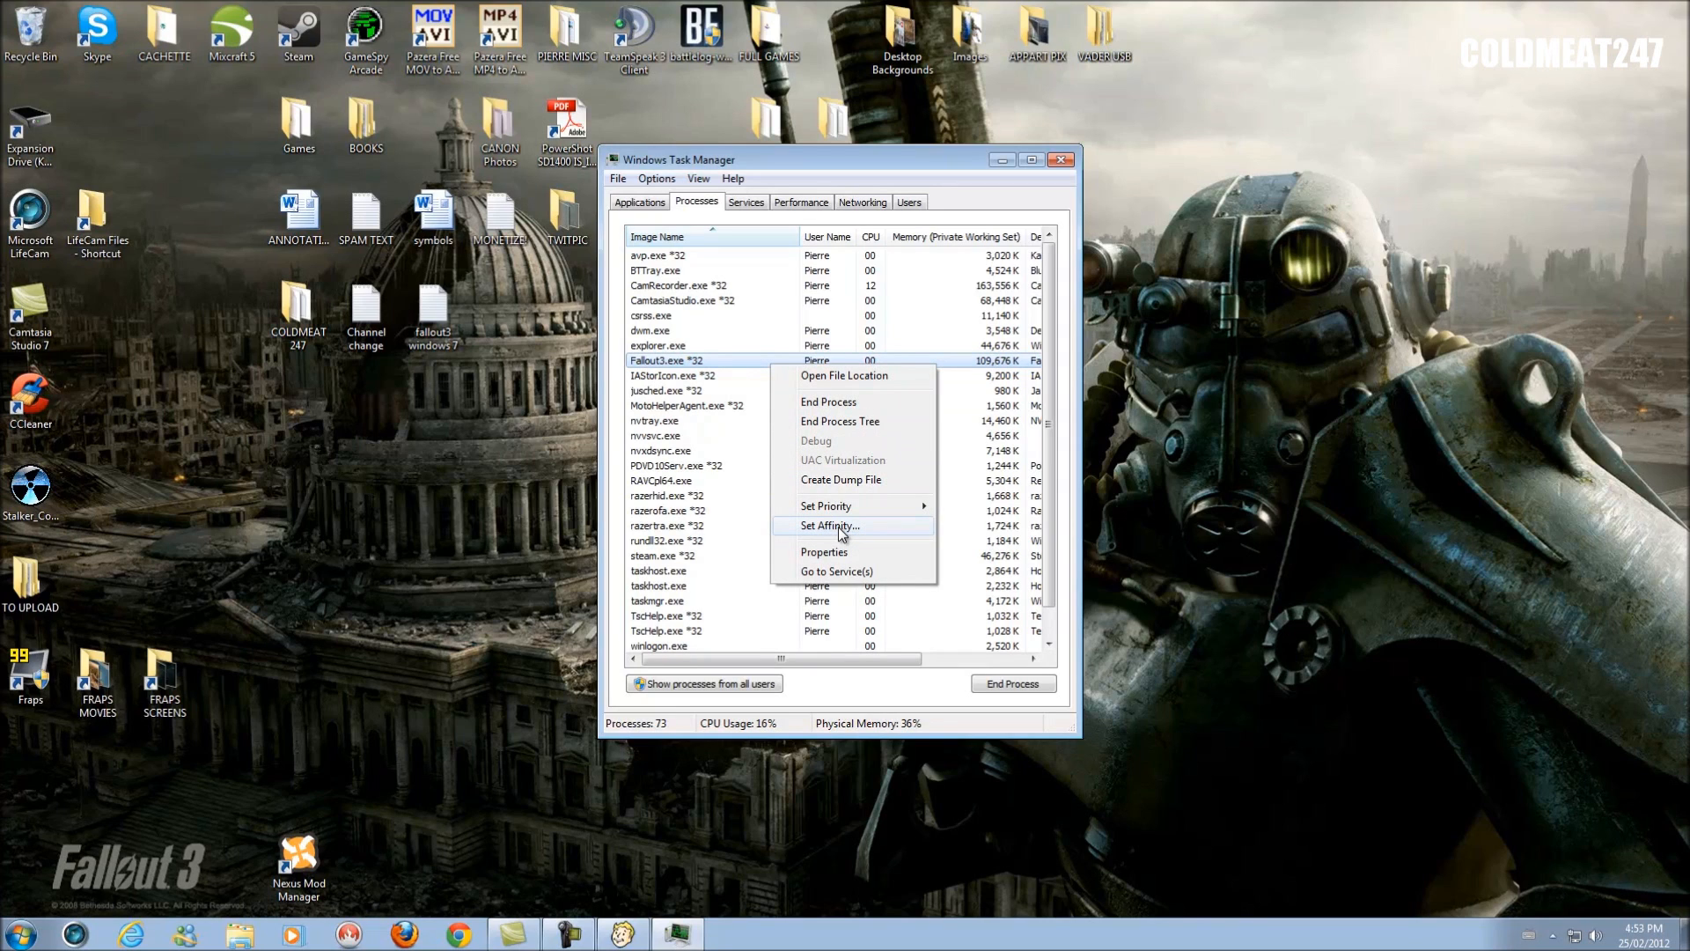
left_click(827, 525)
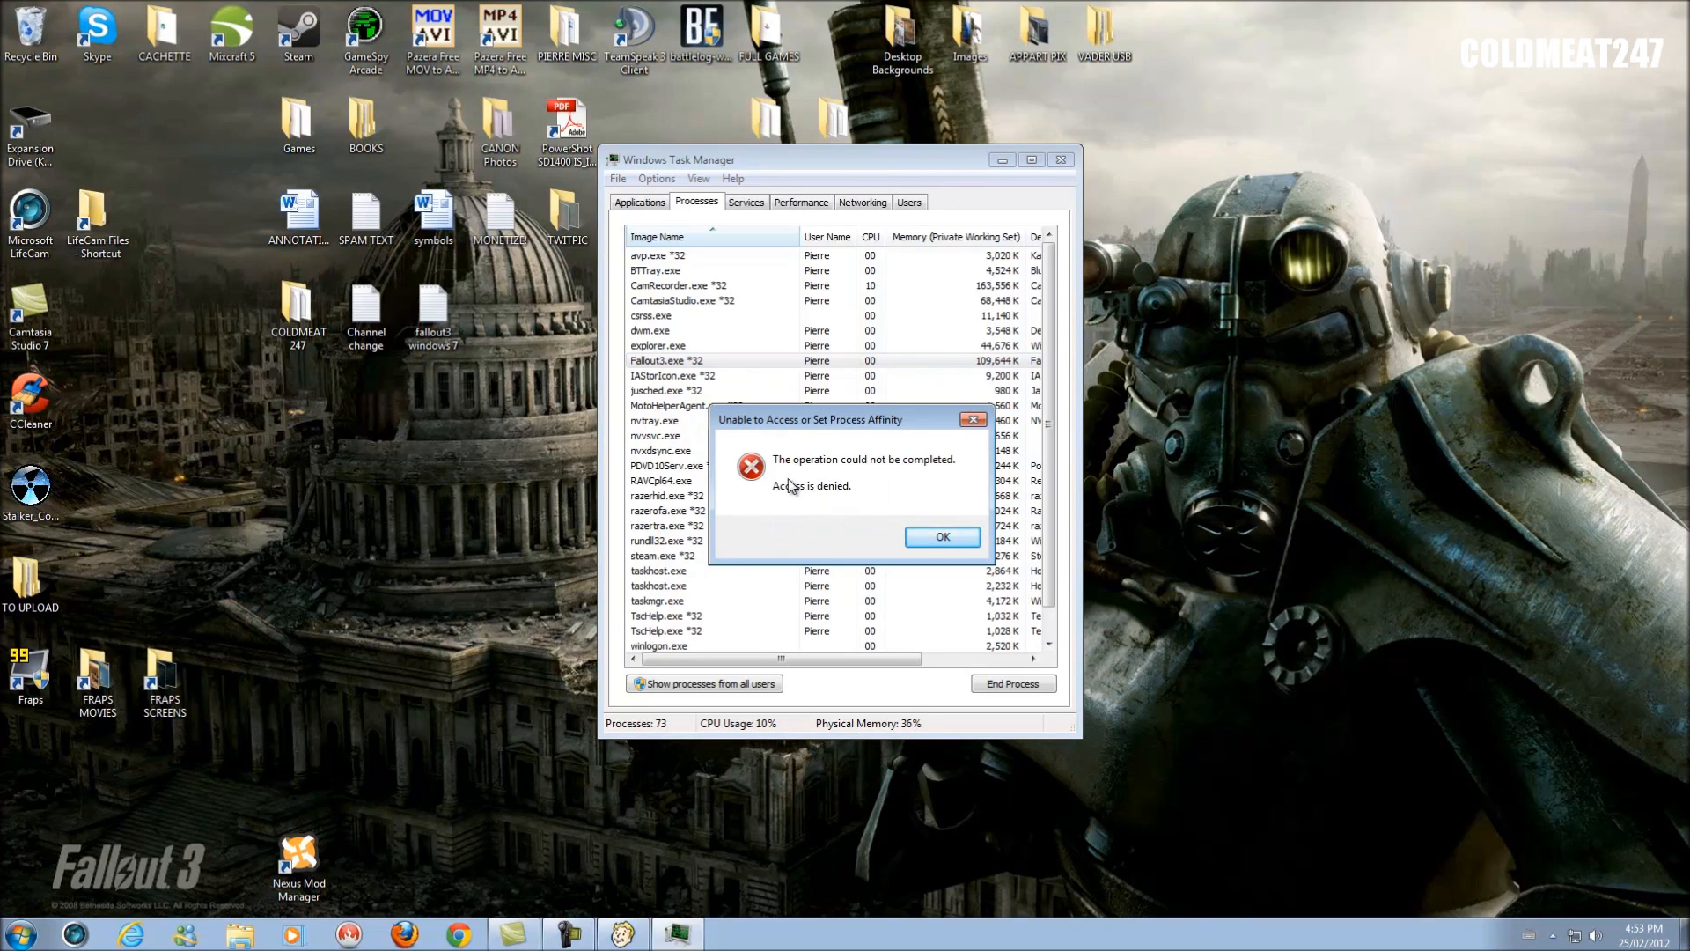
mouse_move(866, 498)
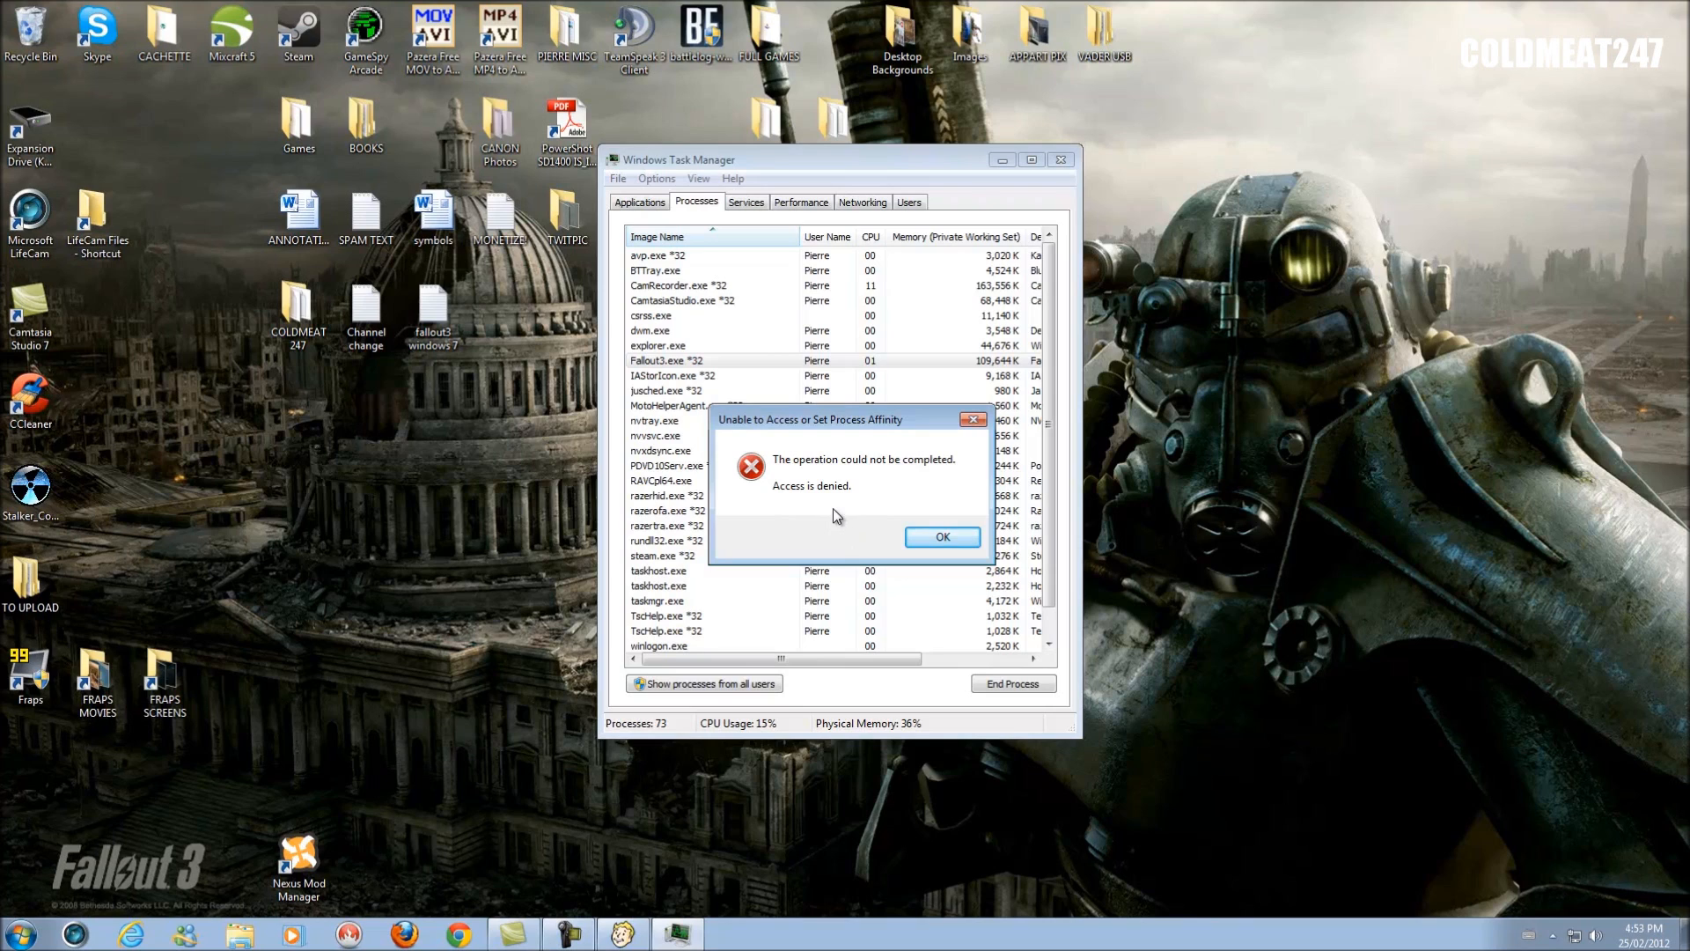
left_click(940, 537)
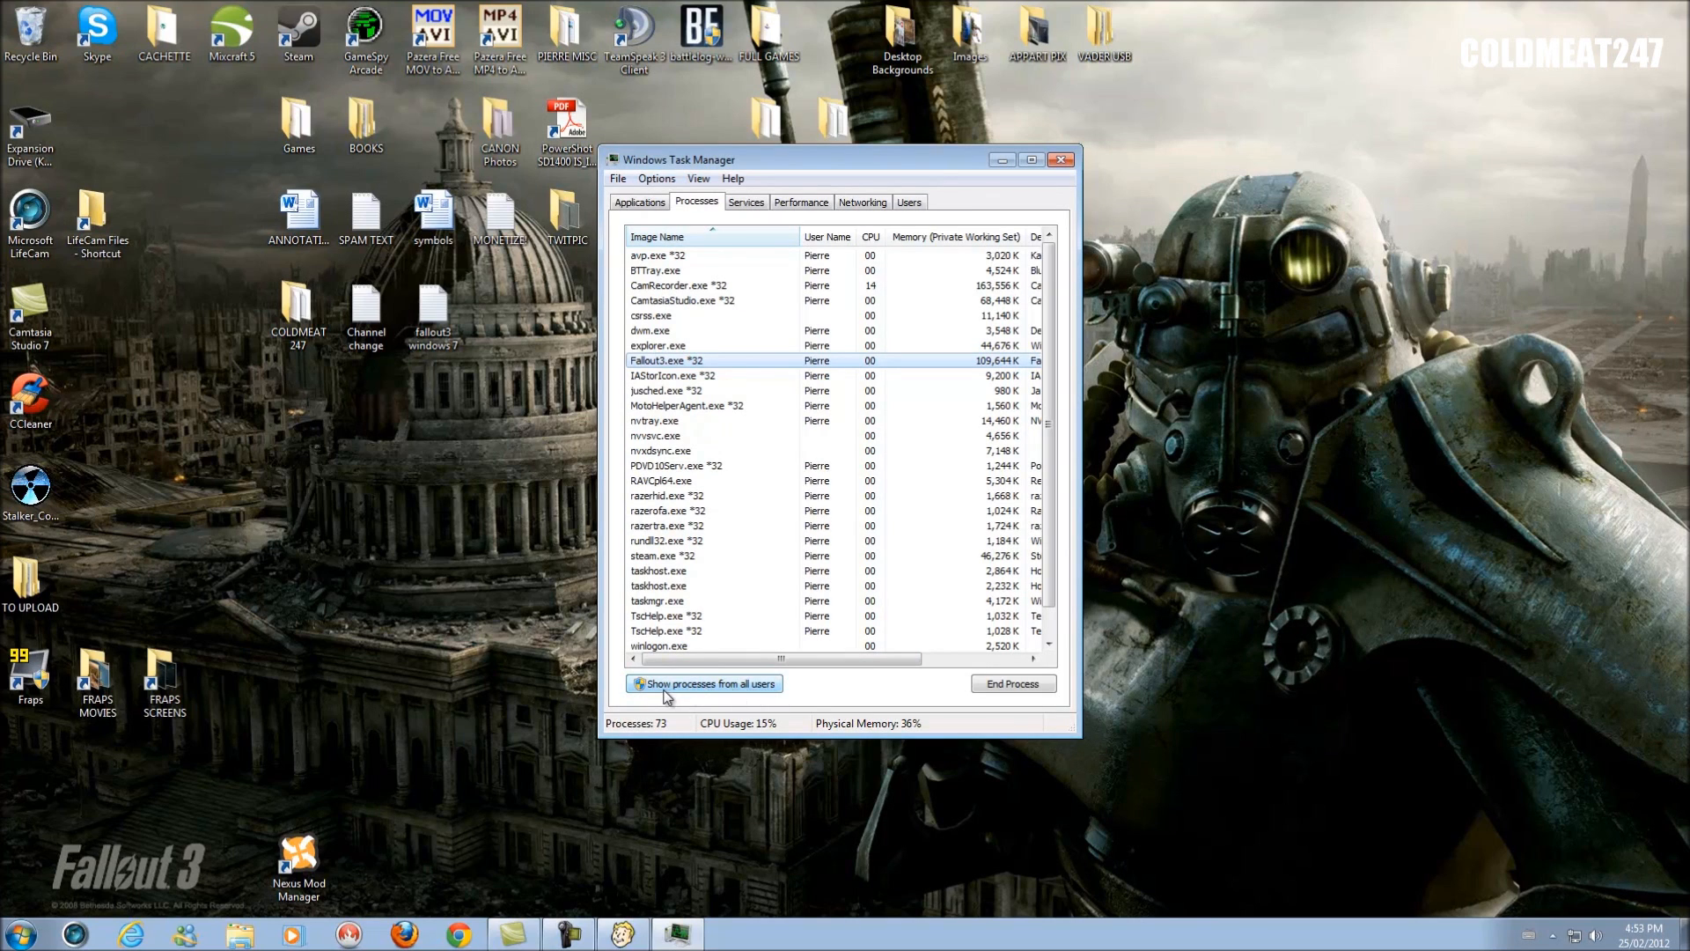
Show processes from all users and bring up Set Affinity for Fallout3.exe.
left_click(632, 683)
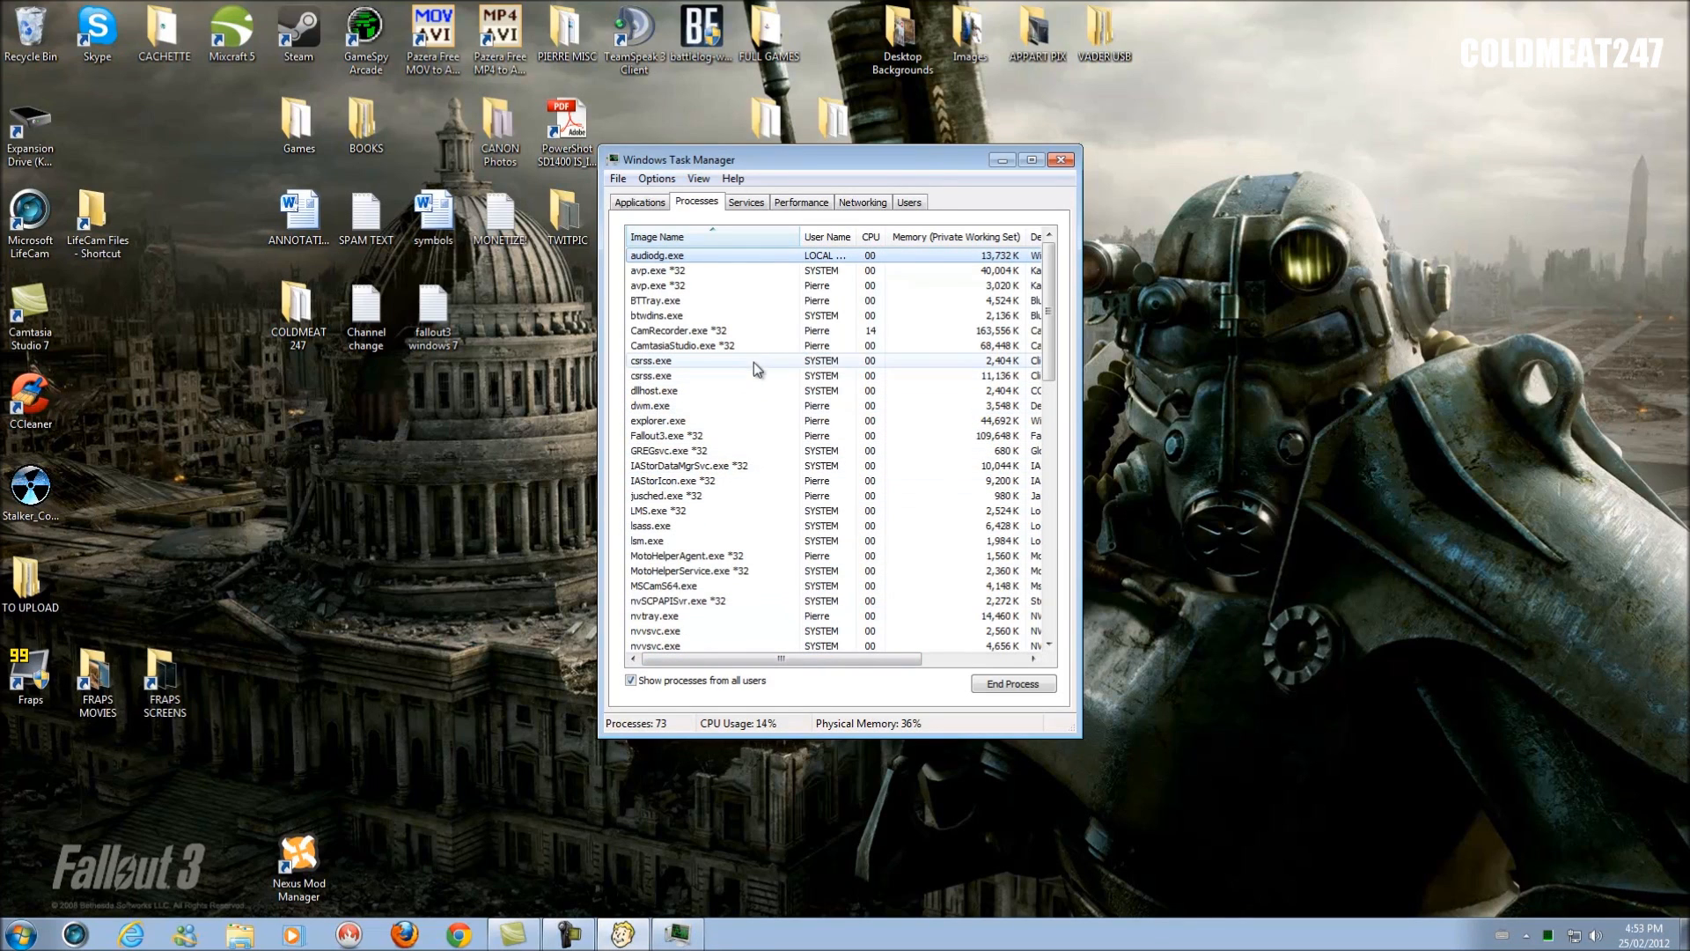
left_click(666, 435)
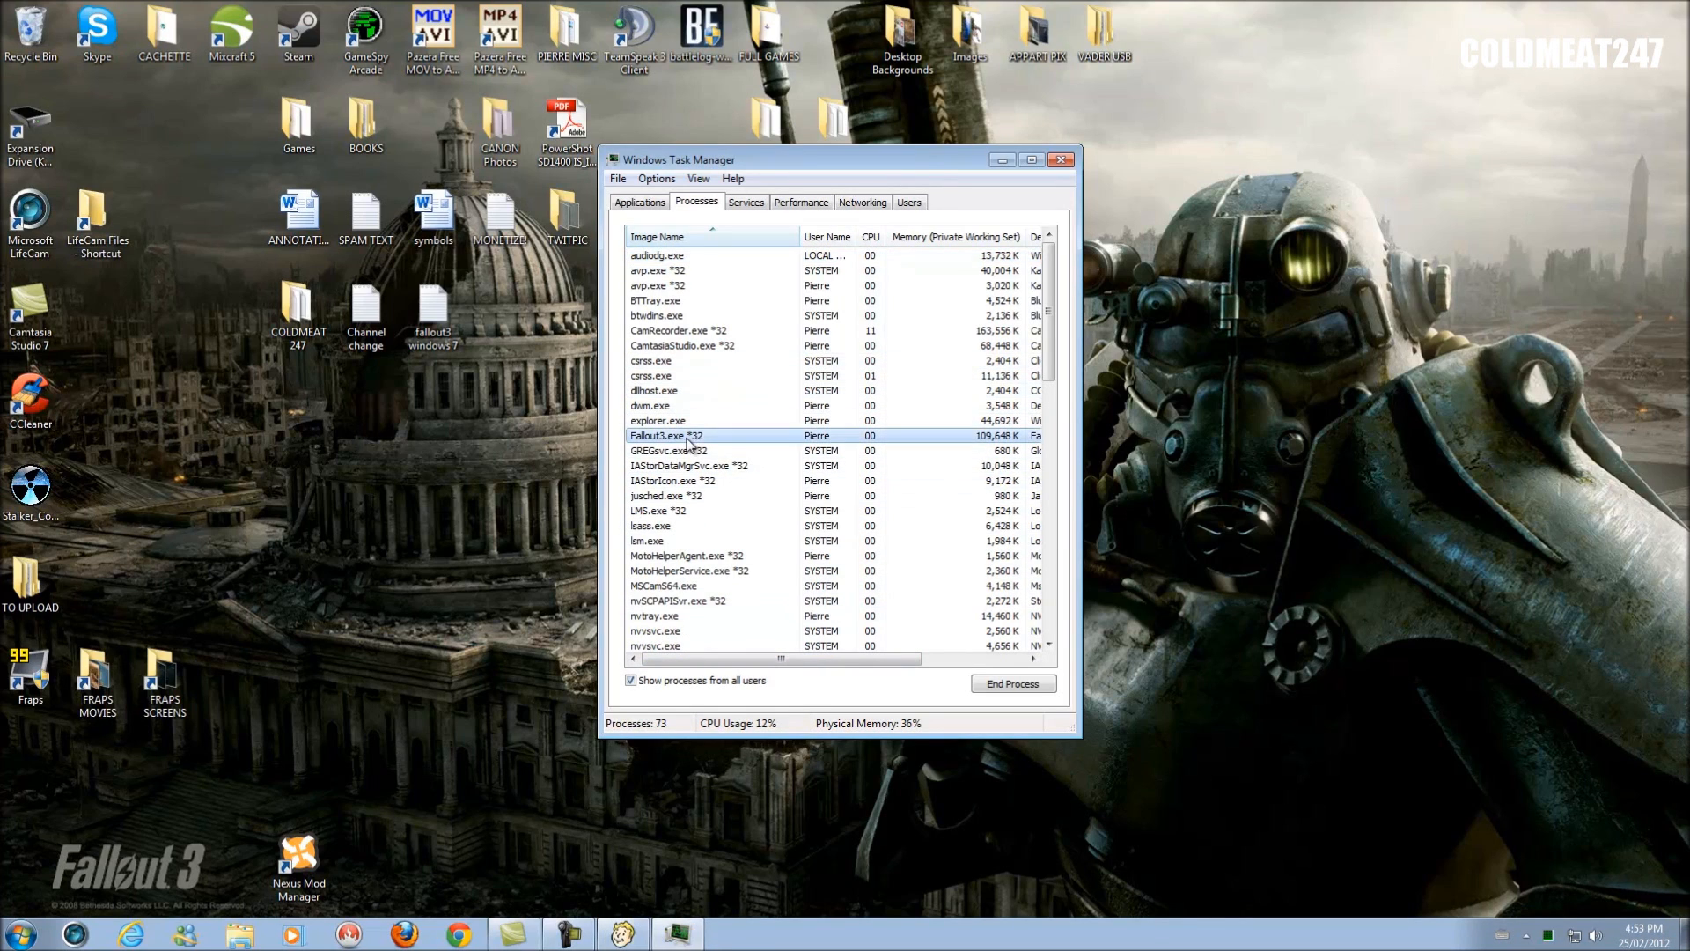
mouse_move(769, 442)
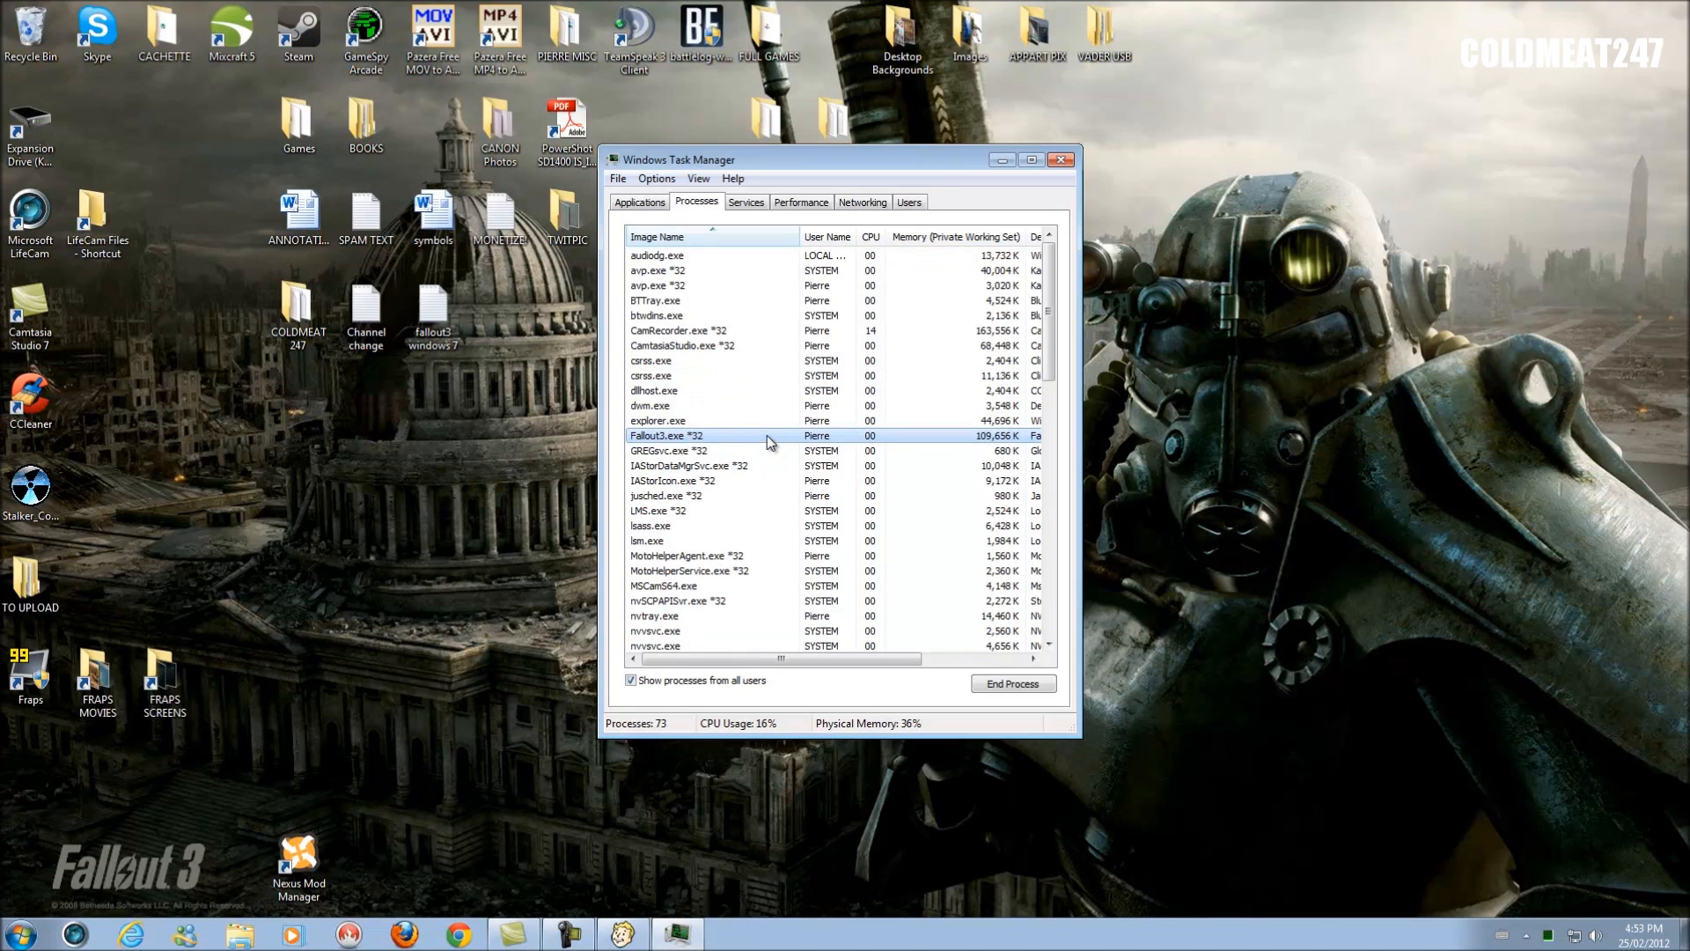
right_click(666, 435)
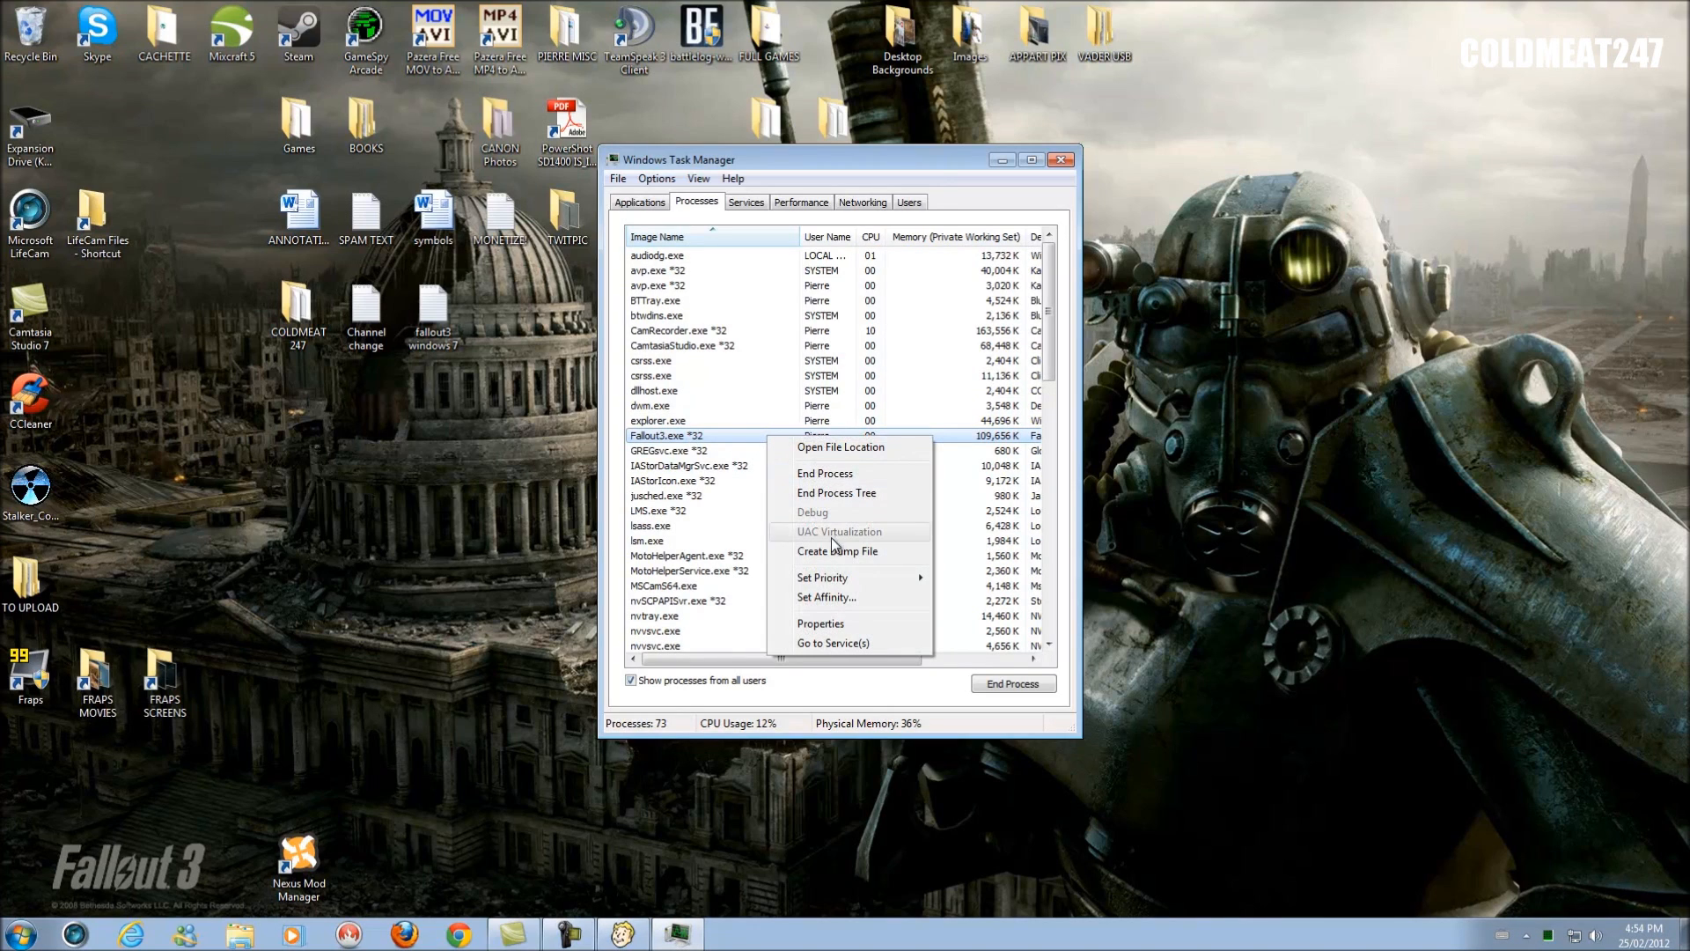
left_click(826, 598)
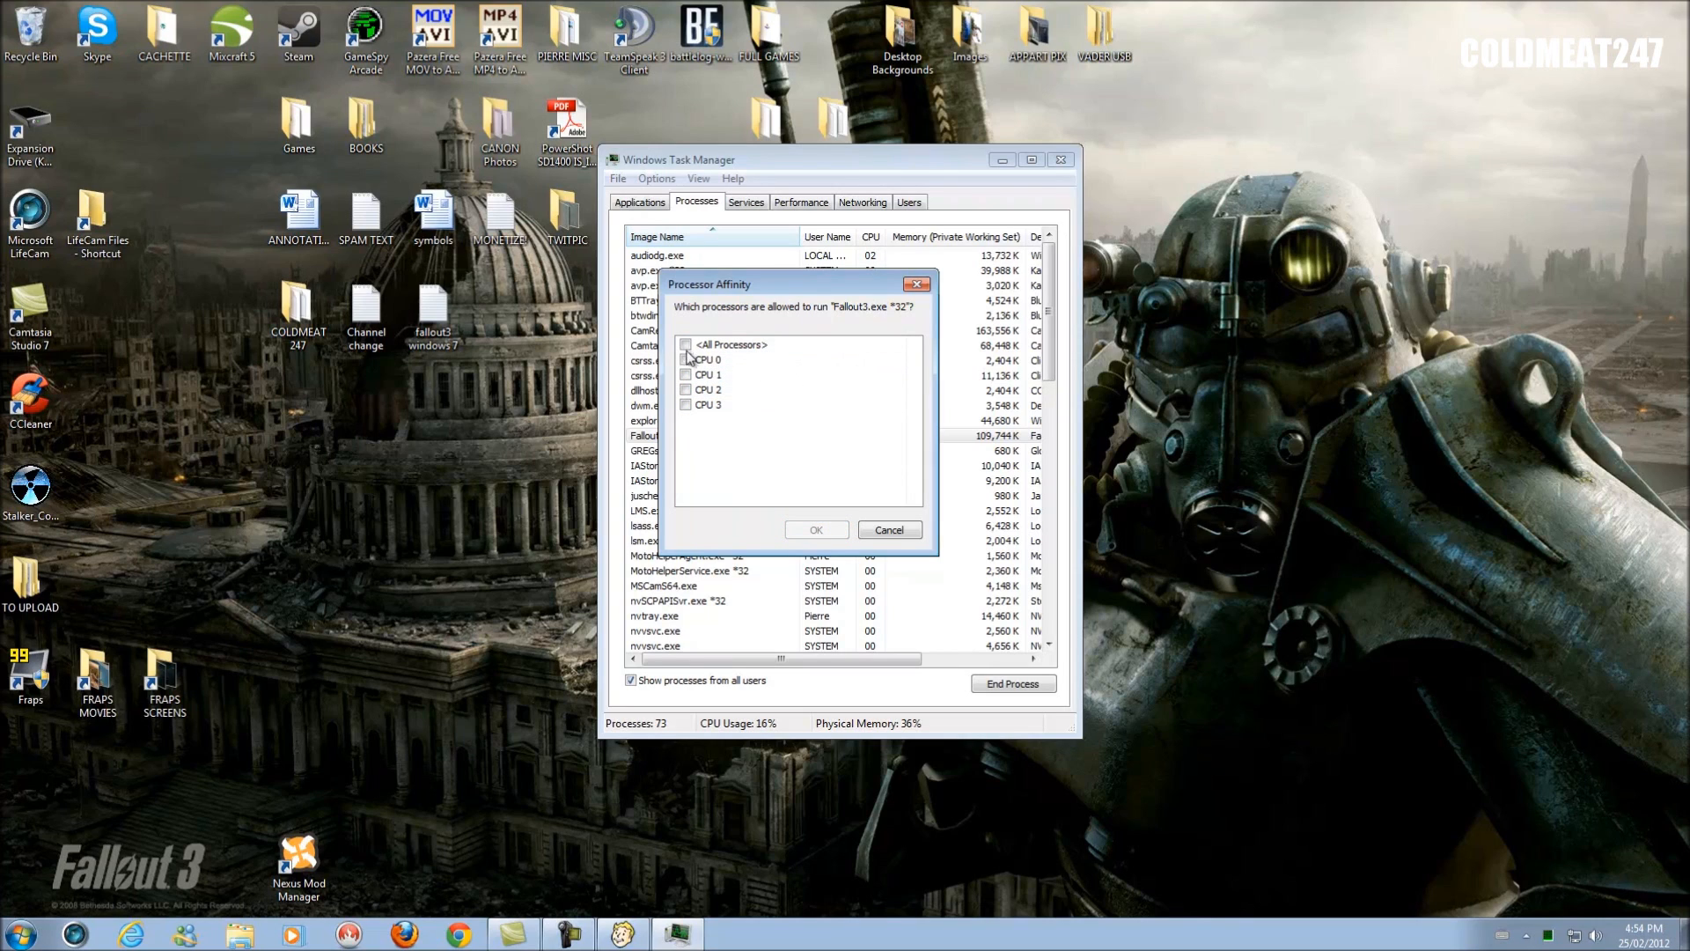
Limit Fallout3.exe's processor affinity to CPU 0 and CPU 1 only and confirm.
left_click(687, 359)
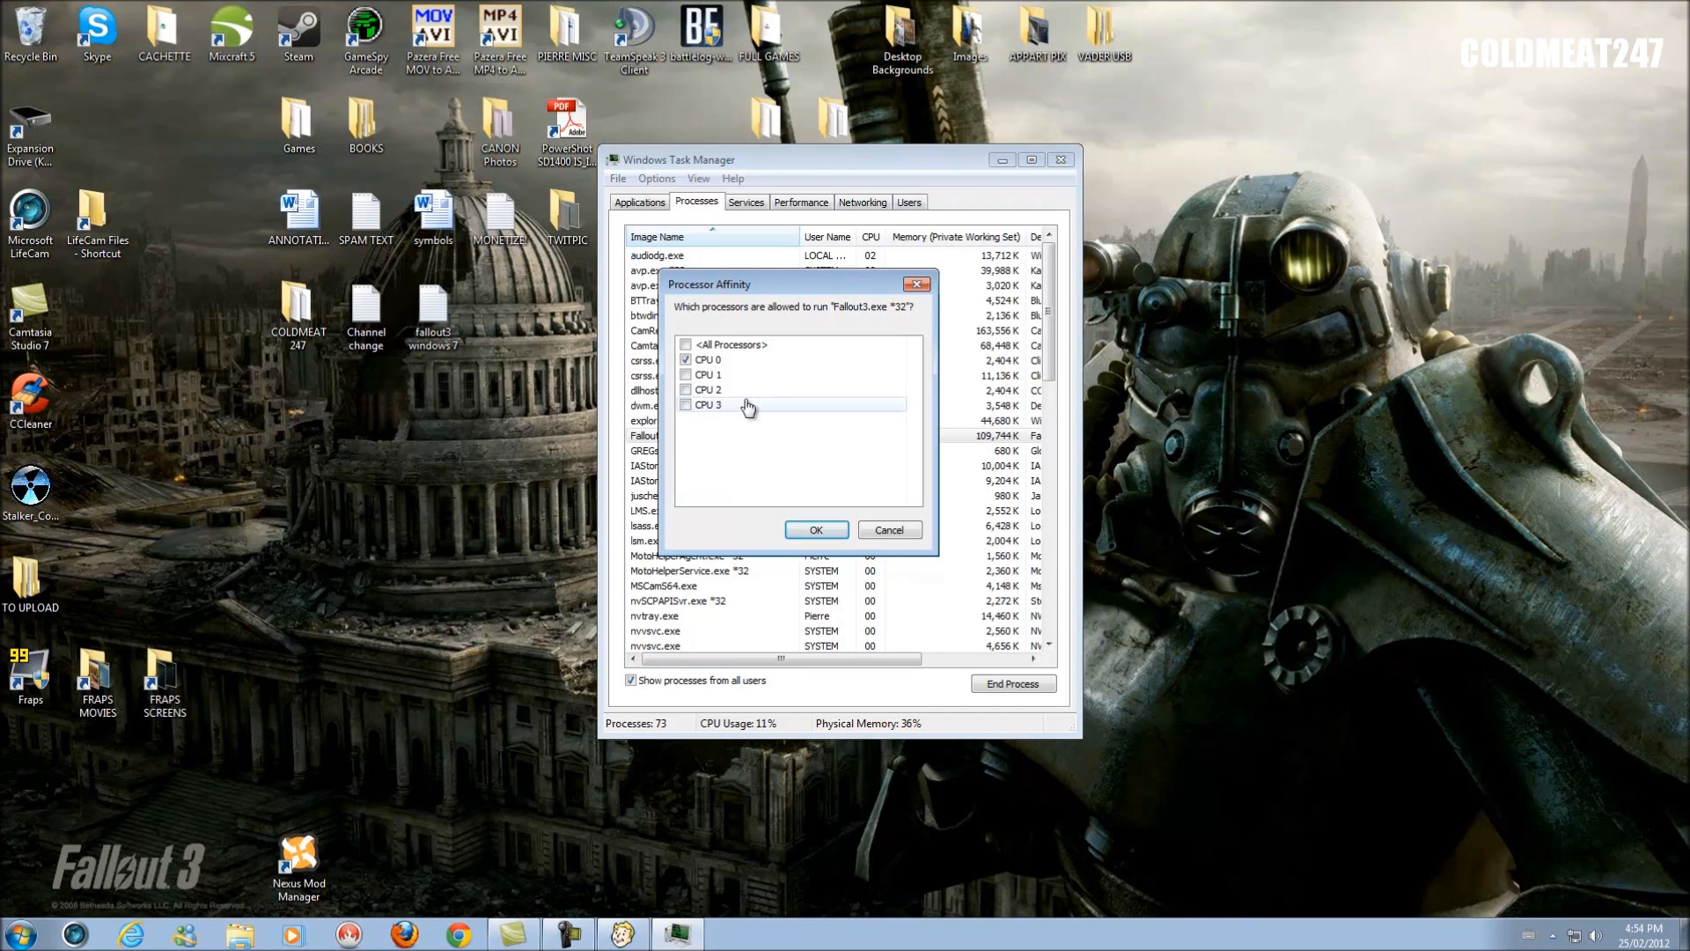
left_click(686, 374)
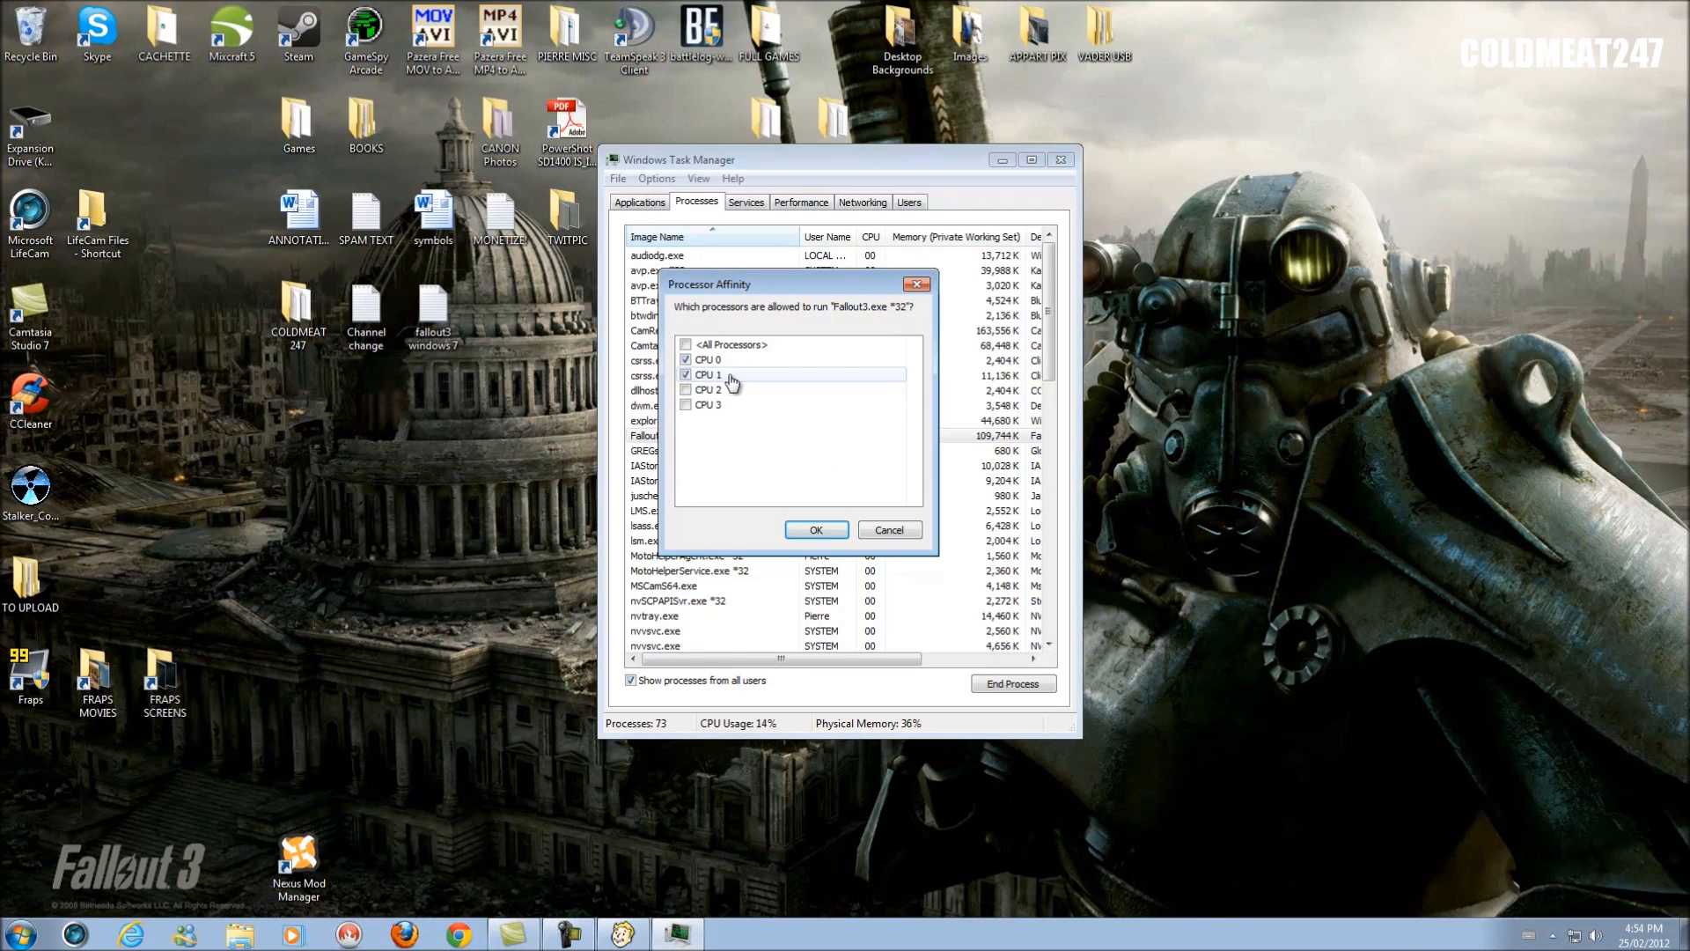
mouse_move(736, 385)
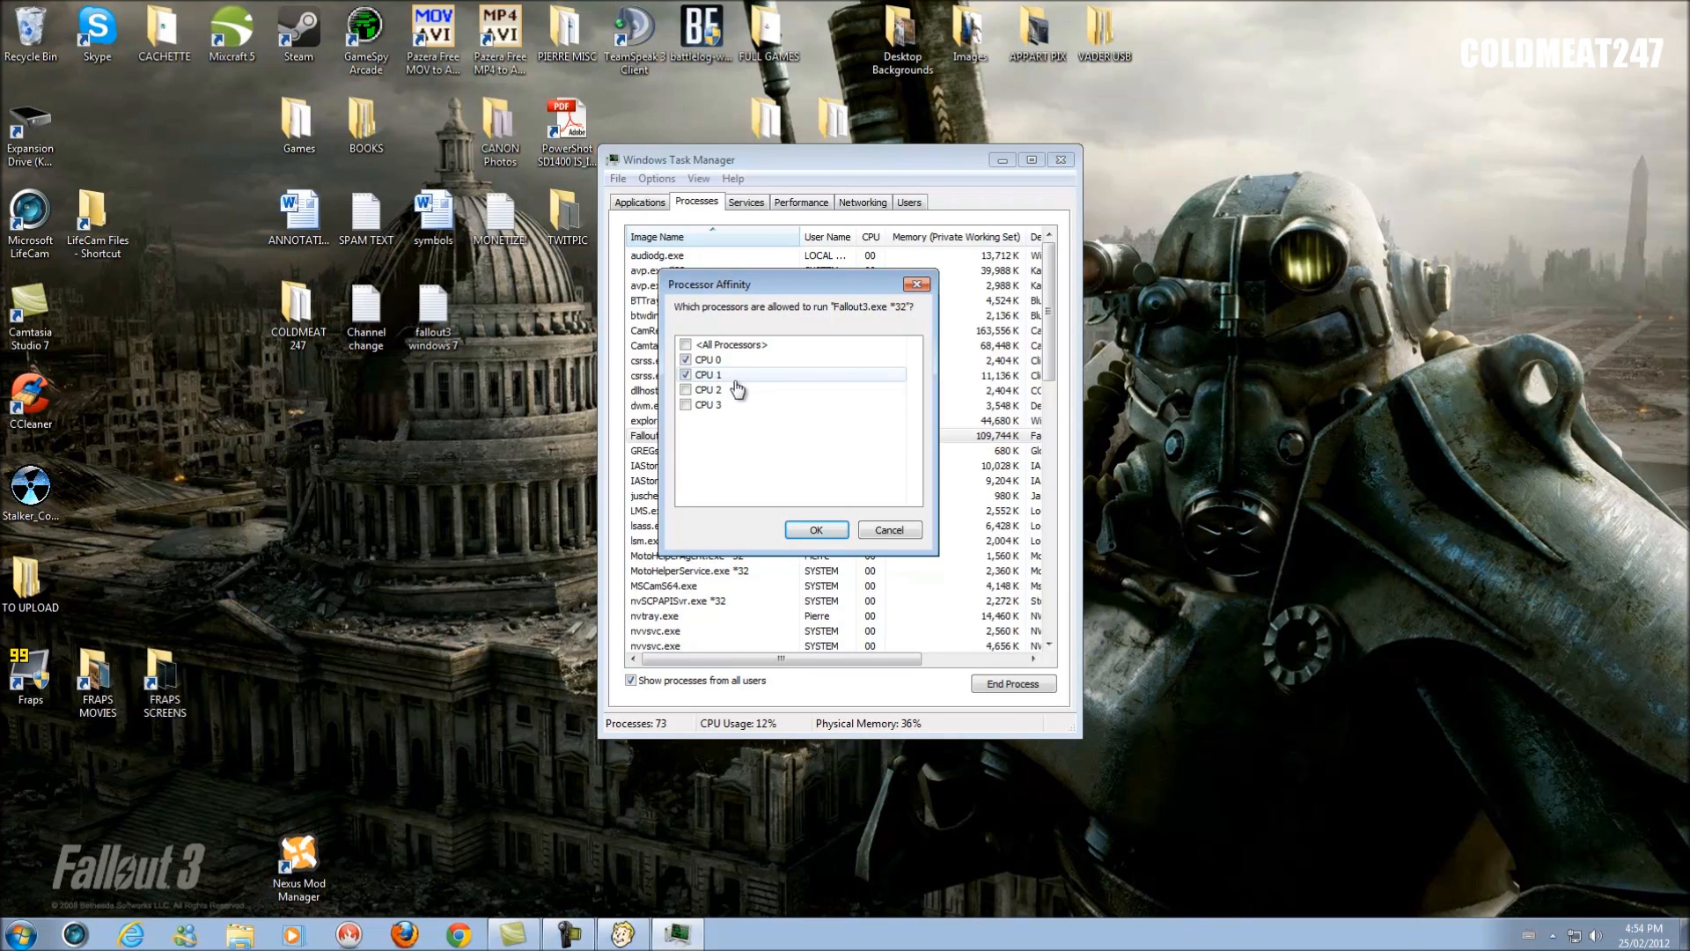
left_click(708, 359)
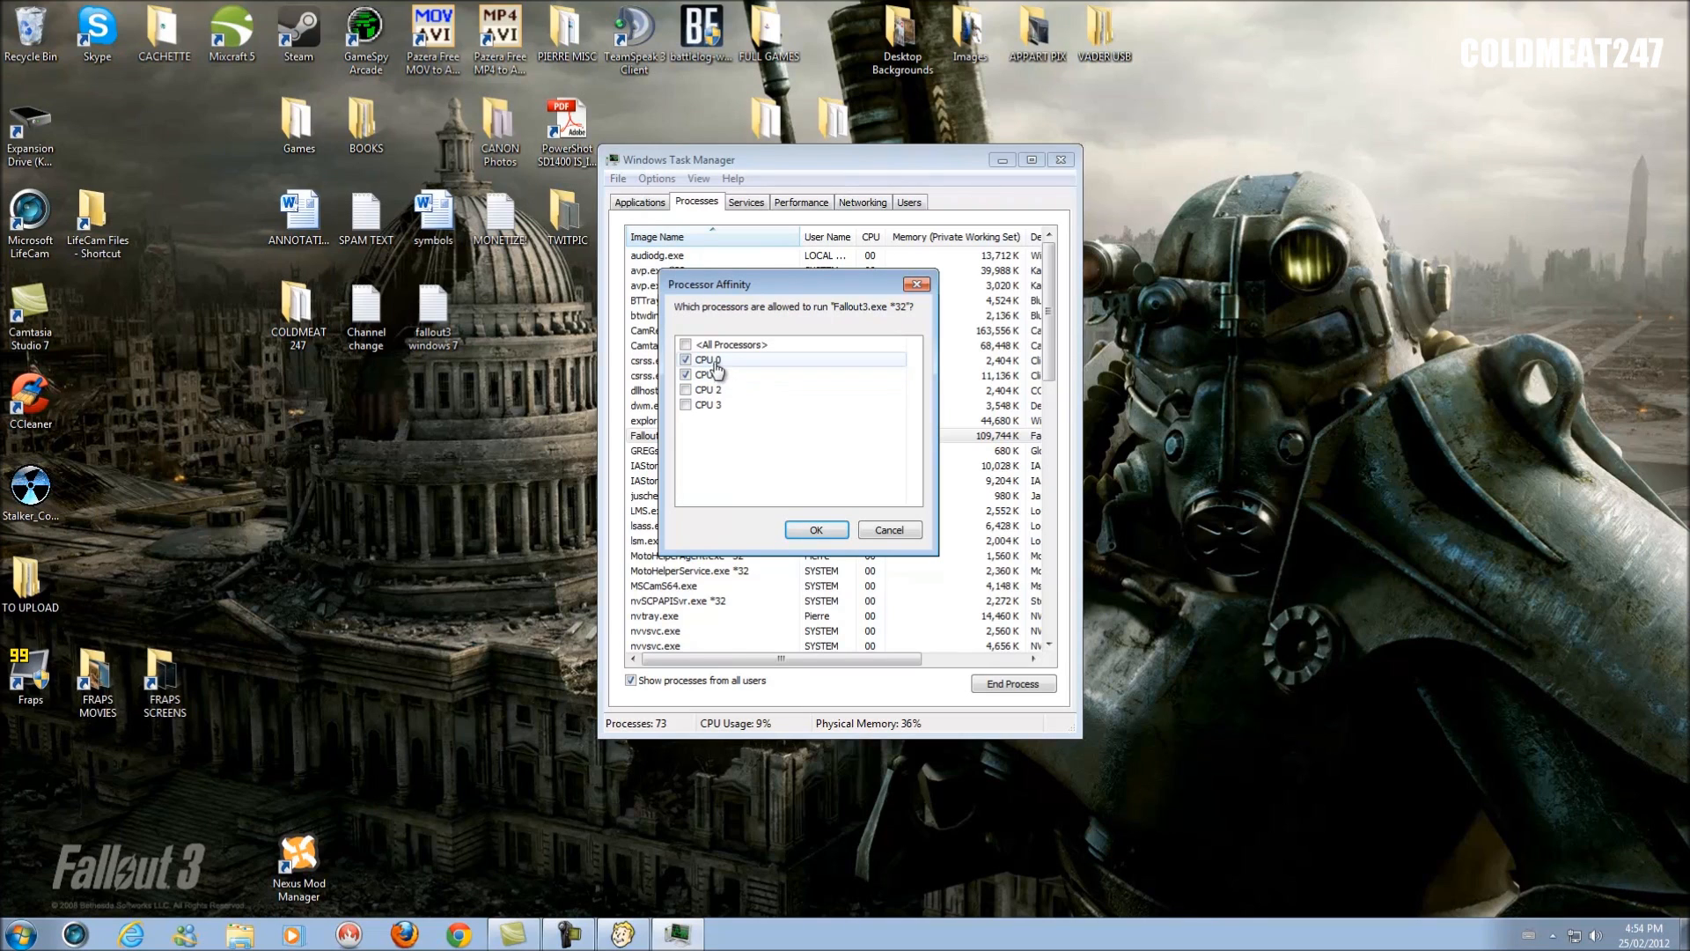
left_click(687, 360)
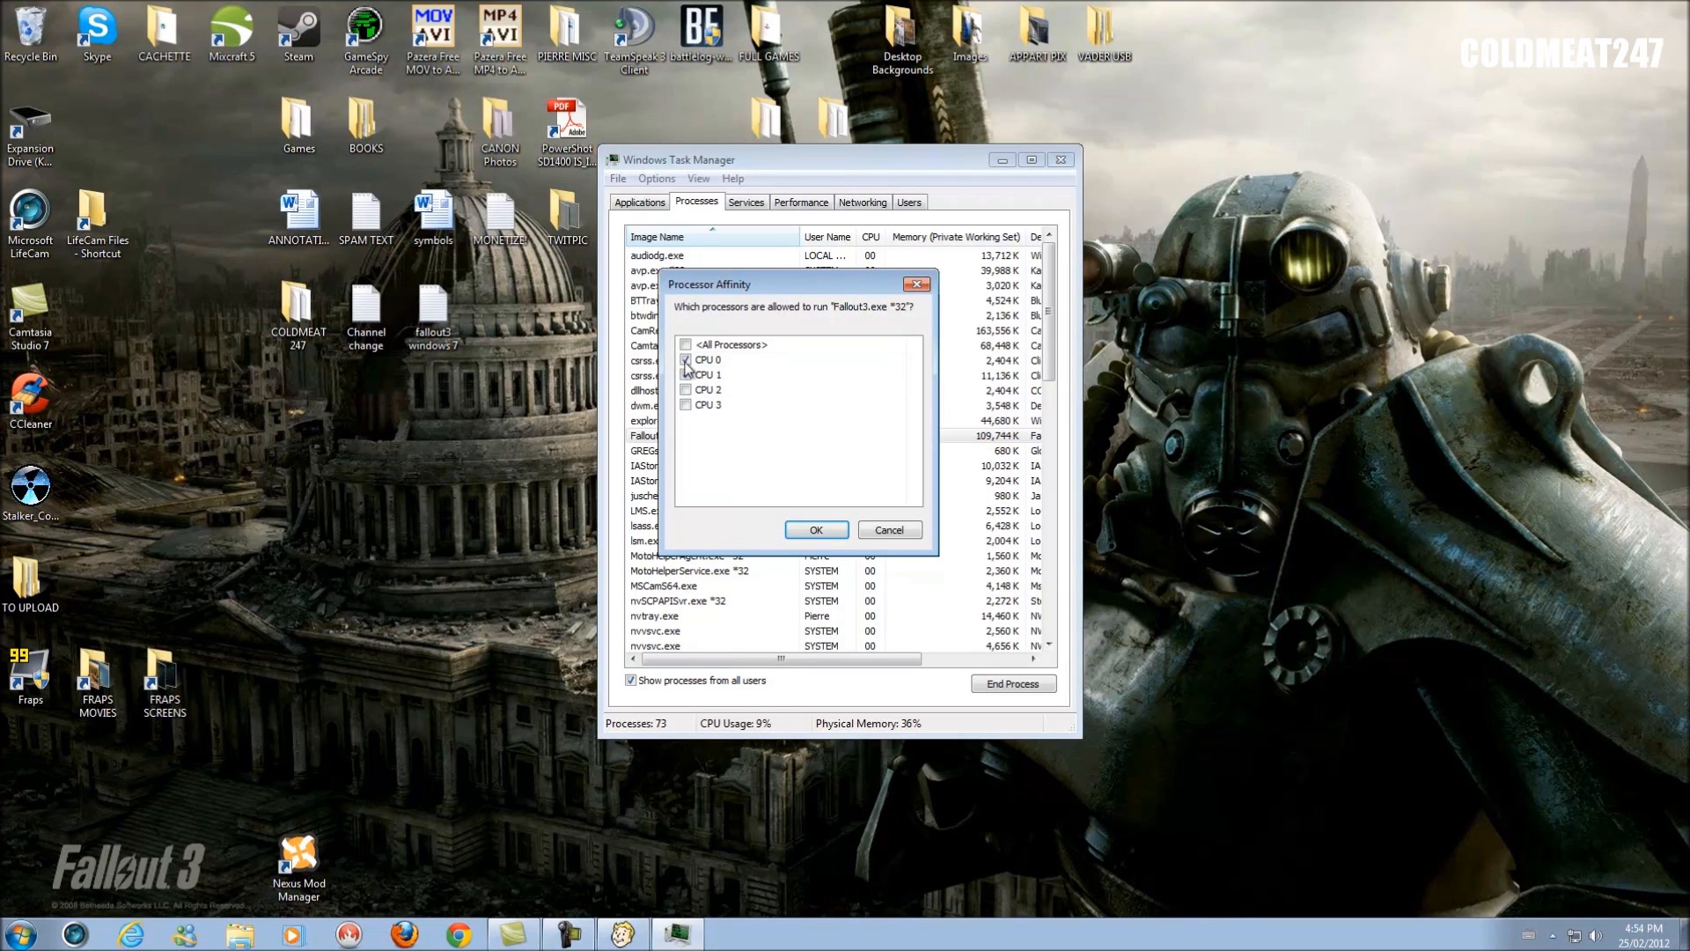
left_click(687, 373)
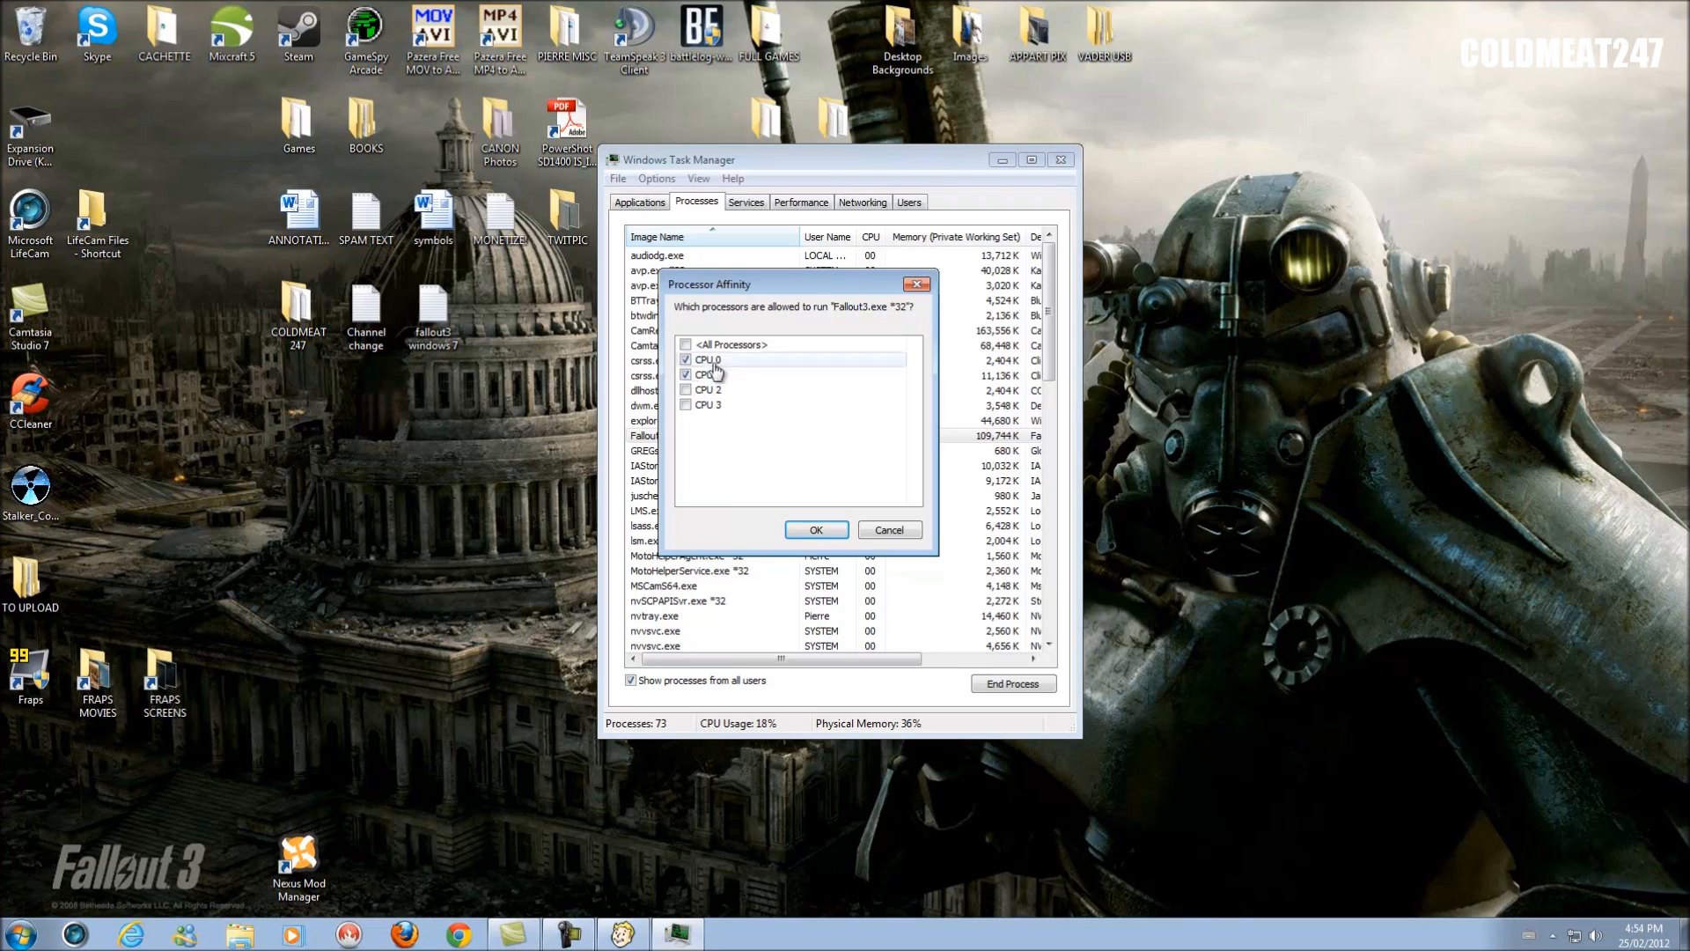
left_click(815, 530)
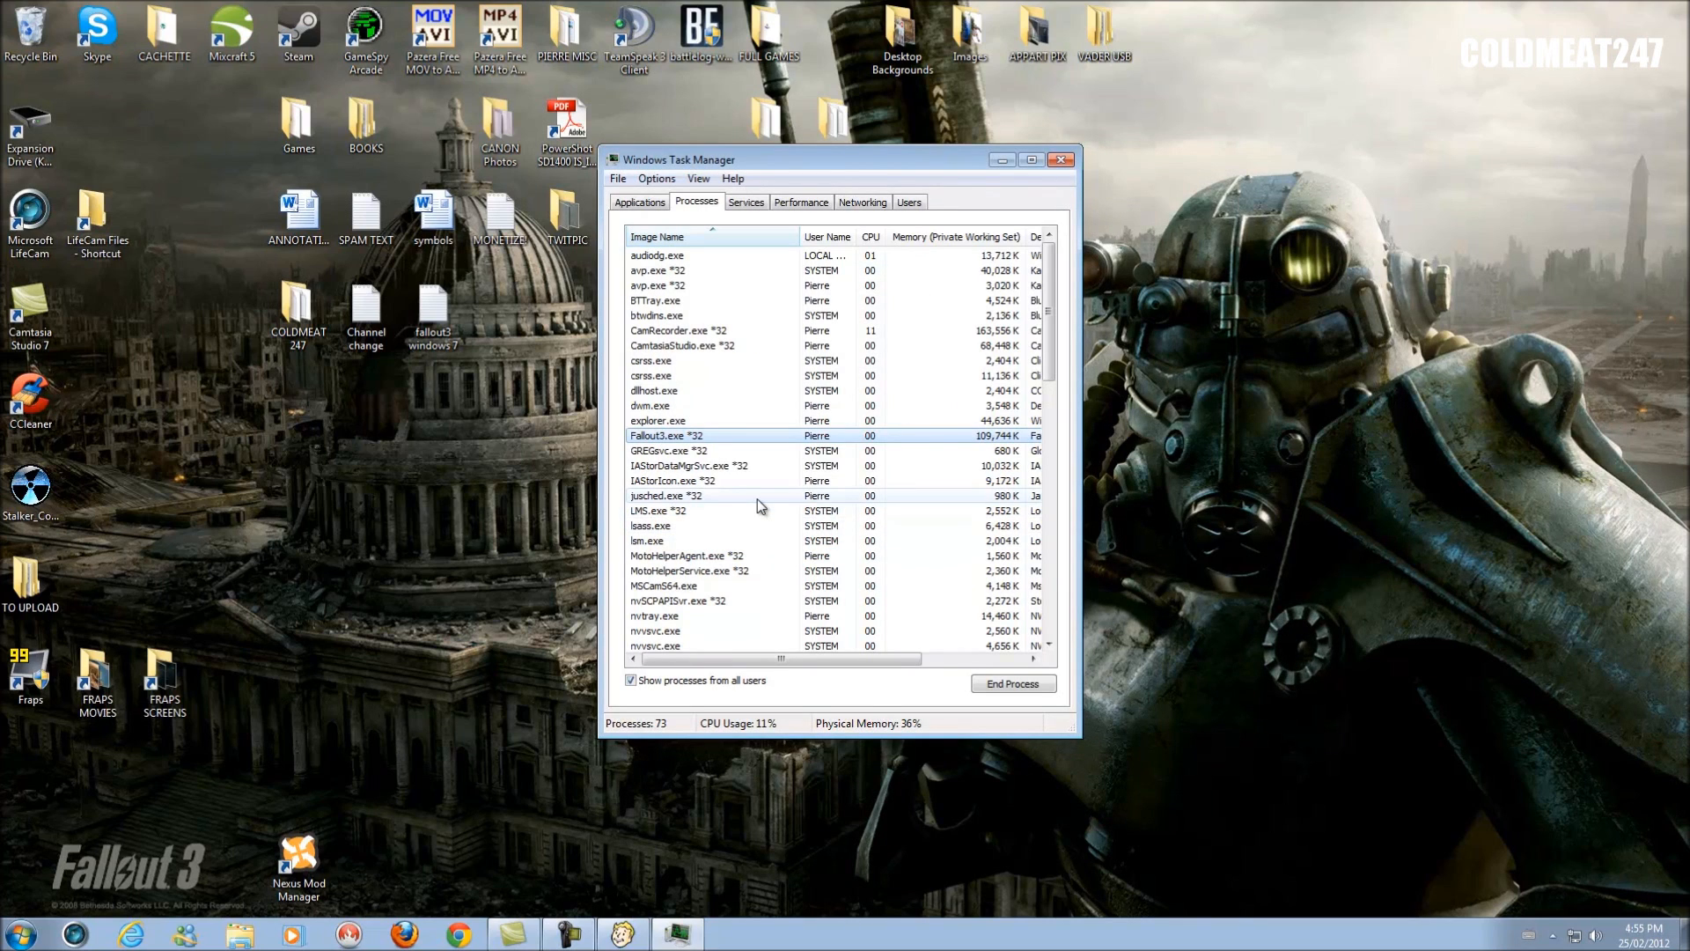
mouse_move(648, 896)
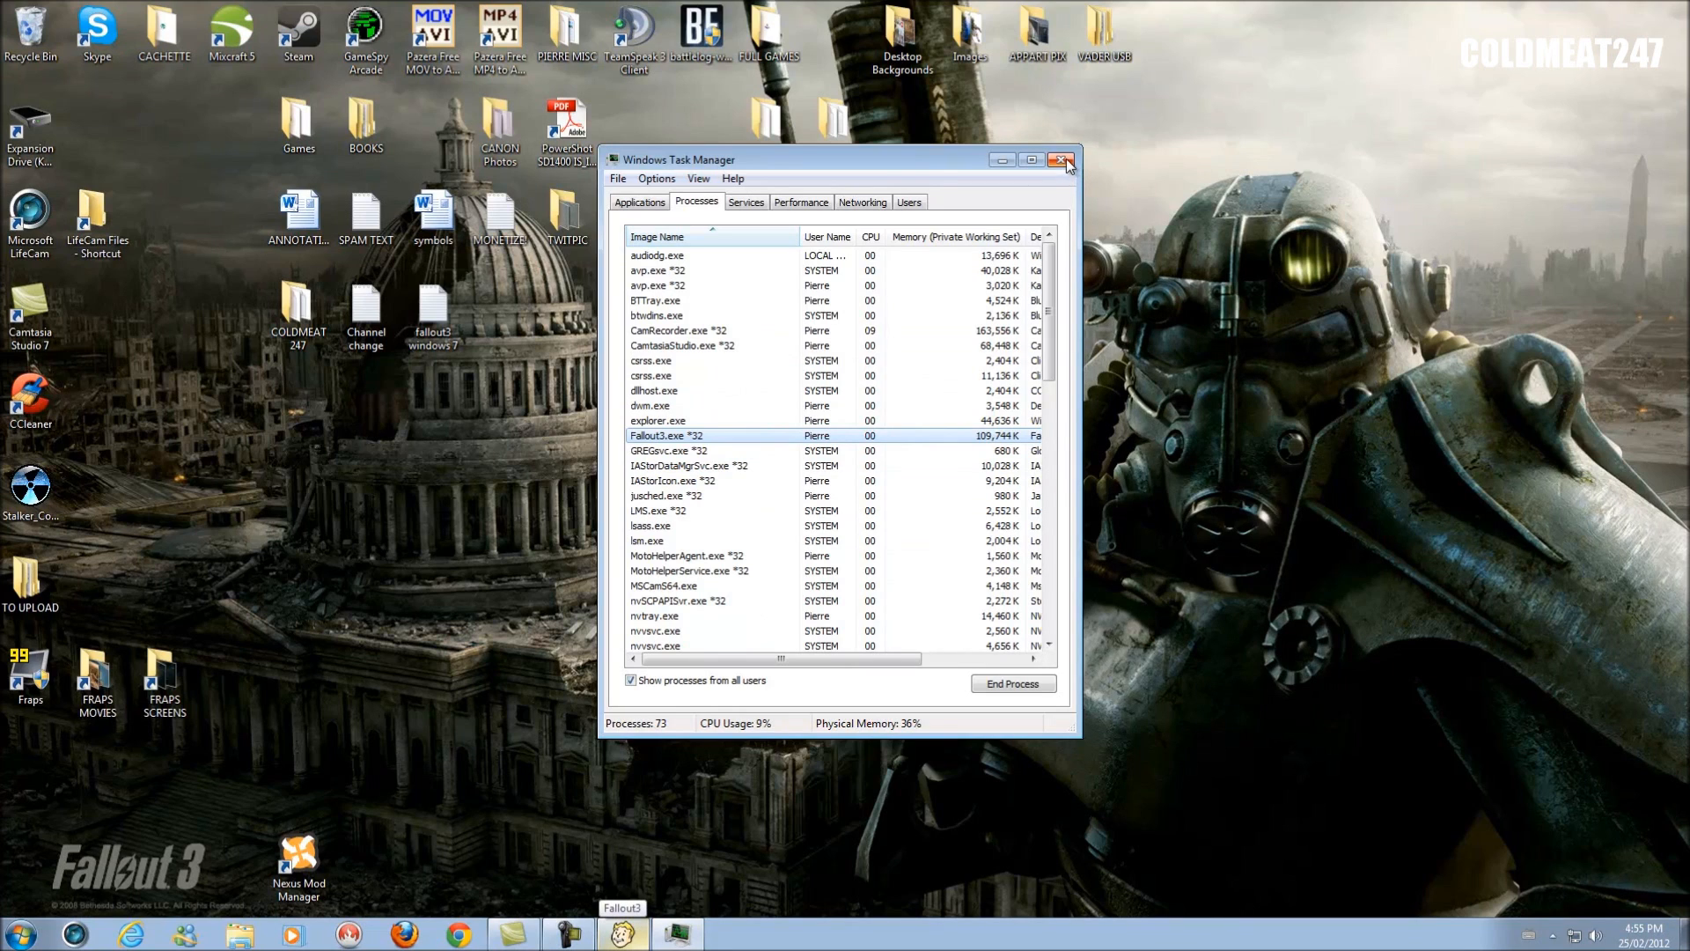
Close Task Manager and the Fallout3 window from the taskbar, then relaunch the Fallout 3 Launcher.
left_click(1067, 159)
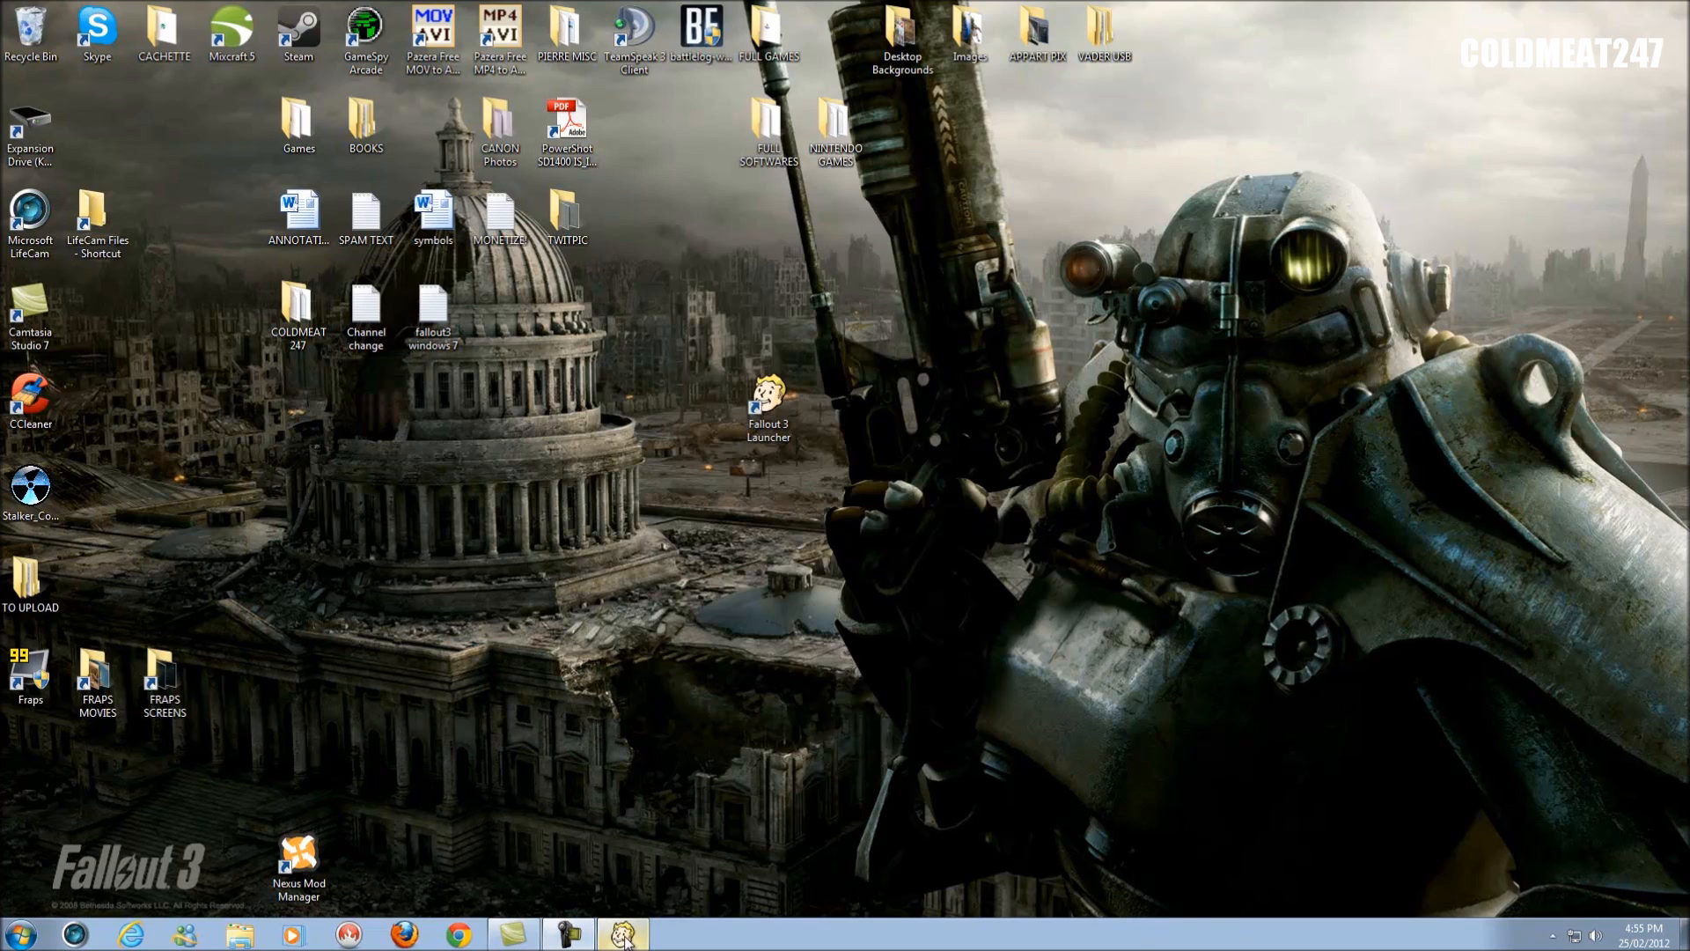
right_click(622, 934)
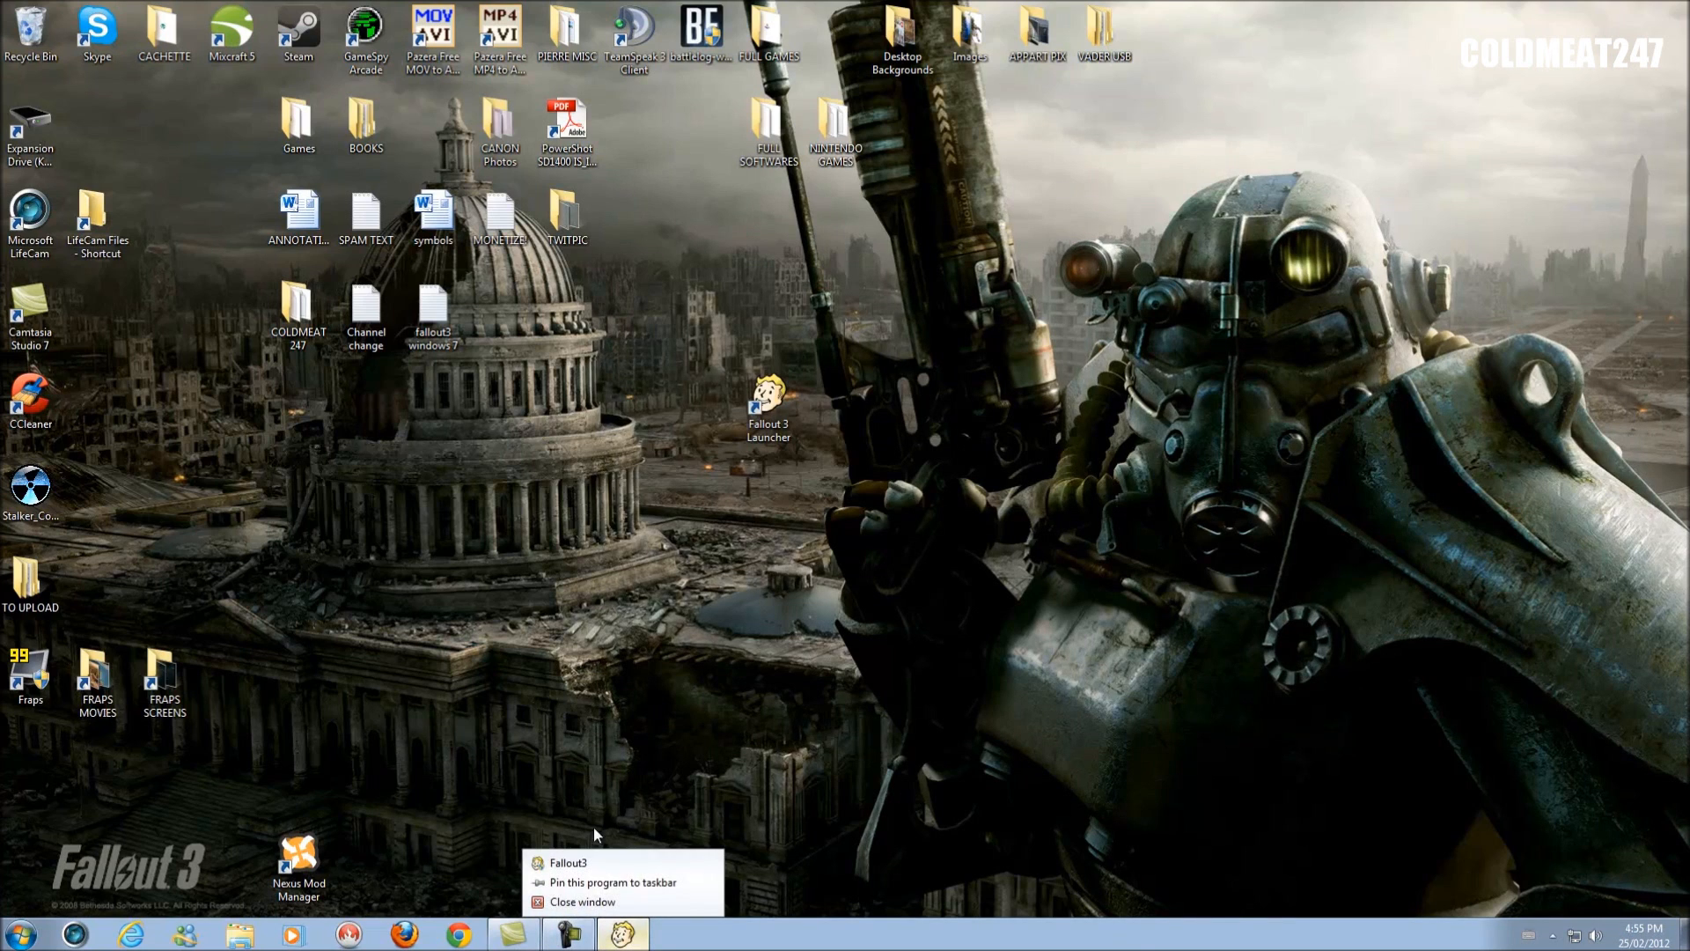
left_click(829, 659)
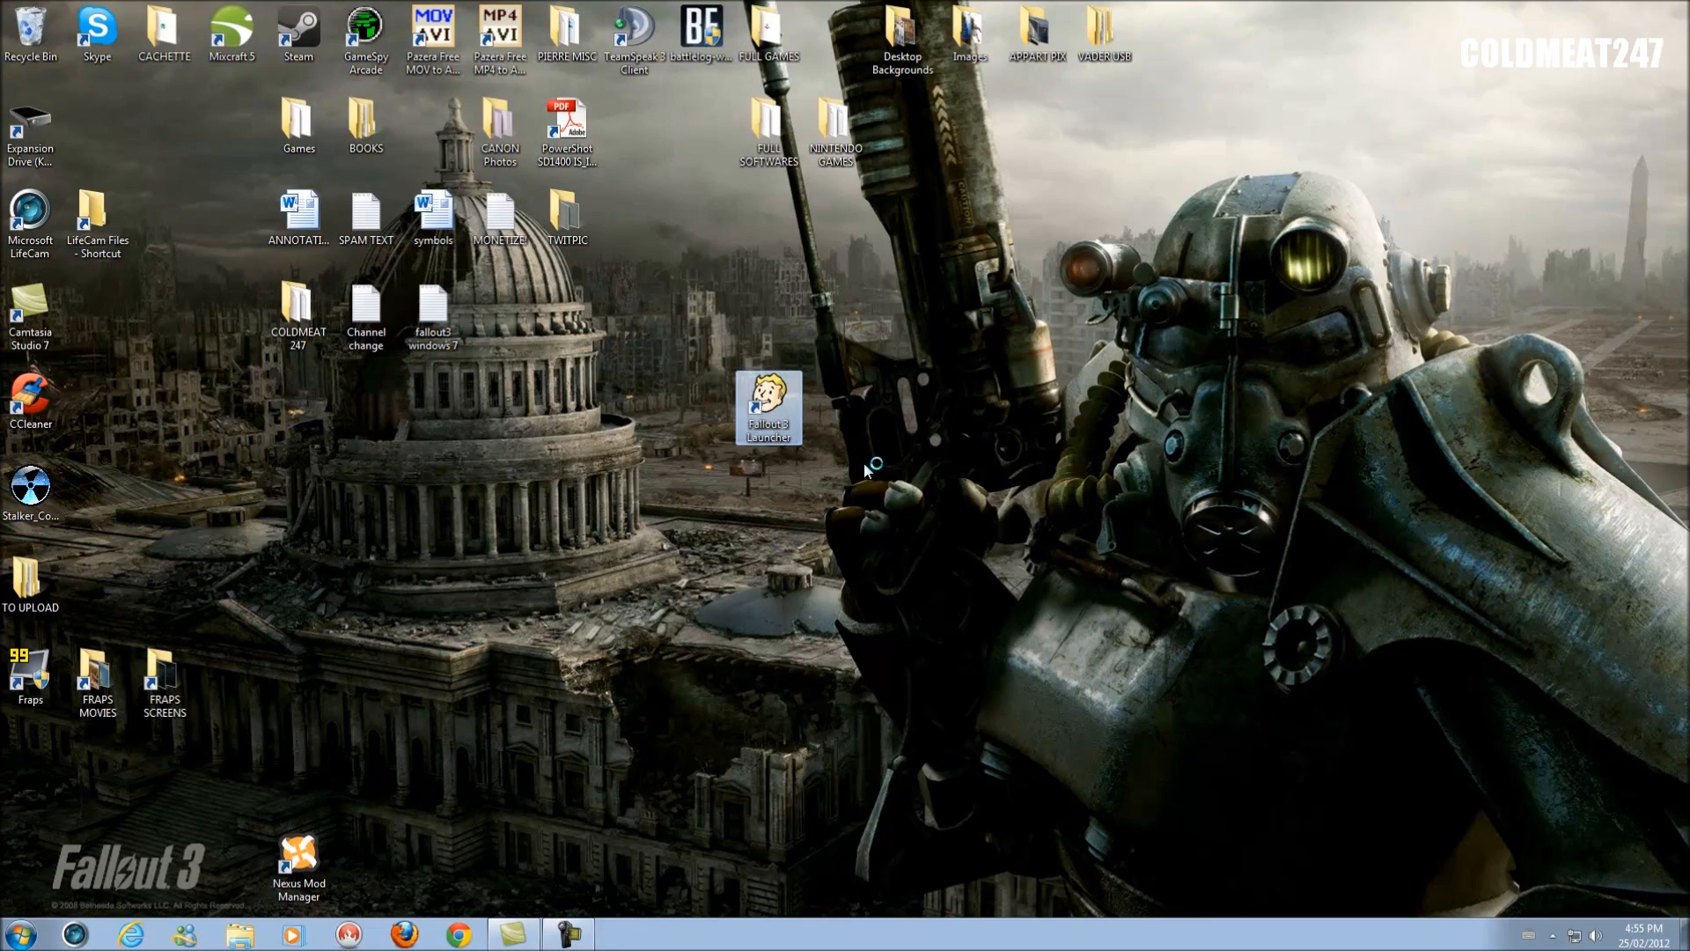
mouse_move(868, 457)
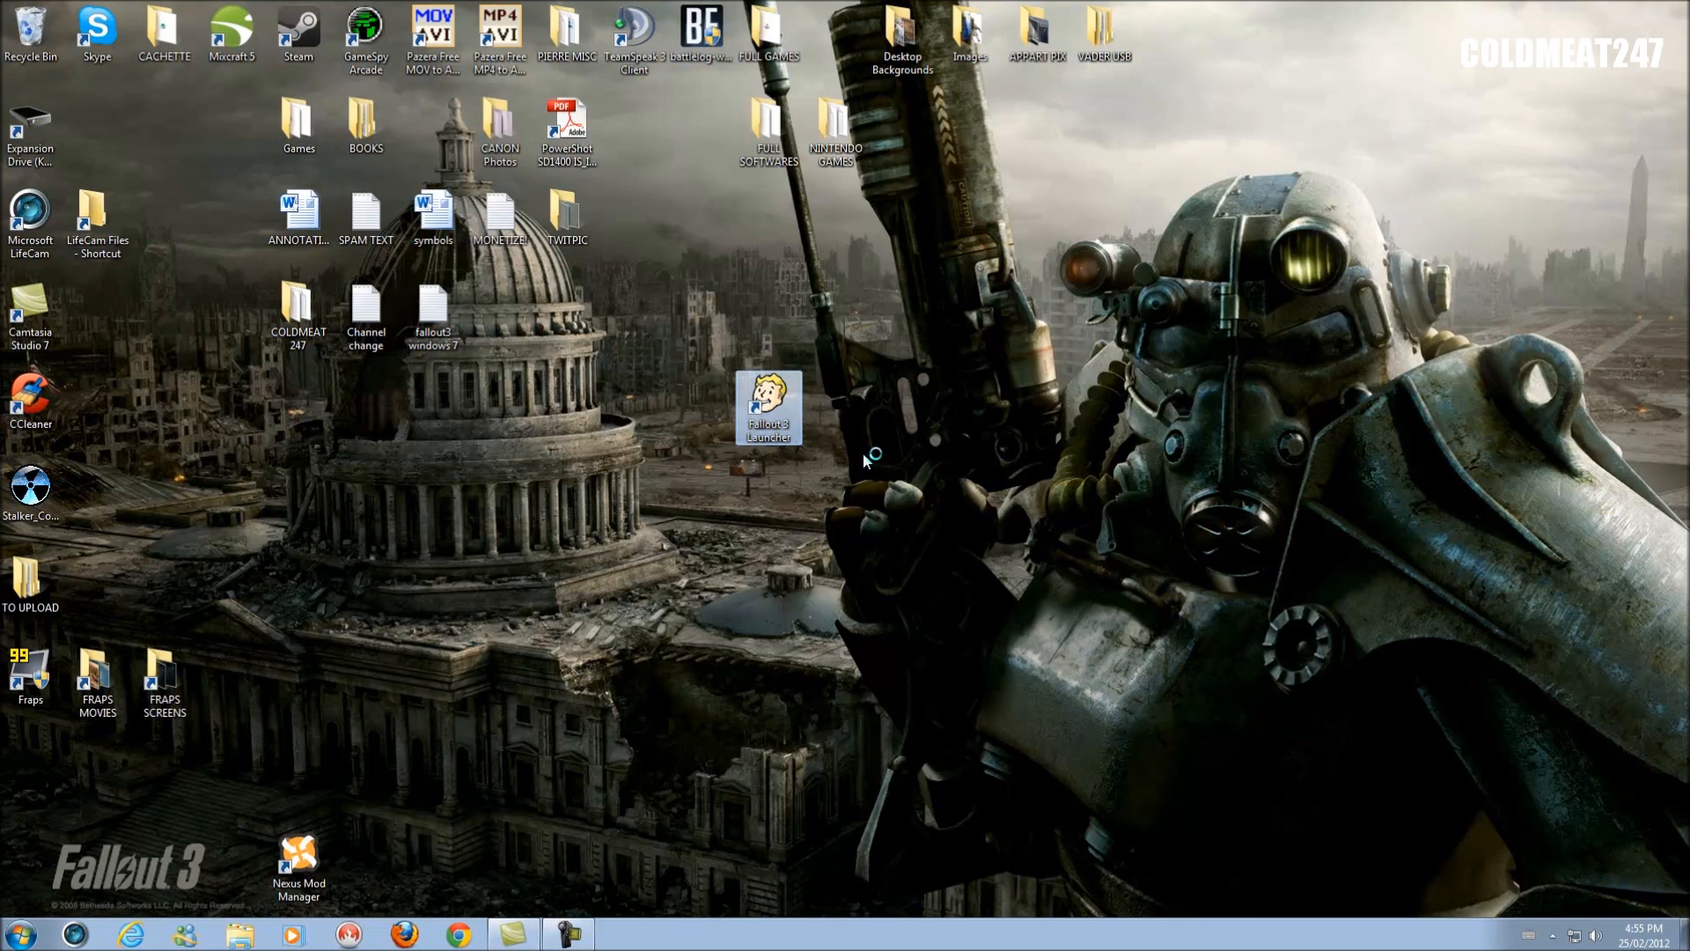
mouse_move(848, 472)
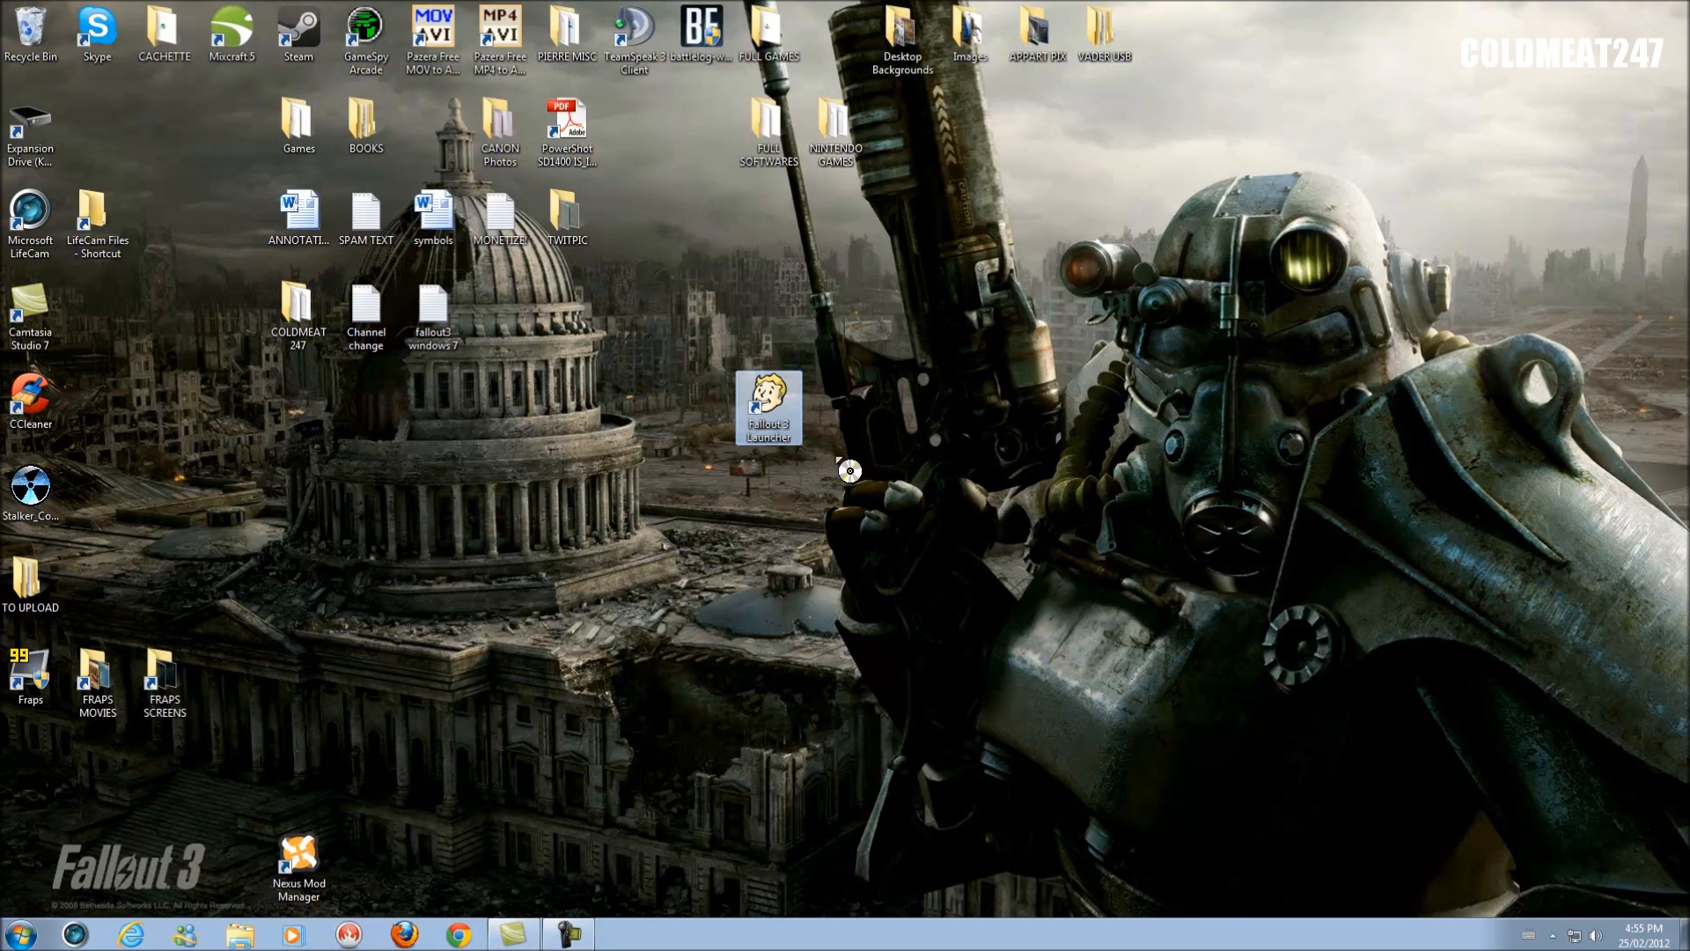
mouse_move(855, 465)
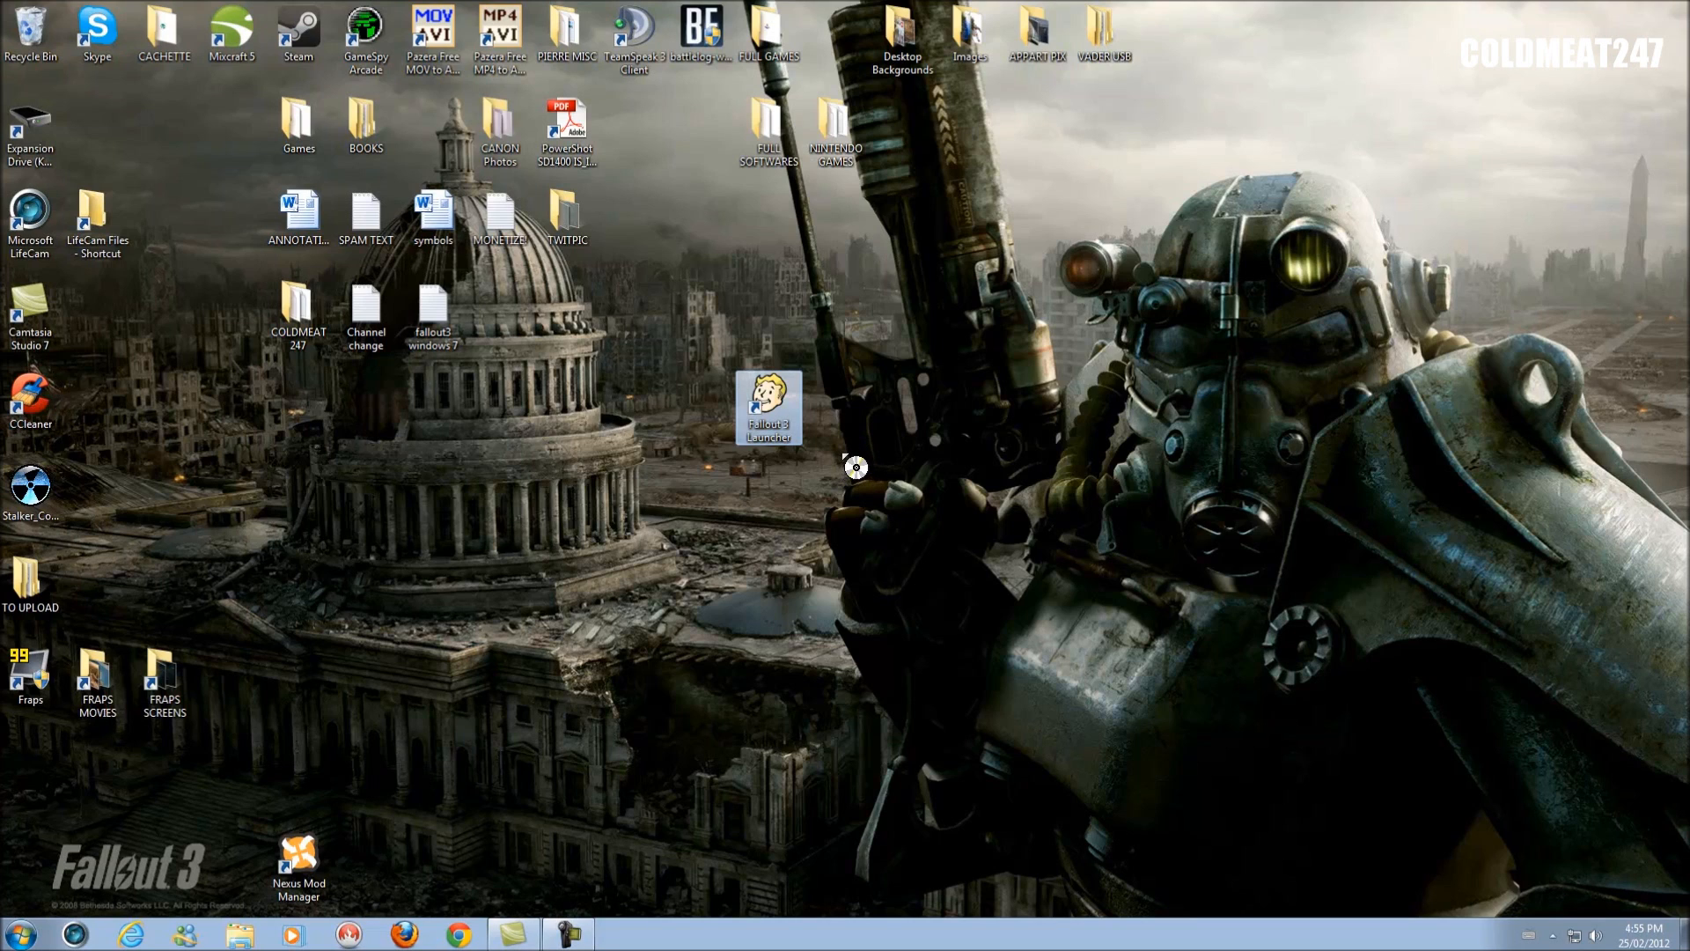
double_click(770, 405)
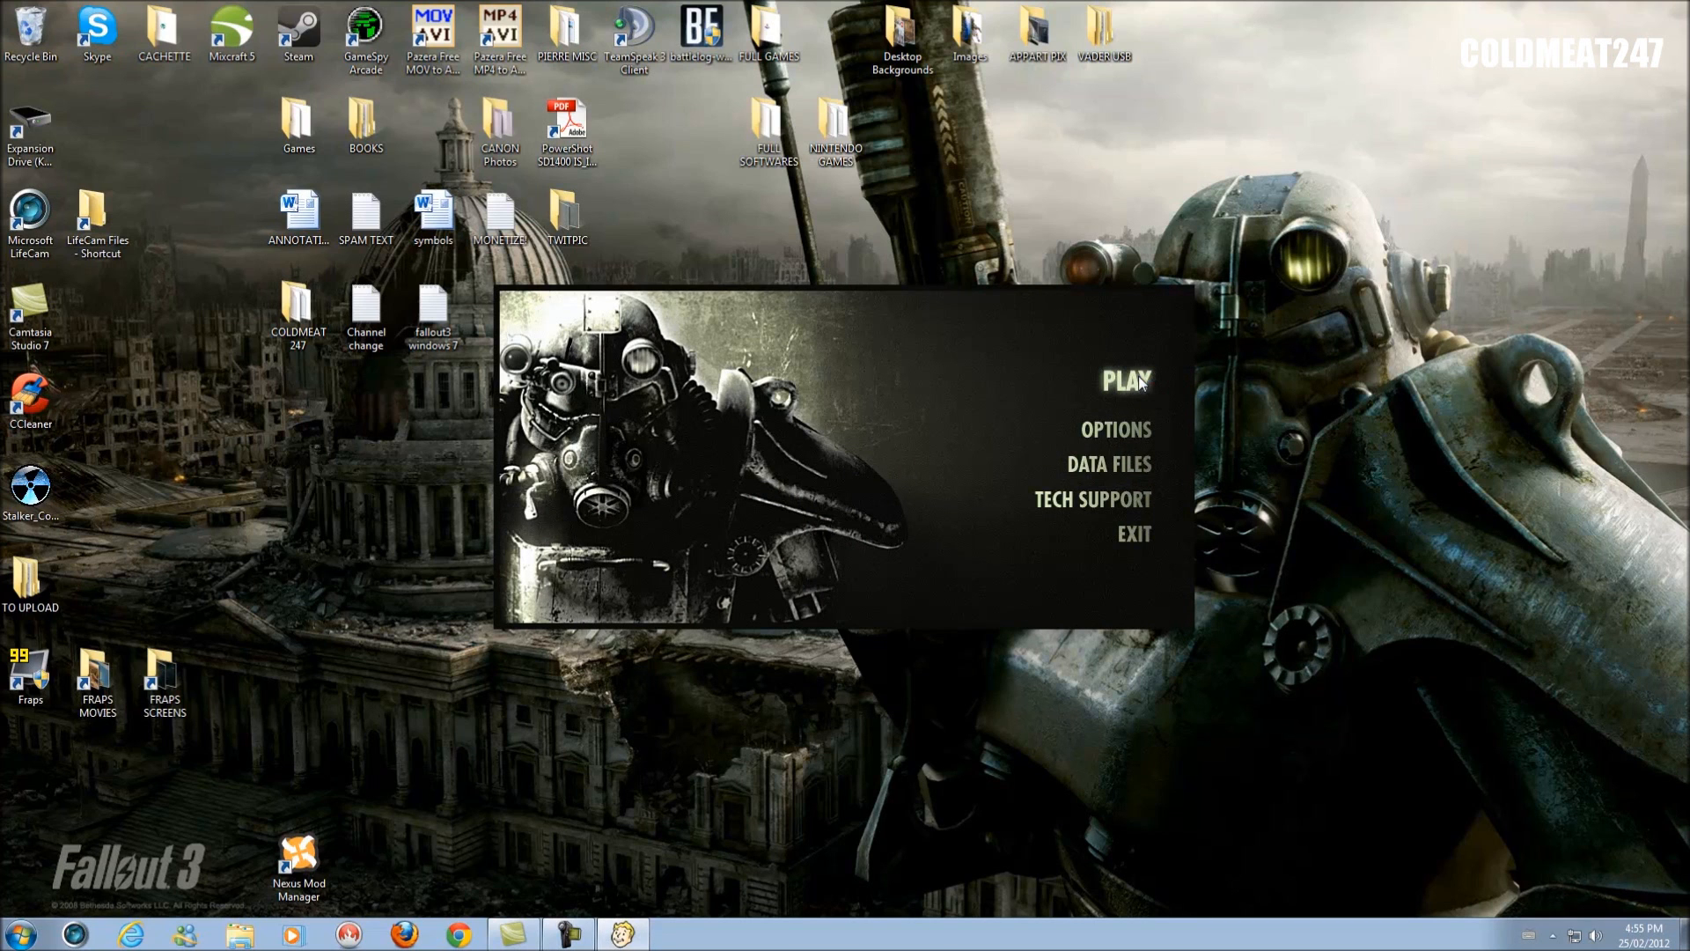
Start Fallout 3 again with PLAY so its main menu appears.
left_click(1125, 380)
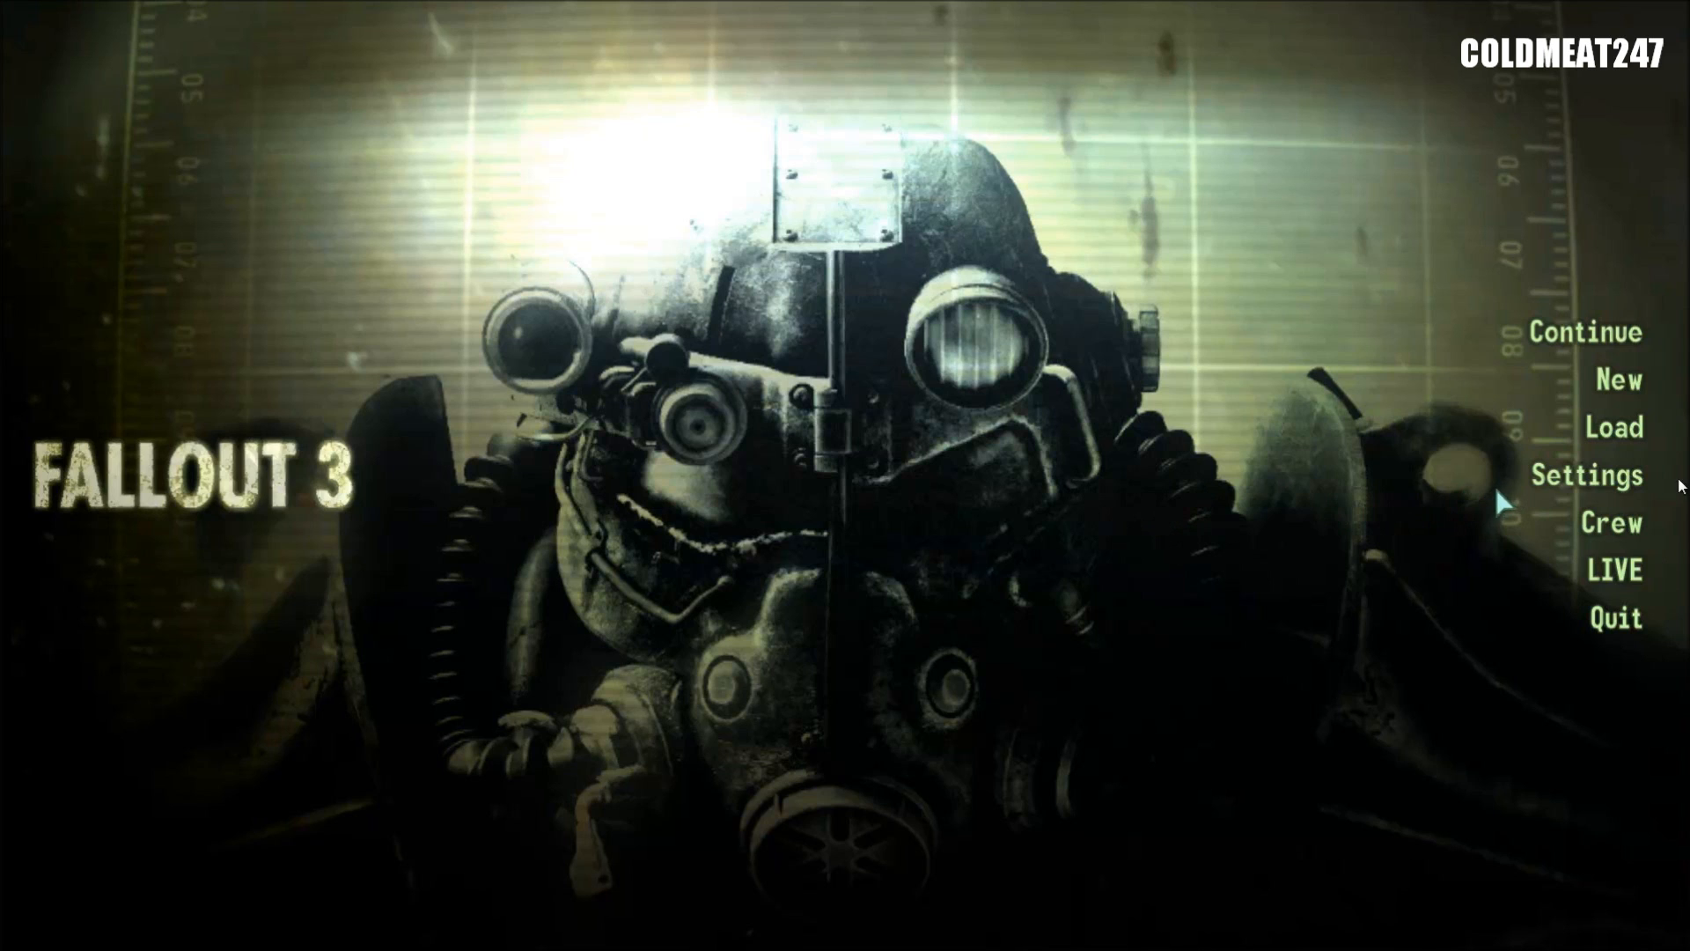
mouse_move(1553, 485)
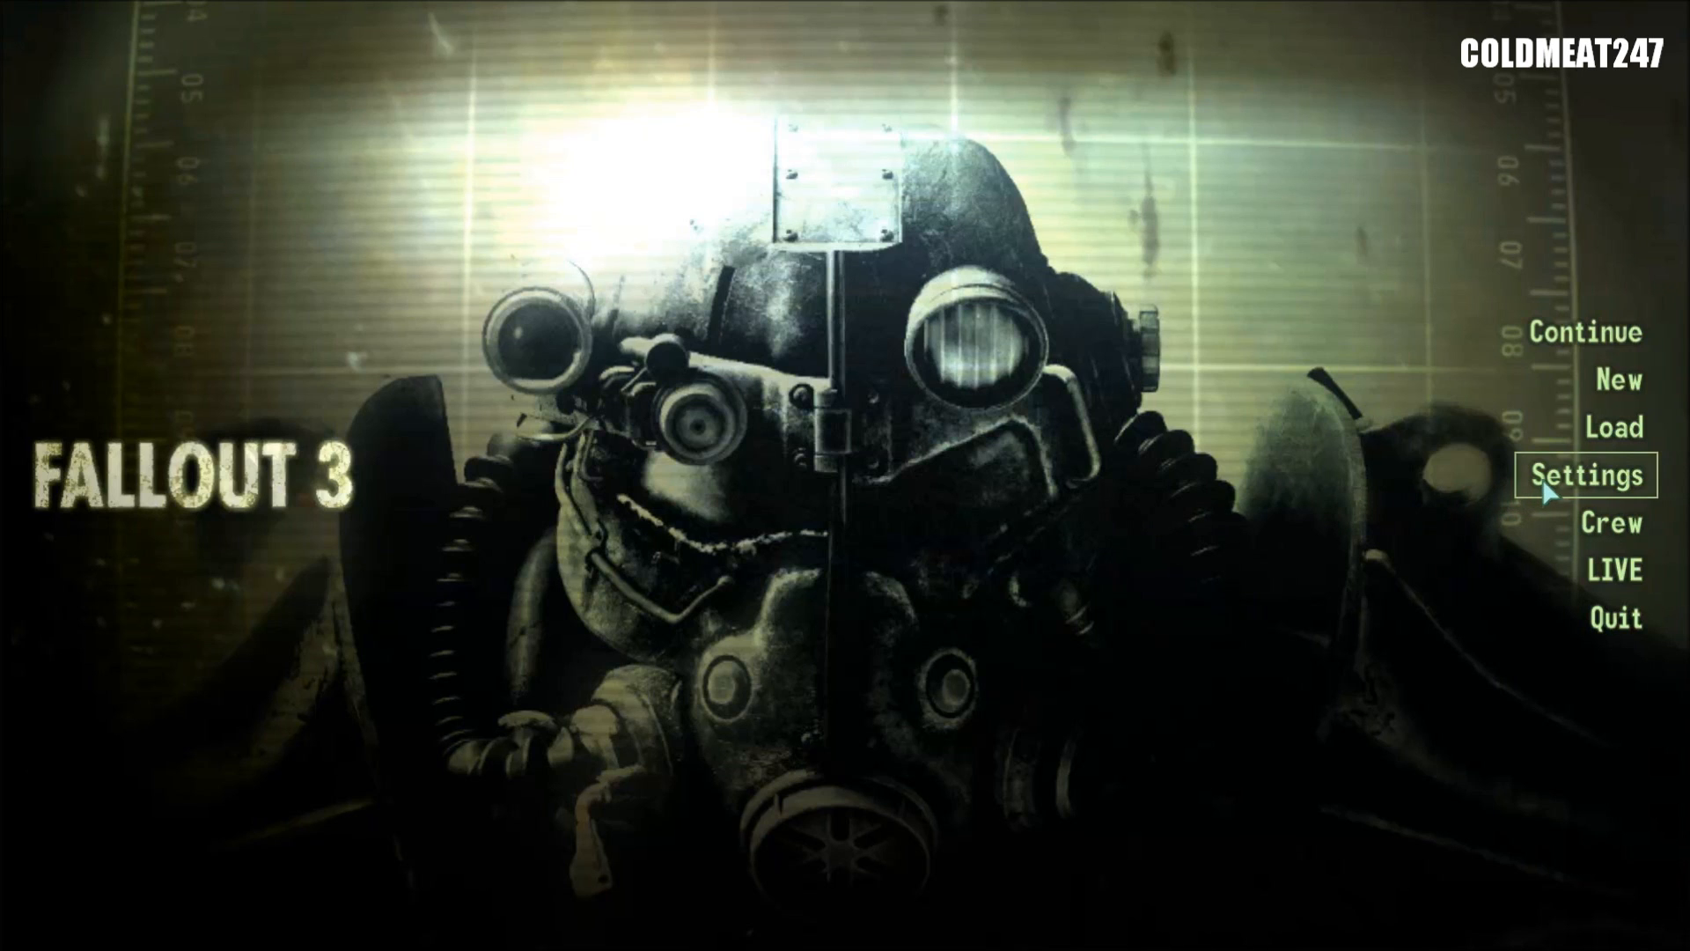
left_click(1585, 476)
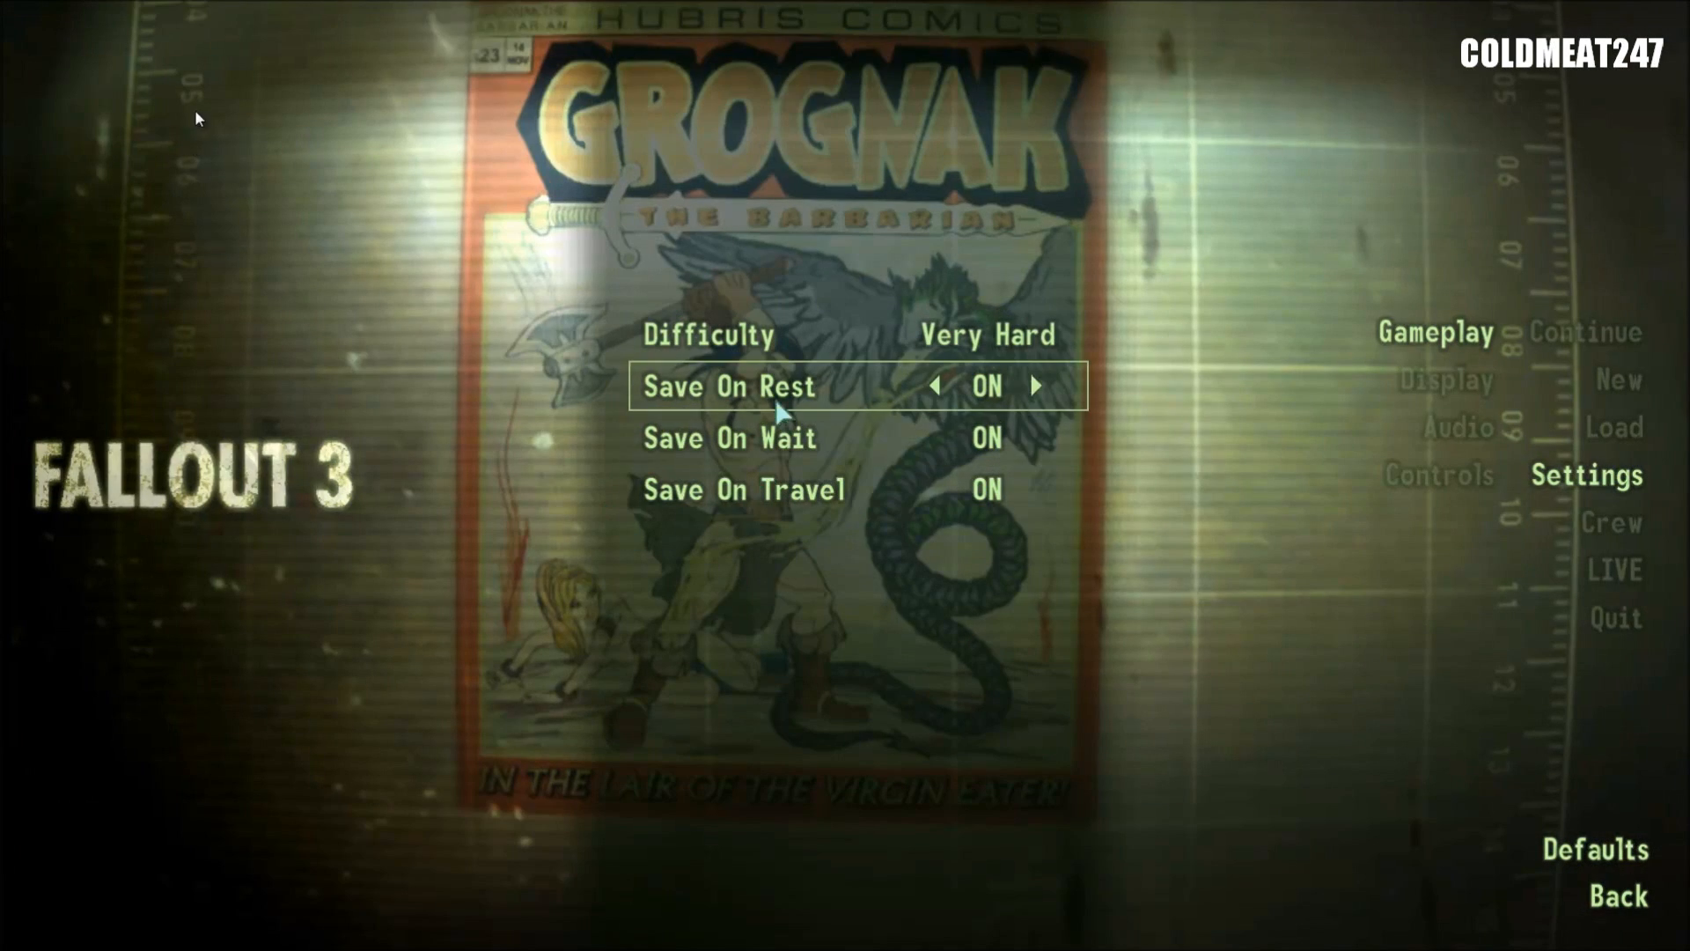
key("down")
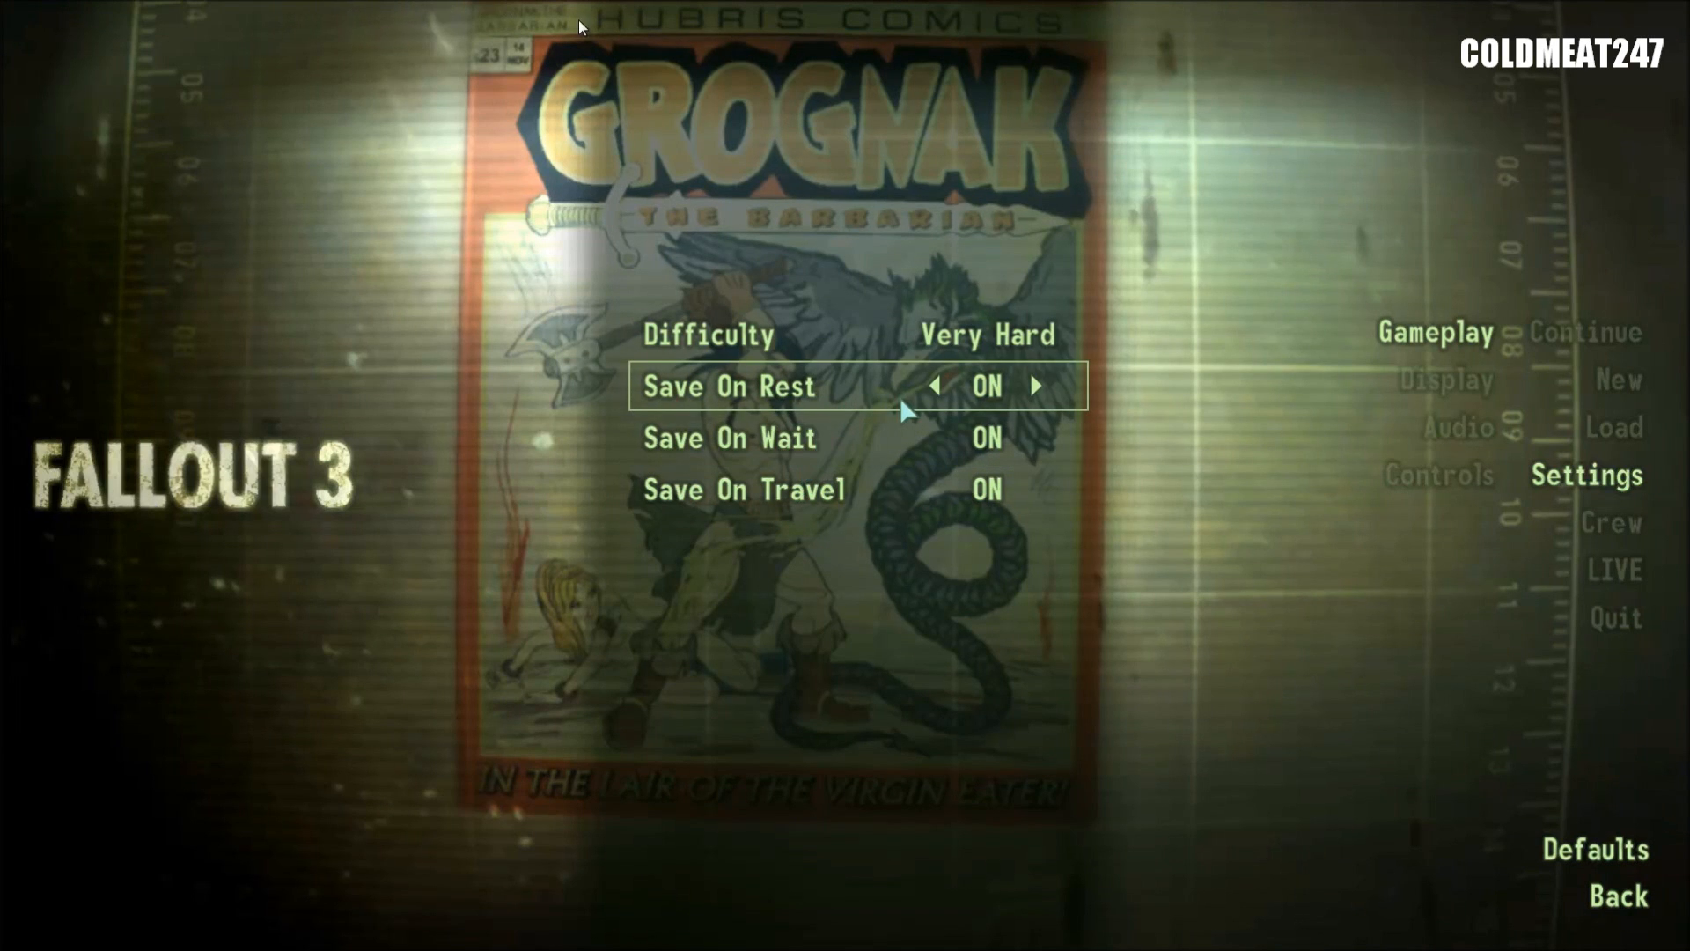
mouse_move(939, 405)
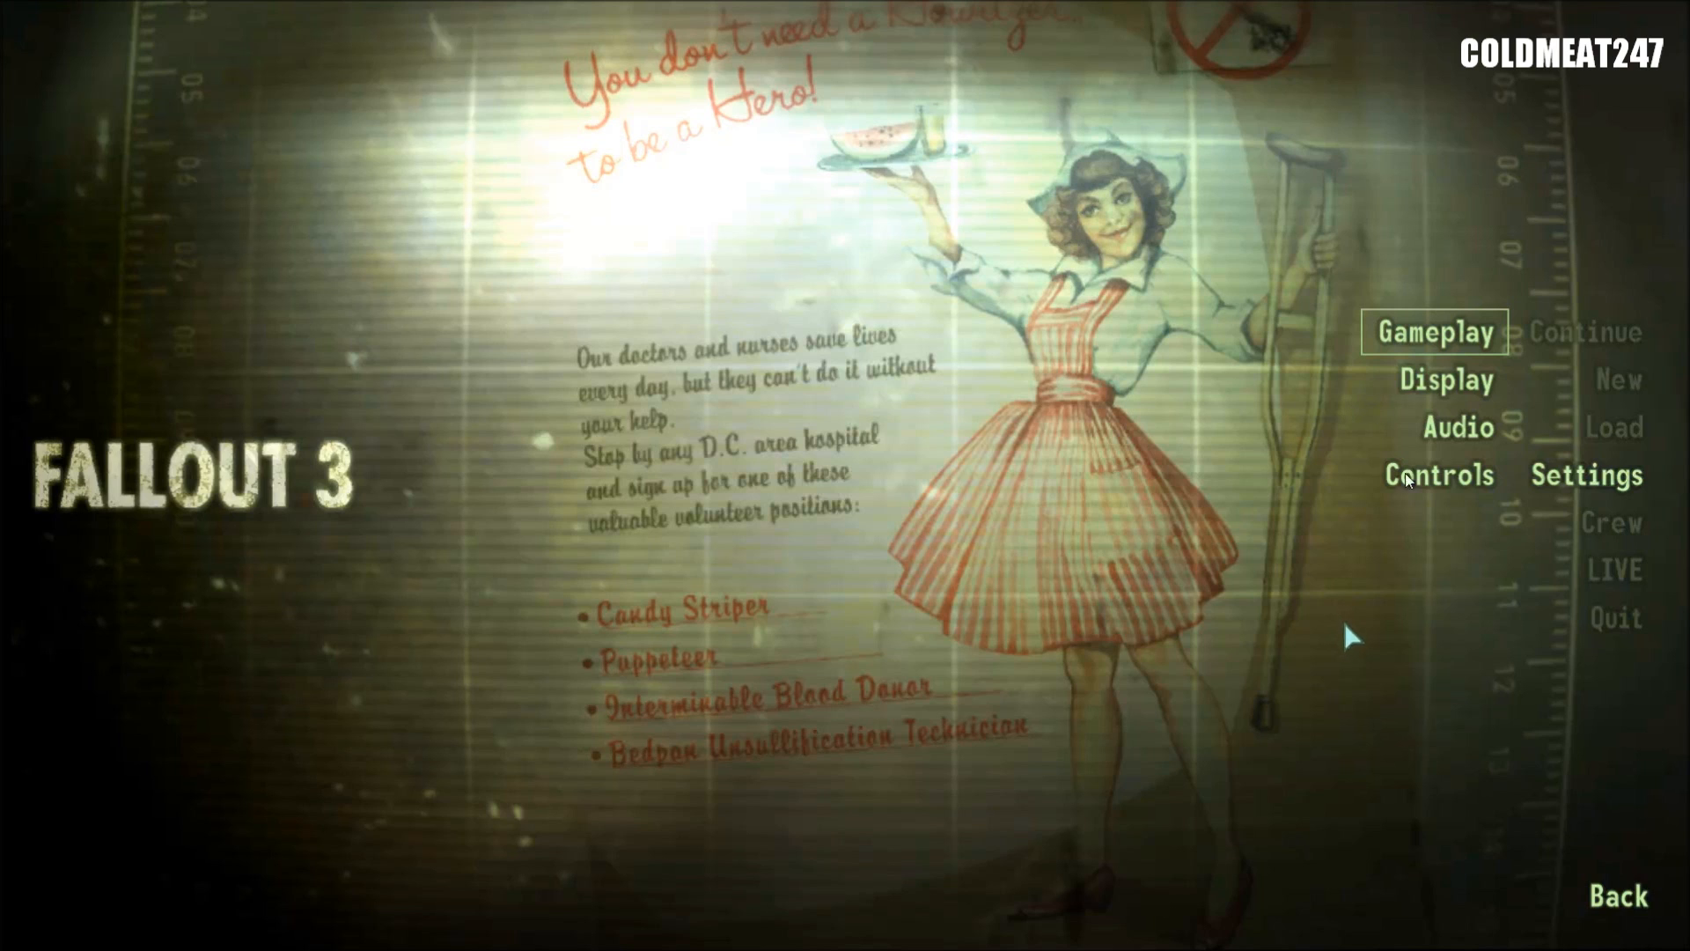
mouse_move(1605, 893)
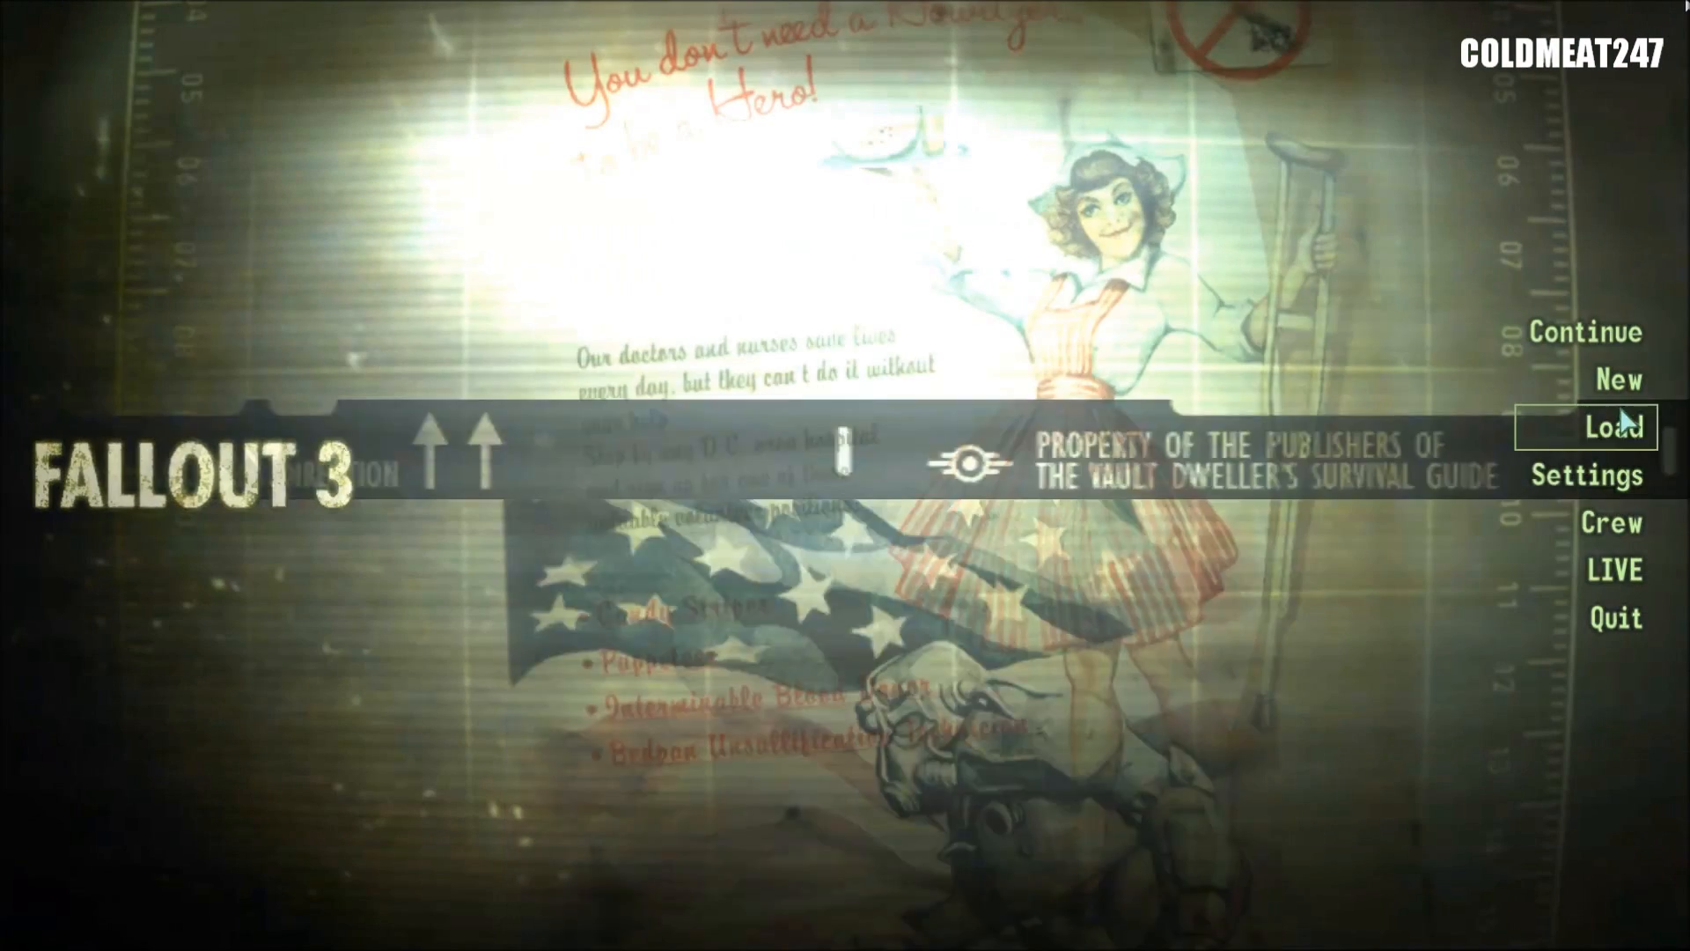
Start a new Fallout 3 game from the main menu and confirm with Yes.
left_click(1617, 380)
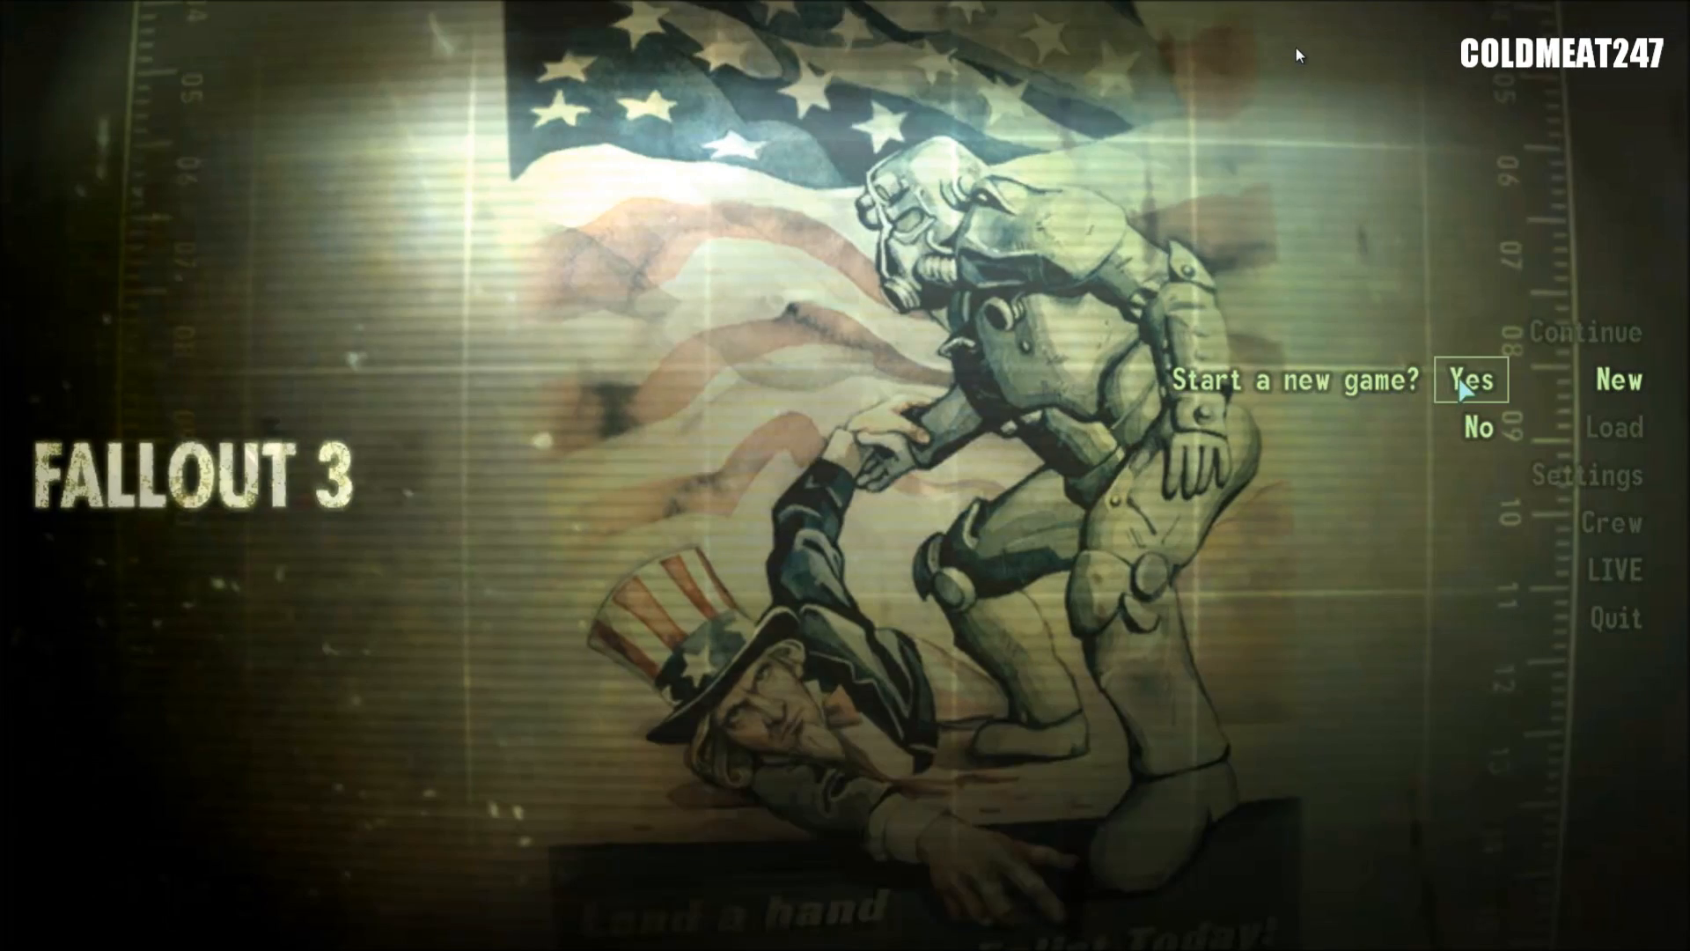
left_click(1469, 380)
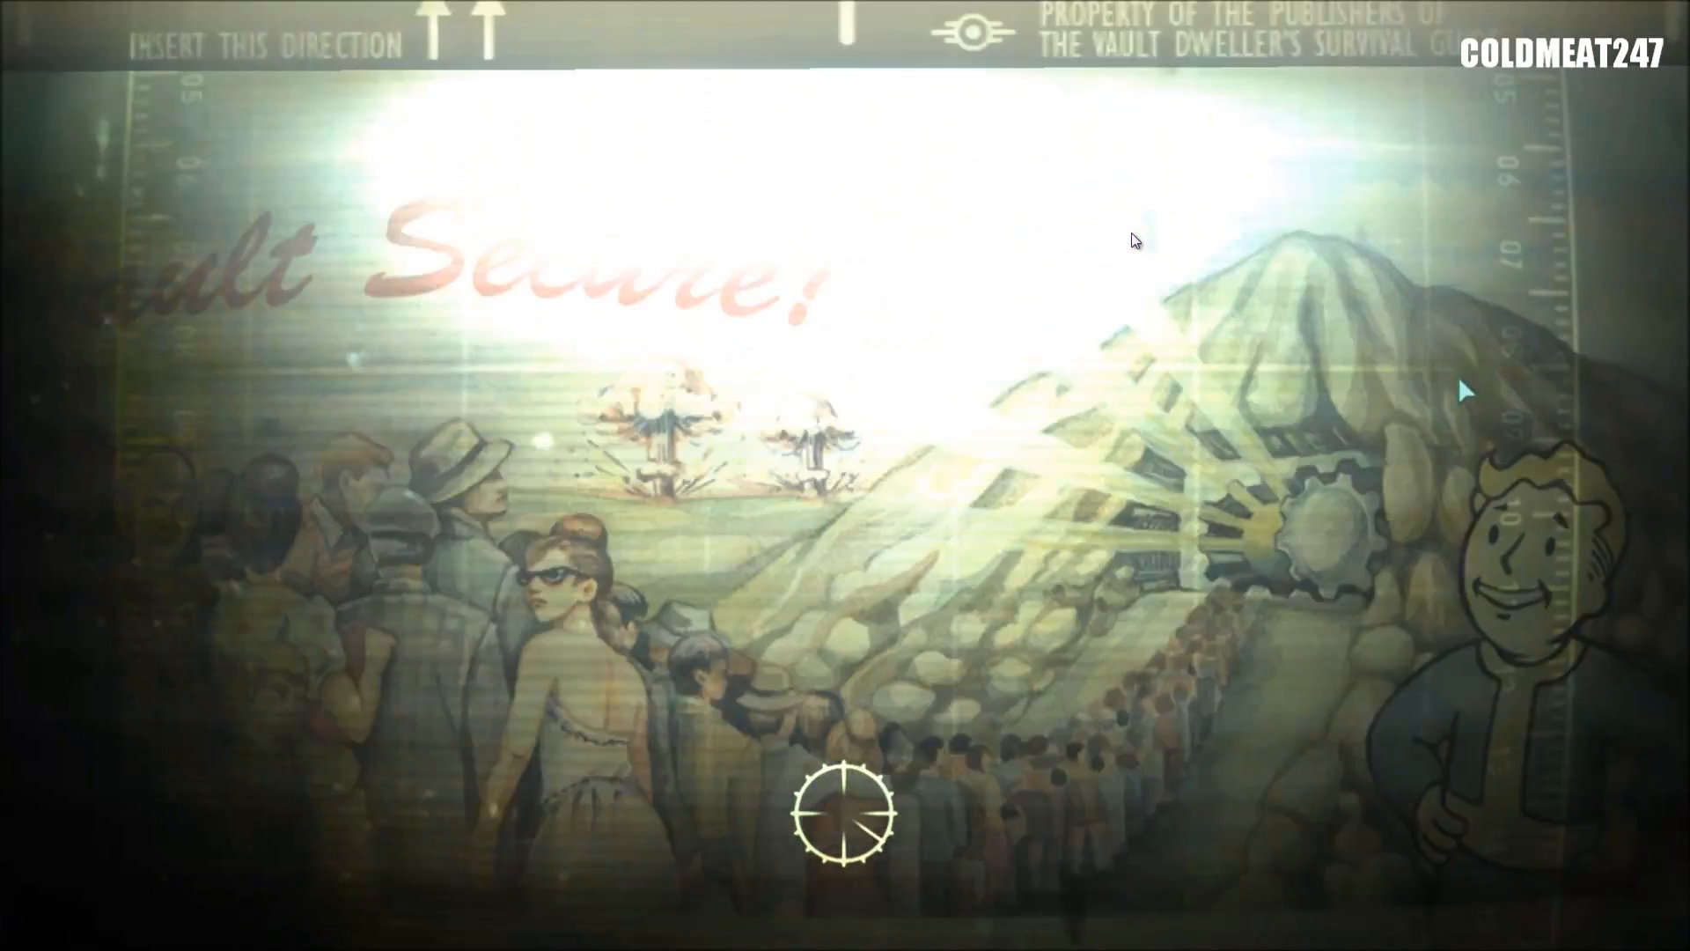